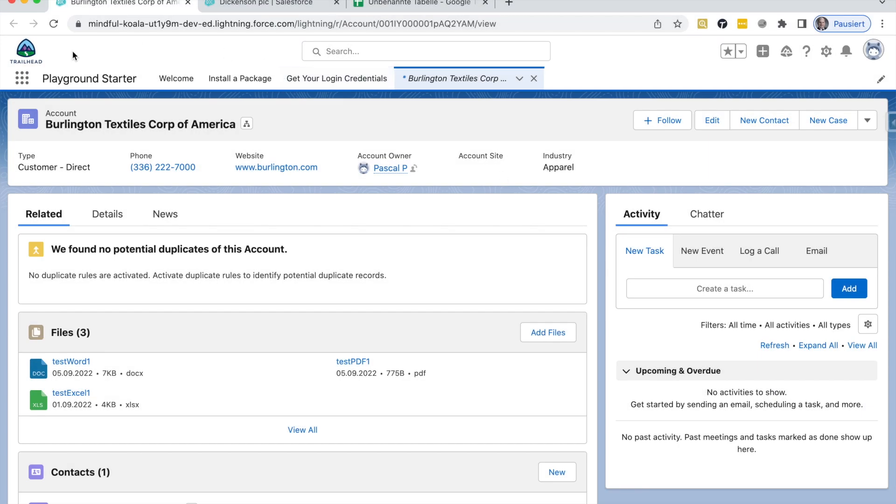
{"action": "mouse_move", "coordinate": [33, 67]}
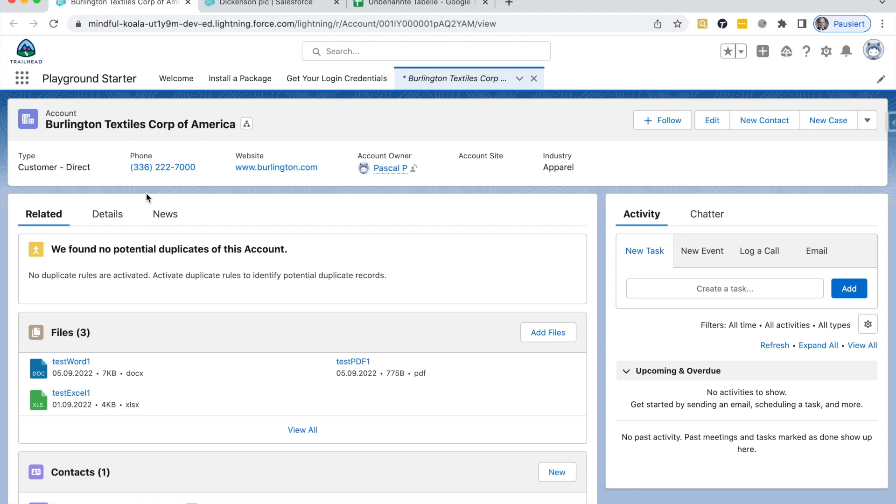
{"action": "mouse_move", "coordinate": [83, 122]}
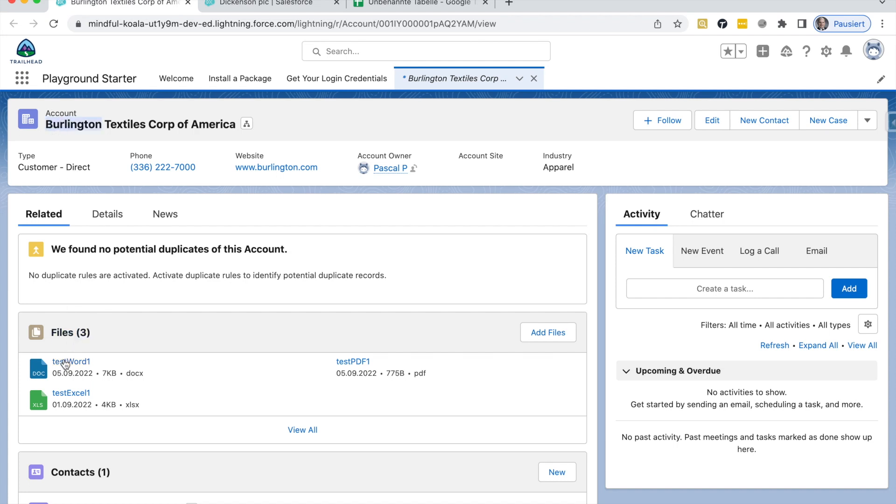
{"action": "mouse_move", "coordinate": [355, 397]}
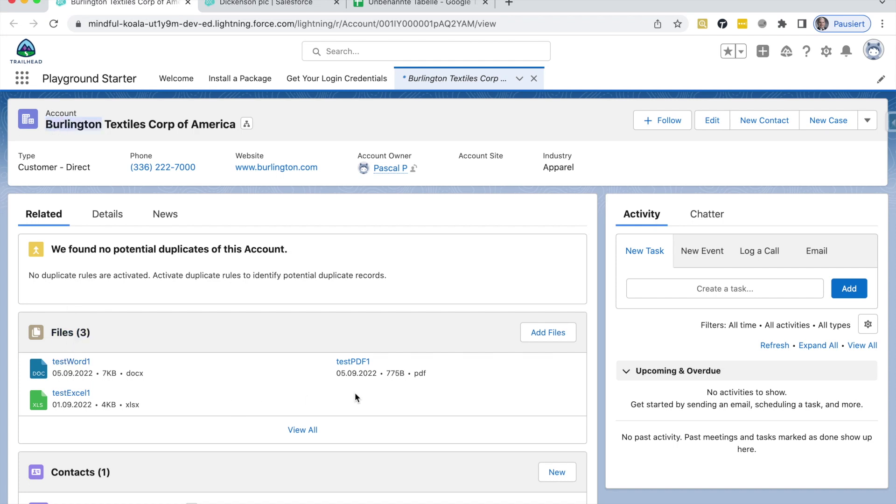
{"action": "mouse_move", "coordinate": [316, 380]}
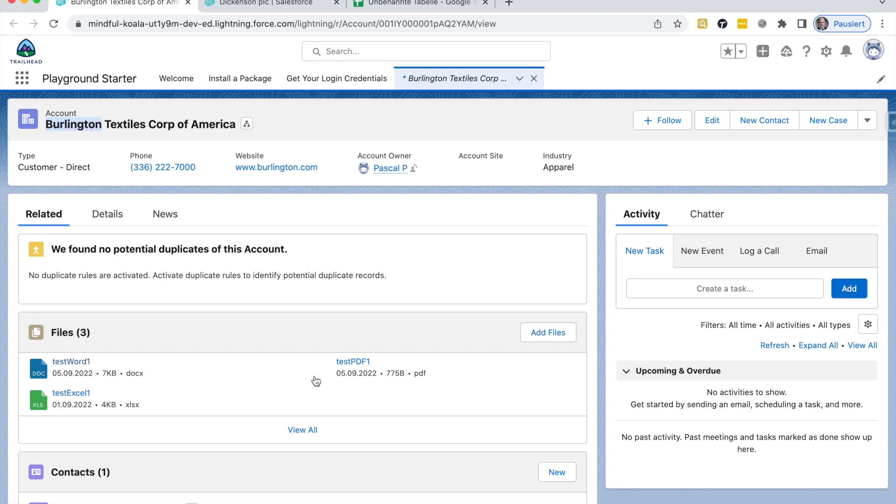
{"action": "mouse_move", "coordinate": [87, 402]}
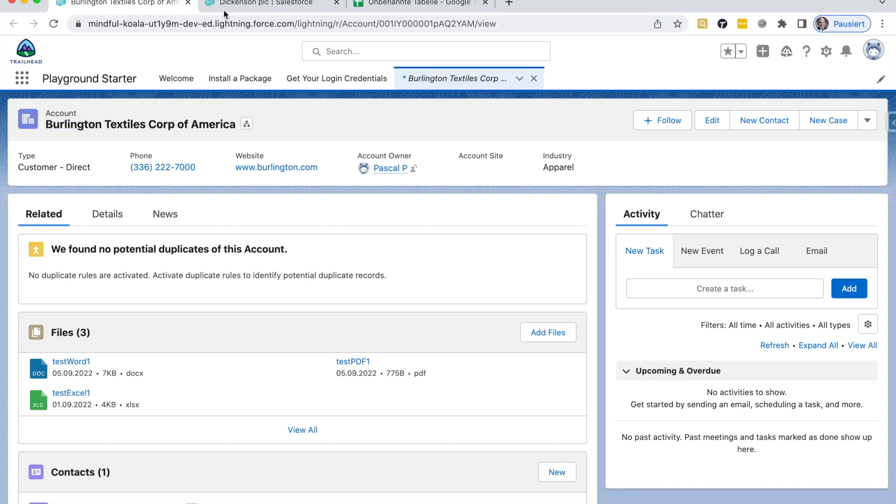
Switch to the Dickenson plc account tab showing files testPDF2, testWord2 and testExcel2
{"action": "left_click", "coordinate": [260, 3]}
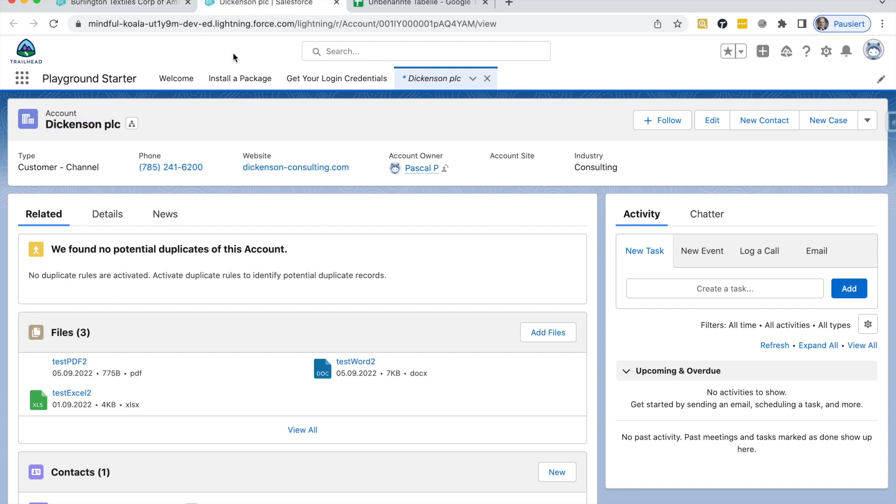
{"action": "mouse_move", "coordinate": [79, 318]}
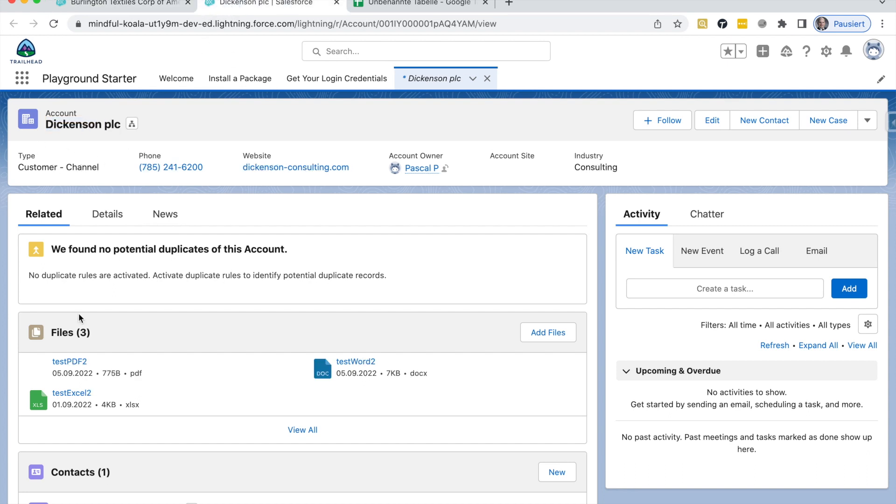
{"action": "mouse_move", "coordinate": [69, 362]}
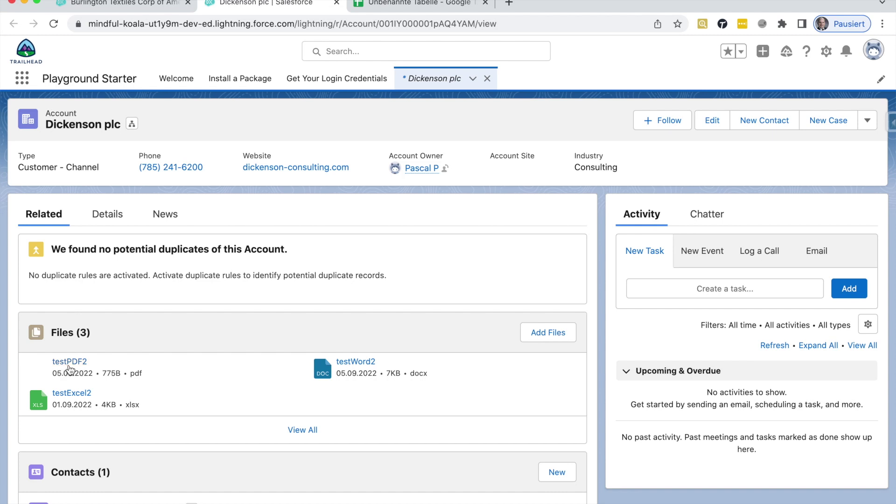
{"action": "mouse_move", "coordinate": [132, 390]}
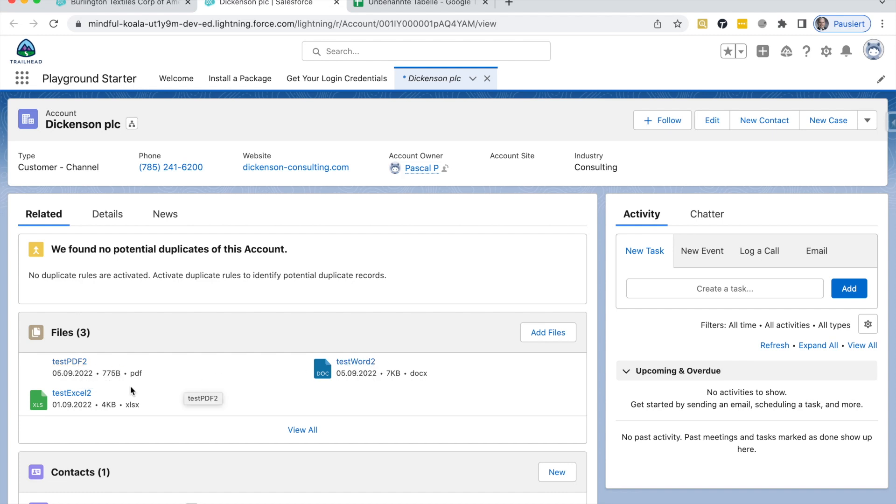
{"action": "mouse_move", "coordinate": [286, 461]}
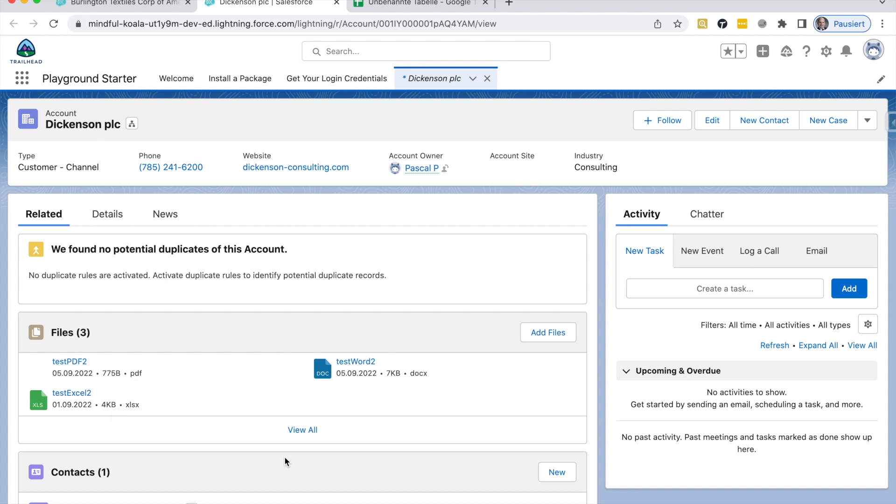
{"action": "mouse_move", "coordinate": [100, 120]}
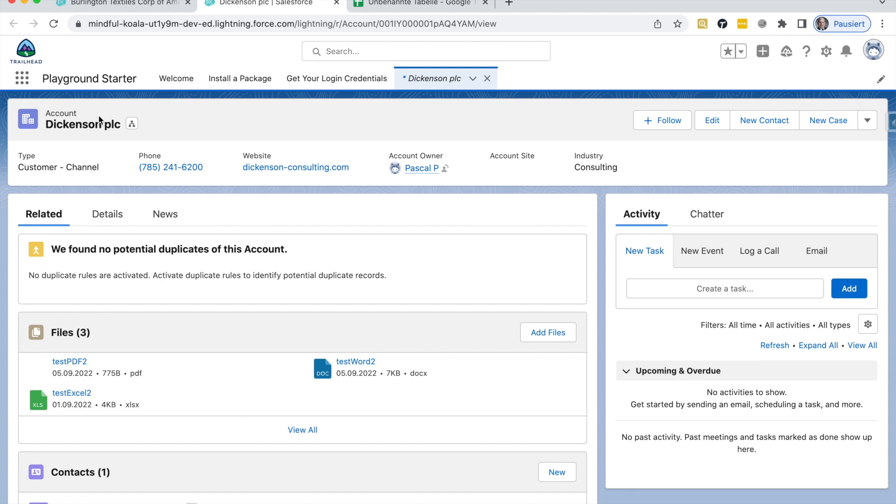
{"action": "mouse_move", "coordinate": [114, 3]}
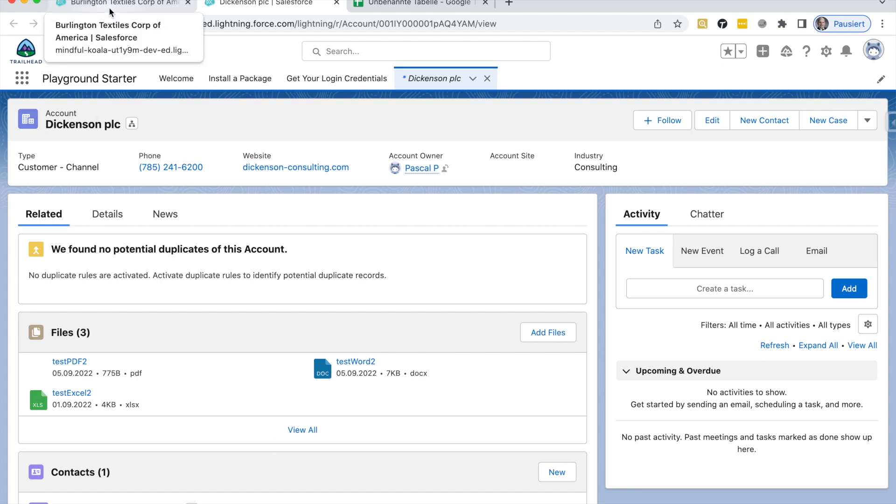
{"action": "mouse_move", "coordinate": [151, 178]}
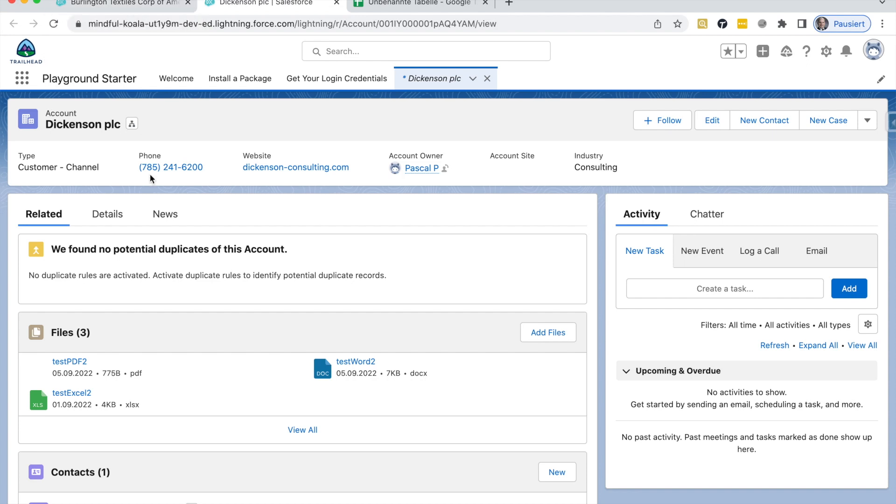
{"action": "mouse_move", "coordinate": [72, 392]}
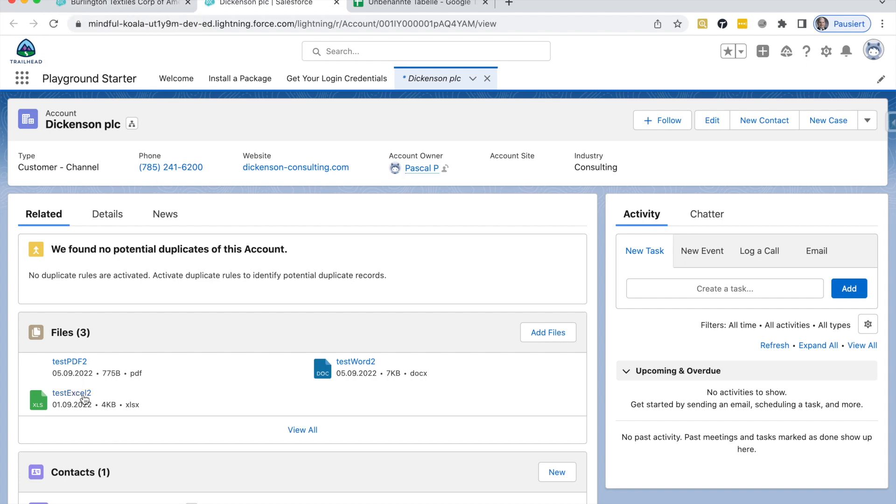
{"action": "mouse_move", "coordinate": [206, 427]}
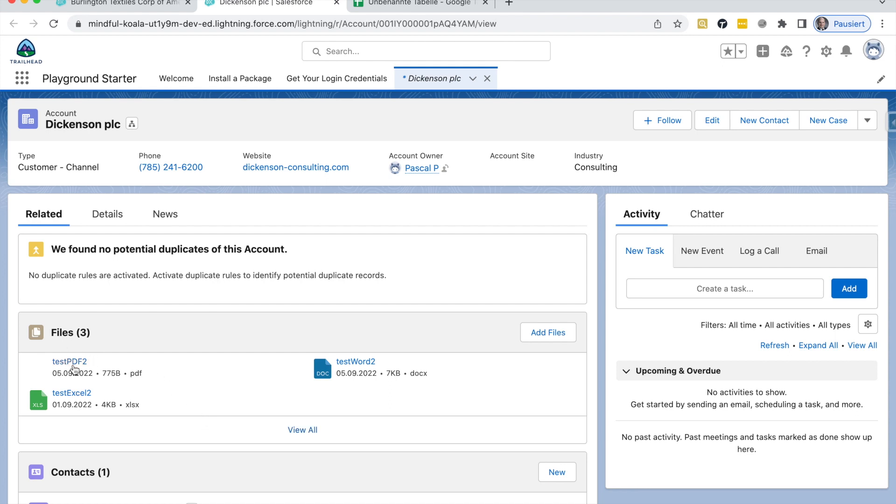
{"action": "mouse_move", "coordinate": [73, 96]}
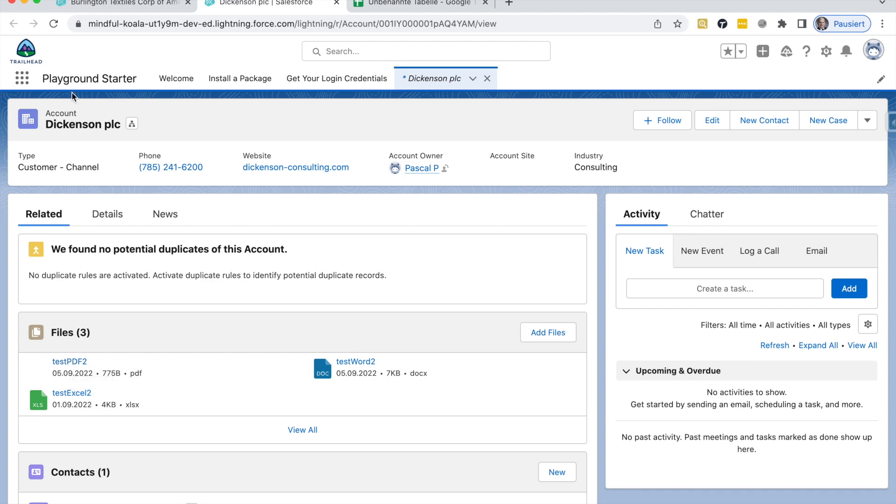
{"action": "mouse_move", "coordinate": [90, 142]}
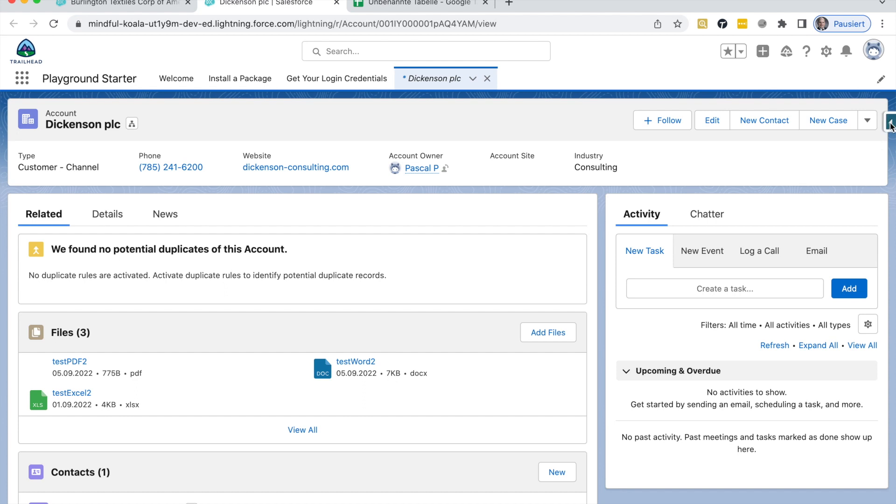
Open the Salesforce Inspector panel and launch Data Export in a new tab
{"action": "left_click", "coordinate": [891, 120]}
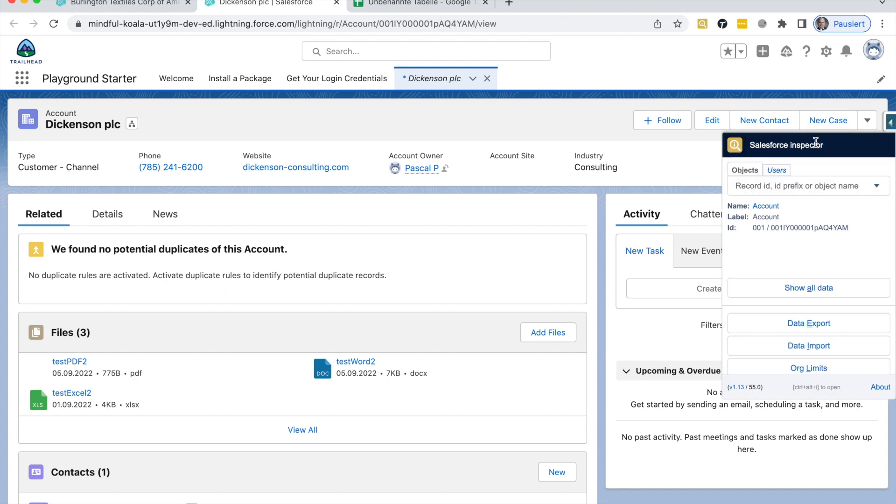
{"action": "mouse_move", "coordinate": [804, 154]}
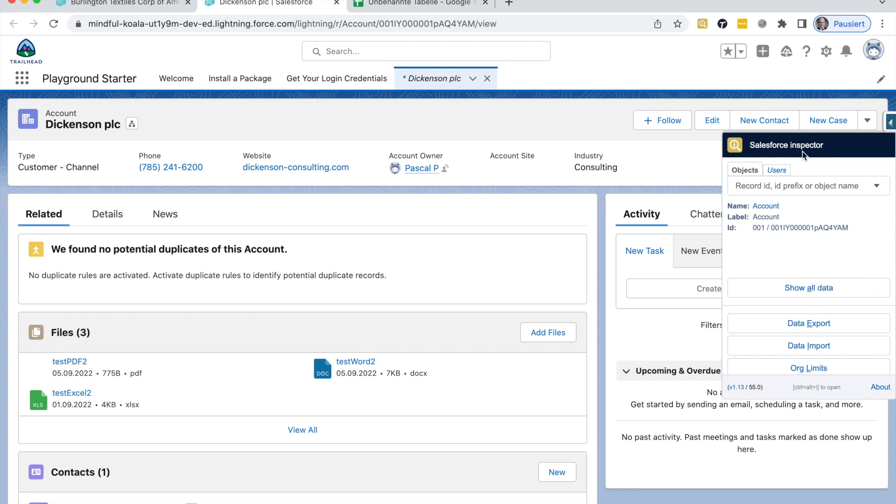
{"action": "mouse_move", "coordinate": [3, 94]}
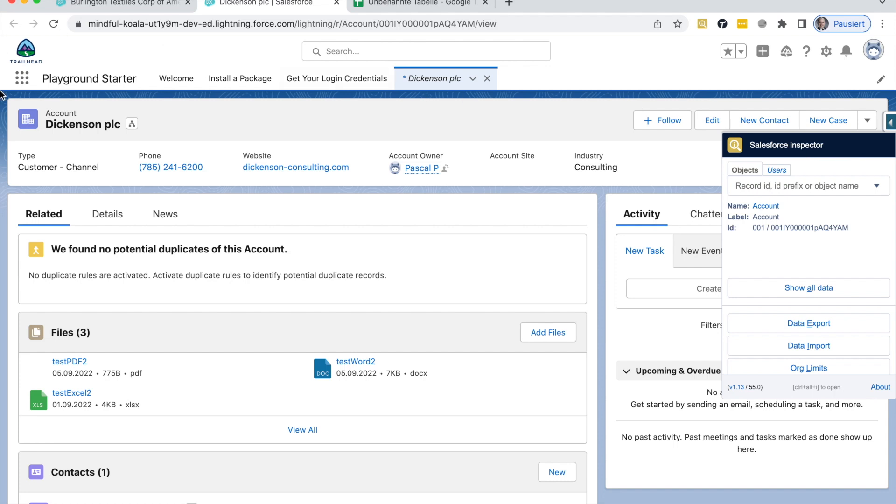
{"action": "mouse_move", "coordinate": [837, 247]}
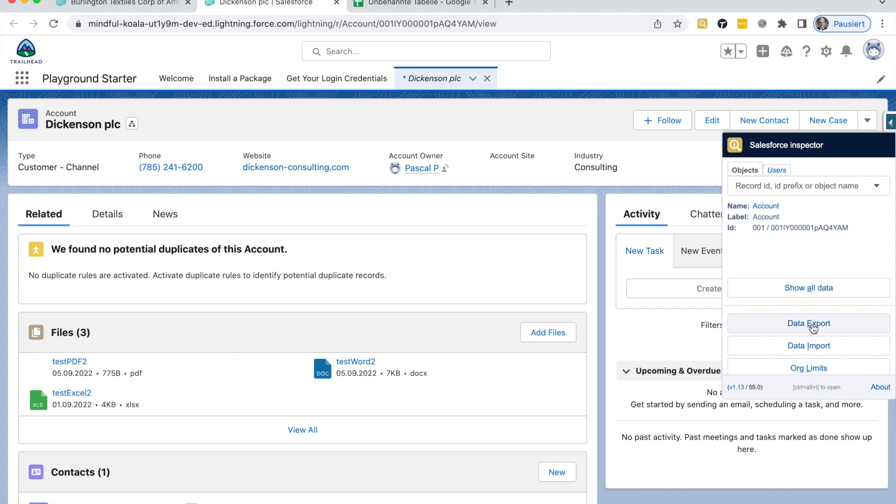
{"action": "left_click", "coordinate": [809, 323]}
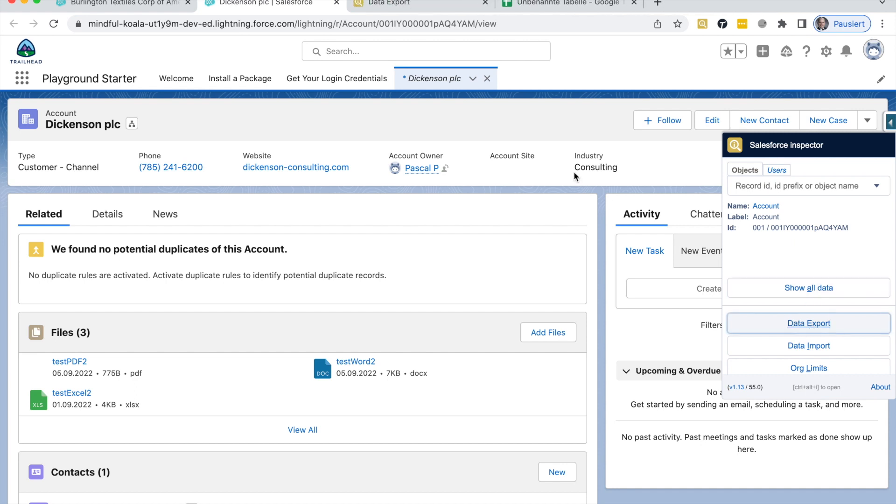
Write the query 'select id from ContentDocumentLink' in Data Export and run it
{"action": "left_click", "coordinate": [809, 323]}
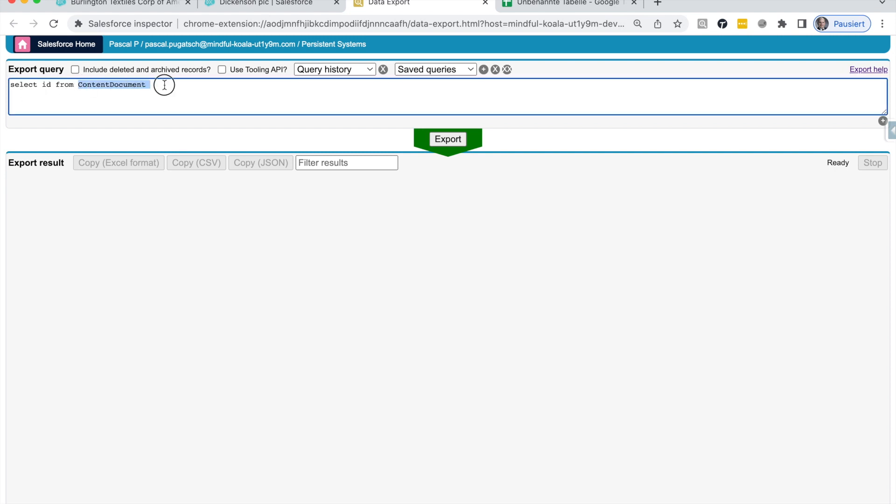
{"action": "type", "text": "content"}
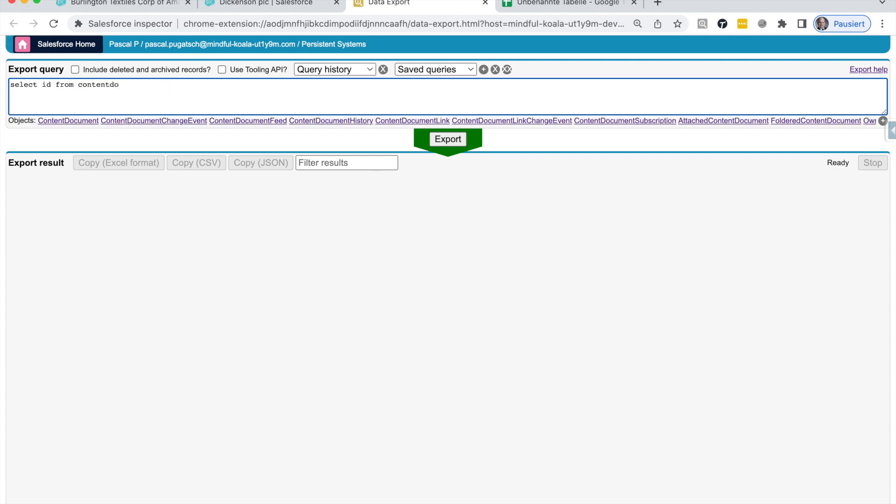
{"action": "mouse_move", "coordinate": [409, 123]}
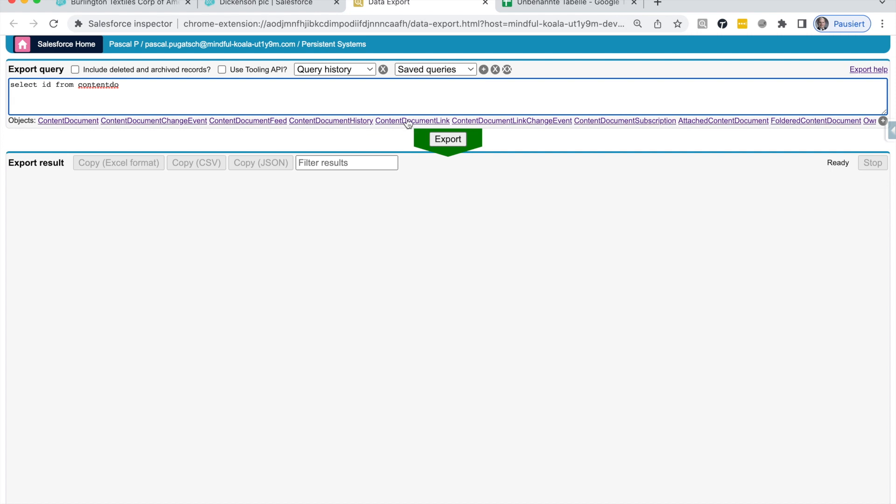
{"action": "left_click", "coordinate": [413, 120]}
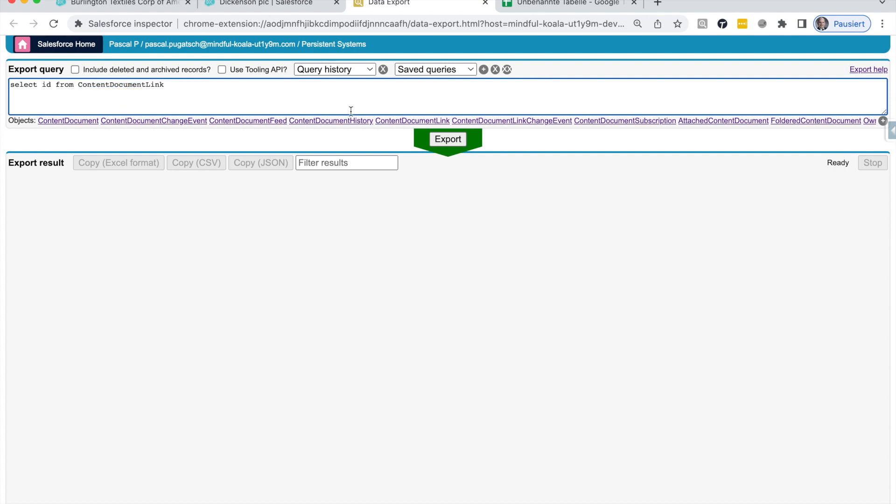
{"action": "left_click", "coordinate": [447, 140]}
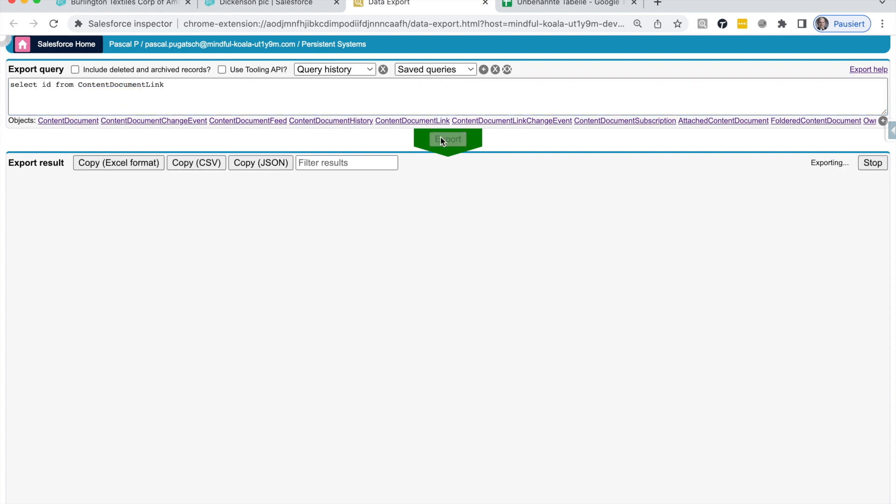
Run the export and highlight ContentDocumentId and IN in the MALFORMED_QUERY error
{"action": "left_click", "coordinate": [448, 139]}
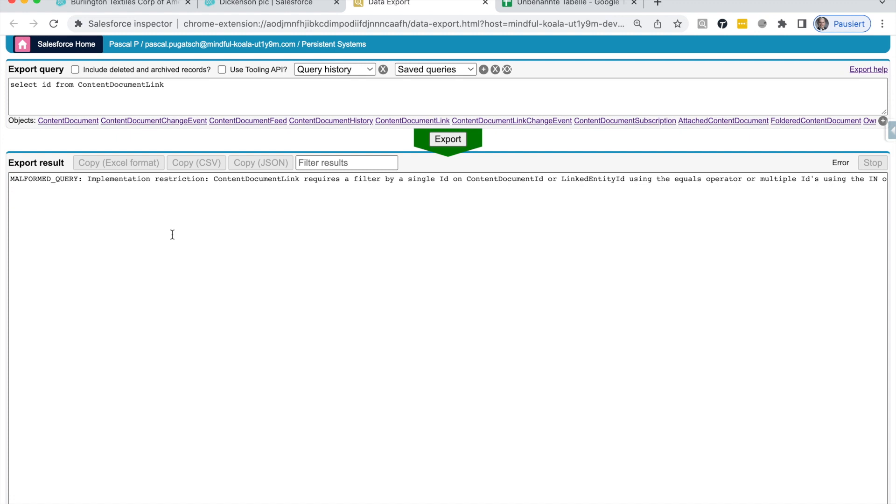
{"action": "mouse_move", "coordinate": [94, 109]}
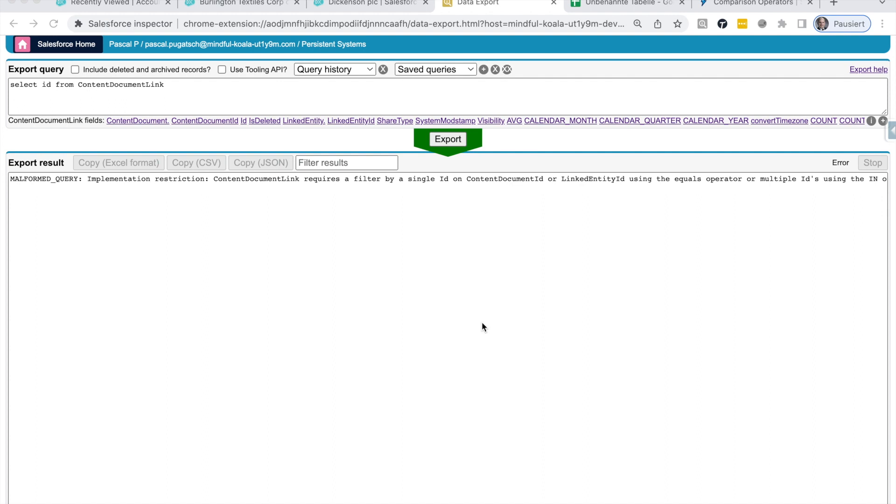
{"action": "mouse_move", "coordinate": [99, 128]}
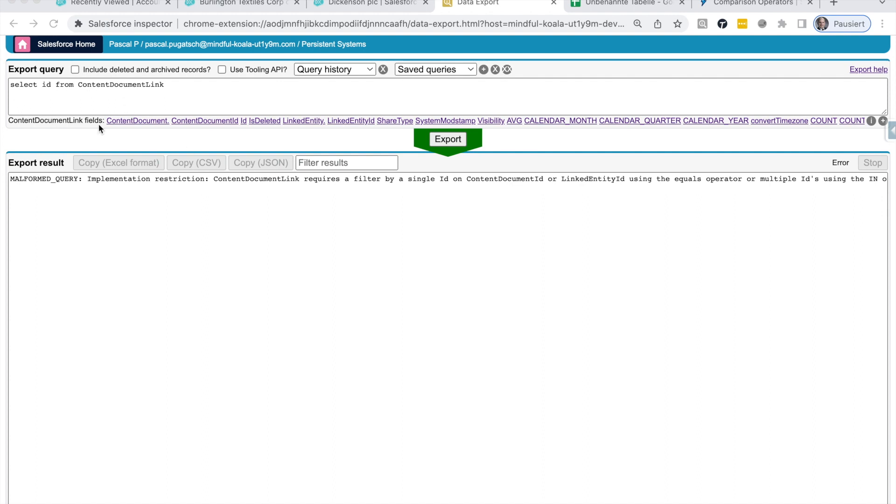
{"action": "mouse_move", "coordinate": [104, 132]}
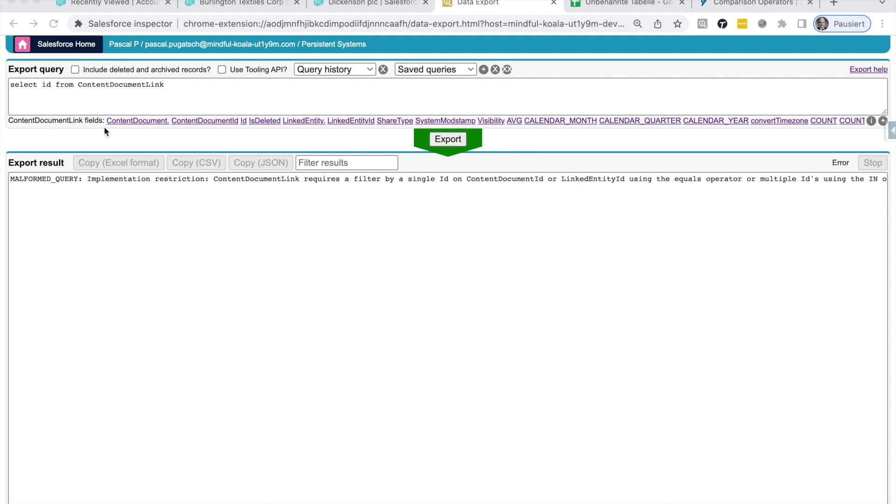
{"action": "mouse_move", "coordinate": [318, 218]}
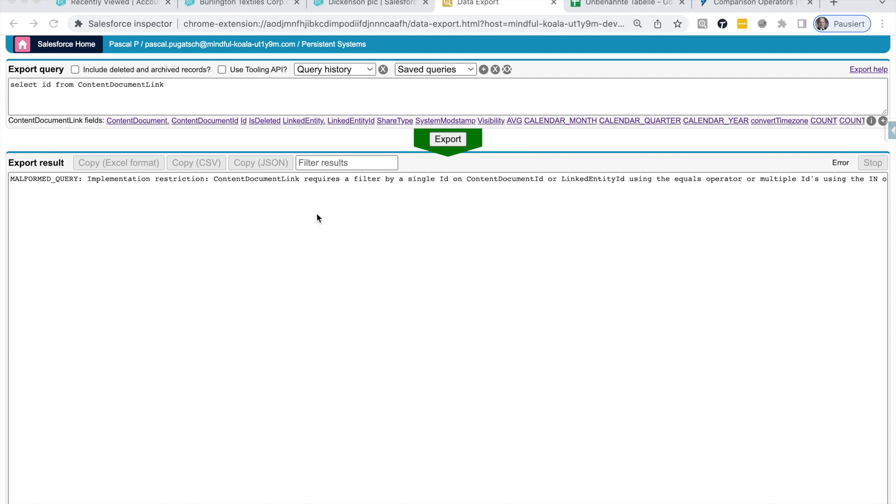
{"action": "mouse_move", "coordinate": [359, 202]}
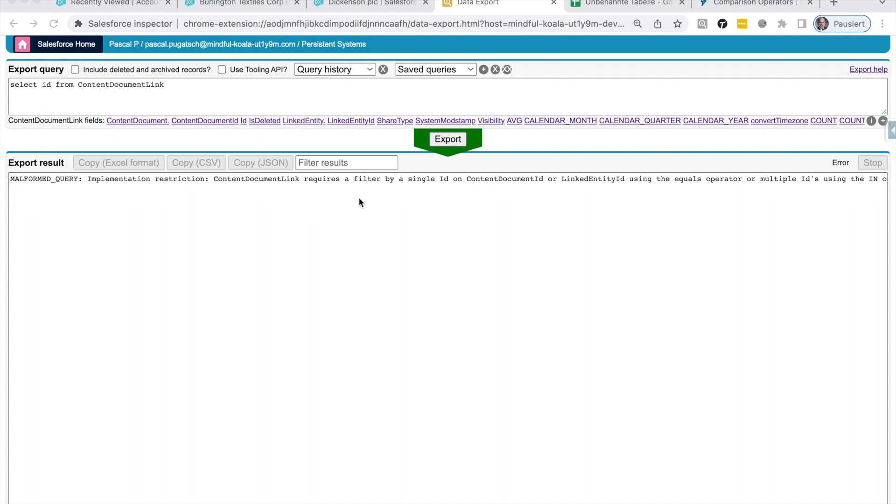
{"action": "mouse_move", "coordinate": [88, 86]}
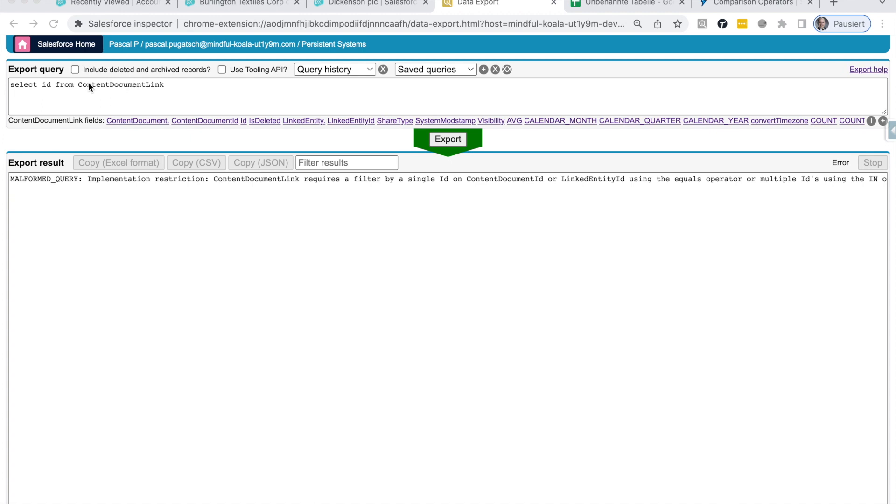
{"action": "mouse_move", "coordinate": [297, 150]}
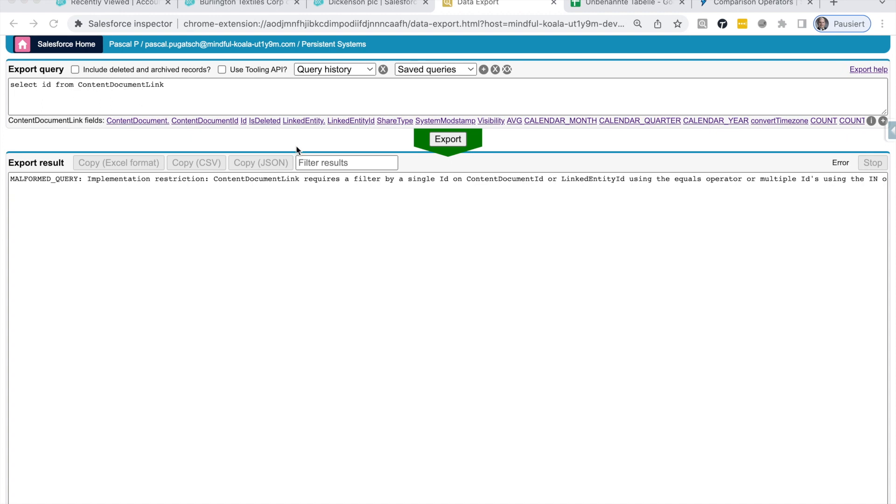
{"action": "mouse_move", "coordinate": [485, 194]}
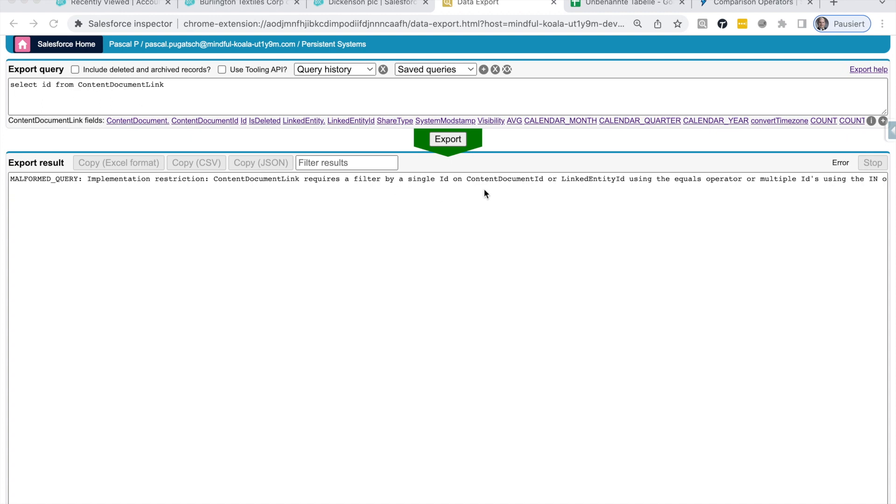
{"action": "mouse_move", "coordinate": [495, 184]}
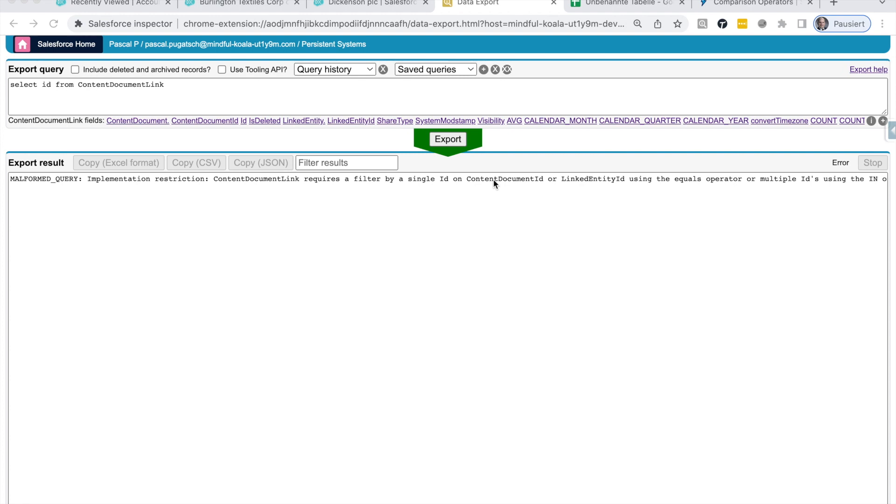
{"action": "double_click", "coordinate": [504, 179]}
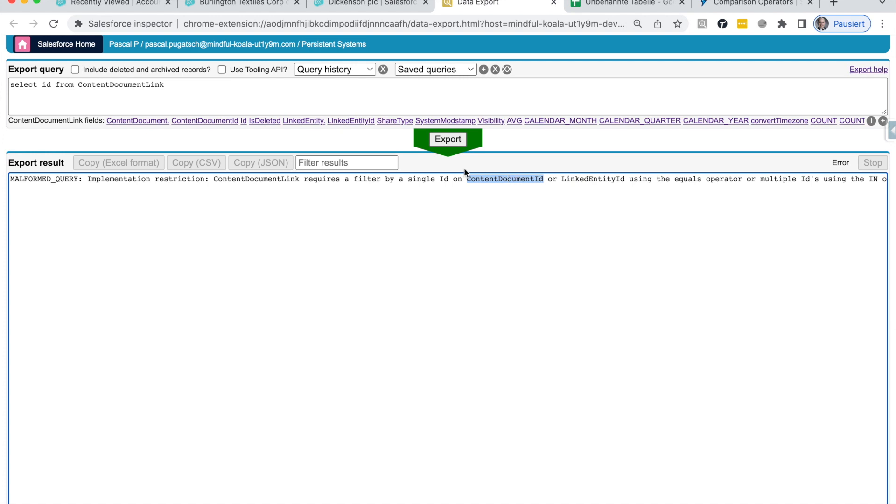
{"action": "mouse_move", "coordinate": [532, 187]}
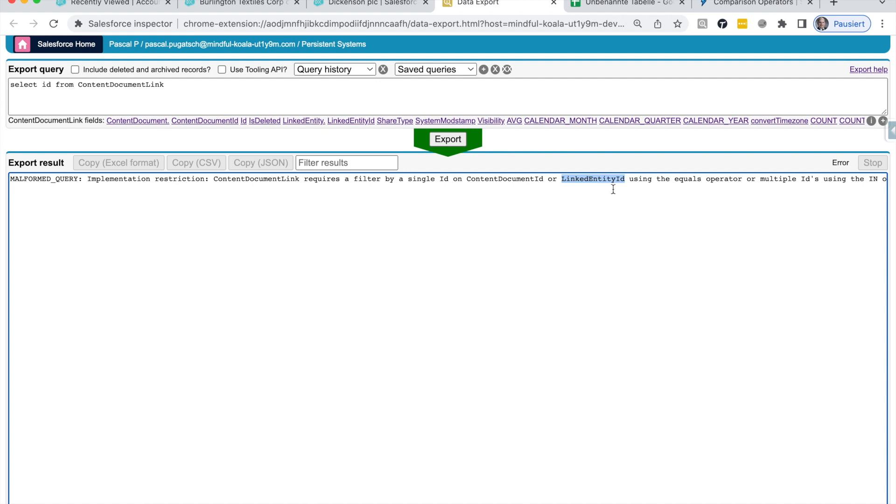
{"action": "mouse_move", "coordinate": [611, 184]}
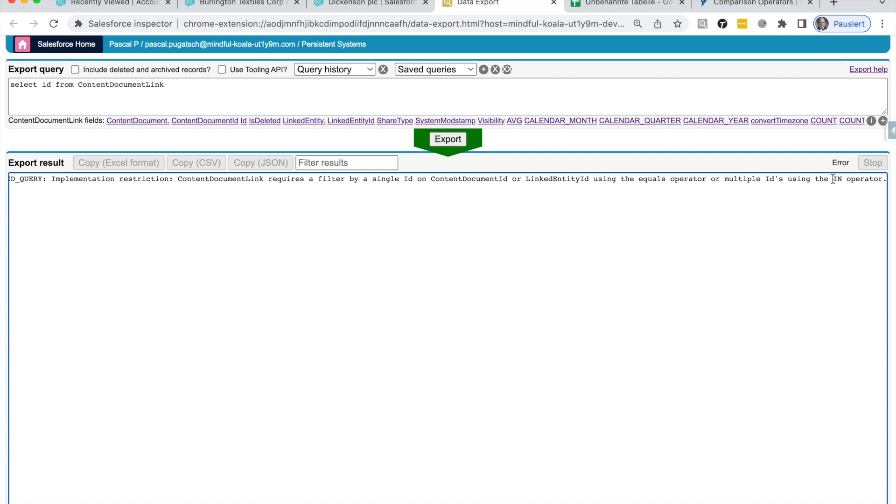
{"action": "double_click", "coordinate": [854, 178]}
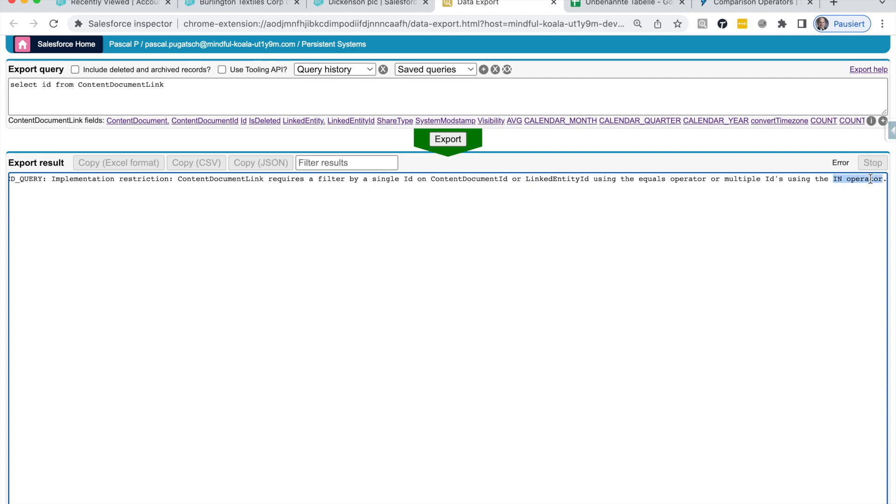
{"action": "mouse_move", "coordinate": [809, 44]}
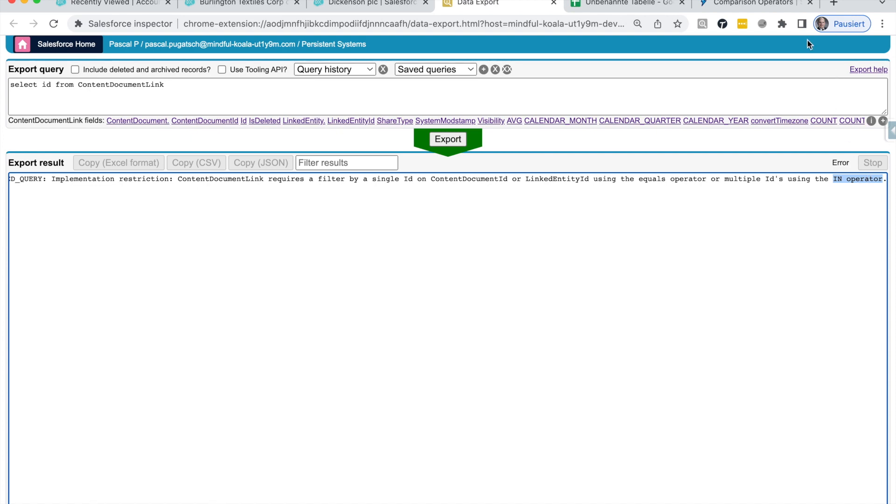
{"action": "mouse_move", "coordinate": [754, 3]}
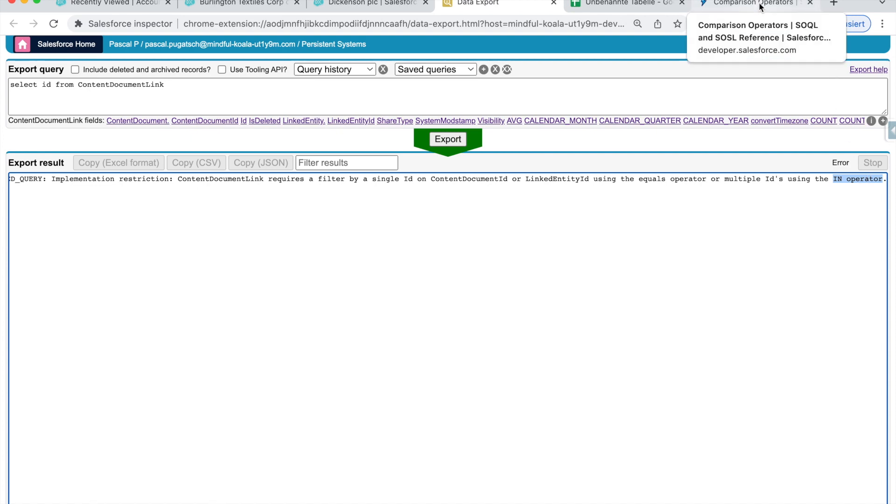
Review the SOQL IN example WHERE BillingState IN ('California', 'New York')
{"action": "left_click", "coordinate": [754, 4]}
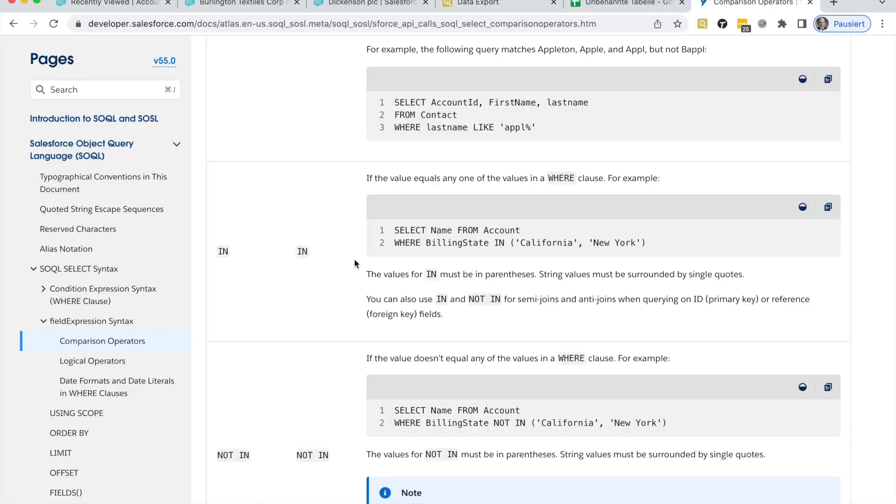
{"action": "mouse_move", "coordinate": [388, 235]}
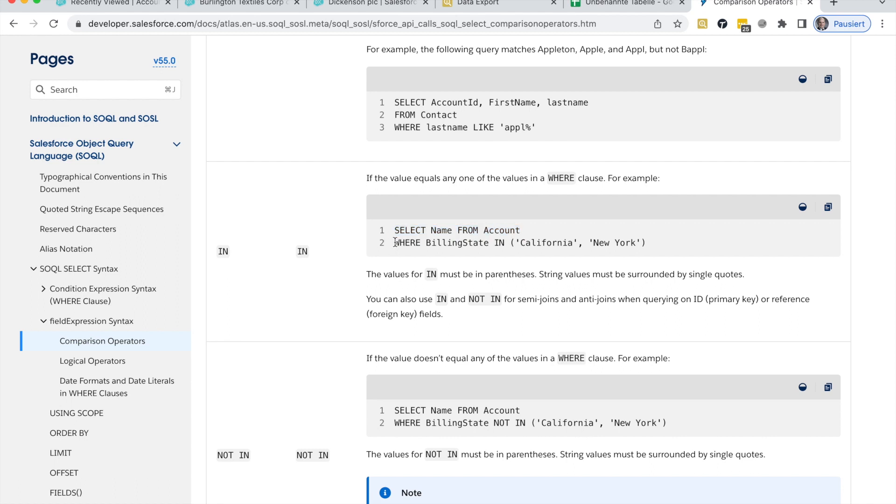
{"action": "double_click", "coordinate": [406, 242]}
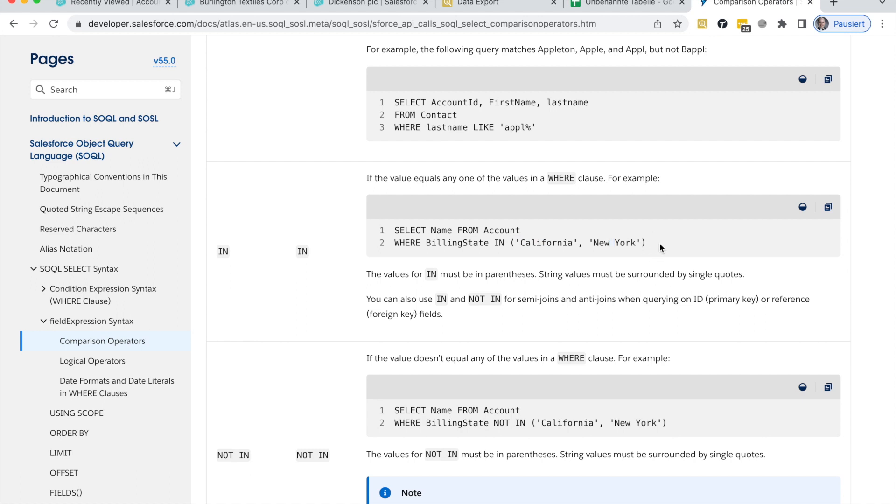
{"action": "double_click", "coordinate": [625, 242]}
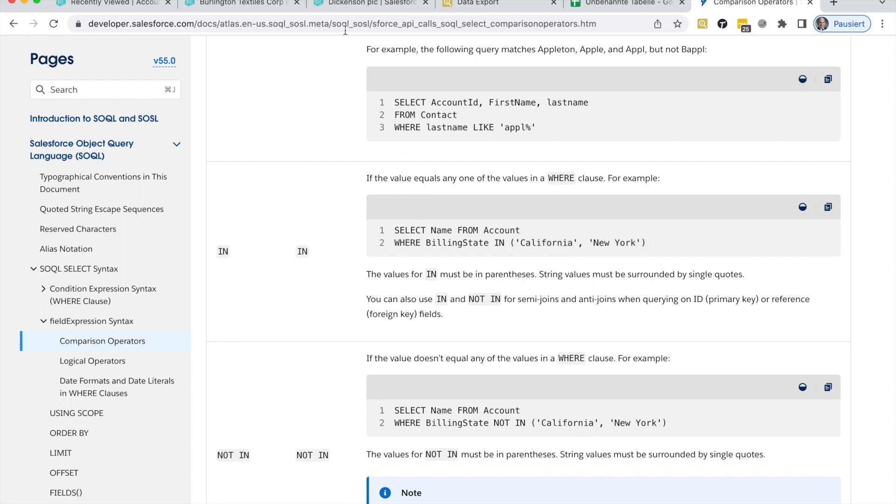
Change the queried object to ContentDocument and run the Id query
{"action": "left_click", "coordinate": [498, 4]}
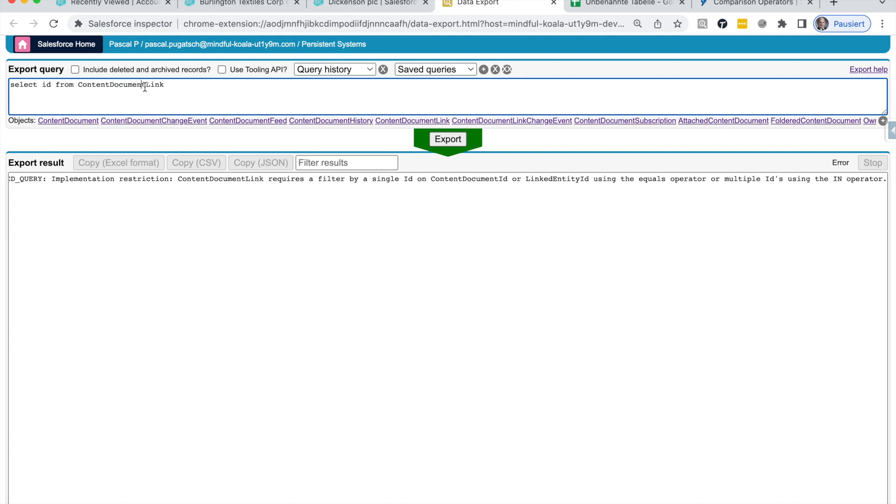
{"action": "key", "text": "Backspace"}
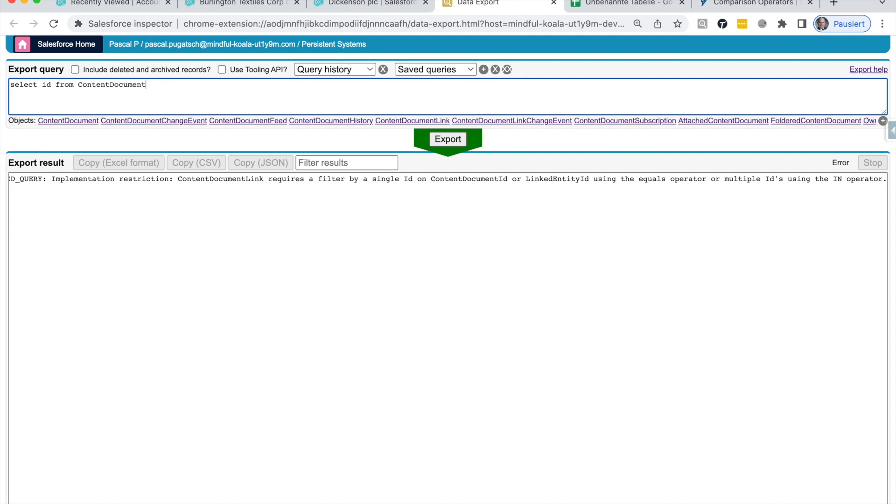
{"action": "left_click", "coordinate": [448, 139]}
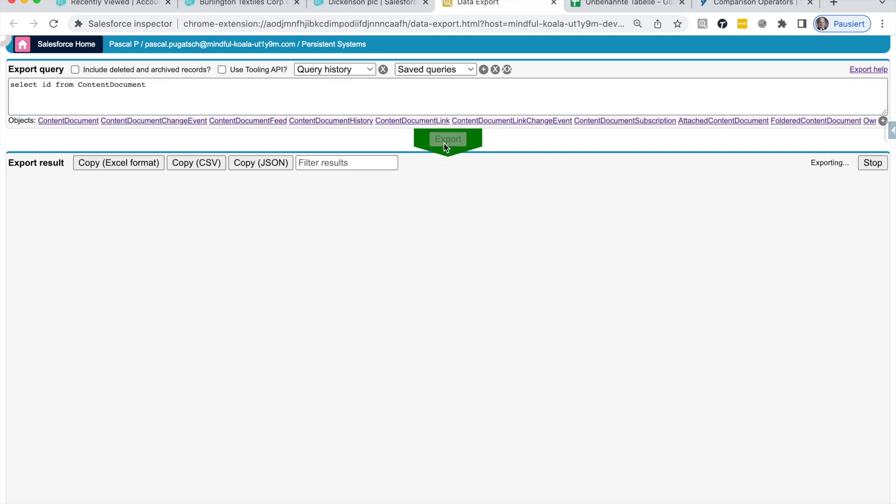
{"action": "left_click", "coordinate": [448, 139]}
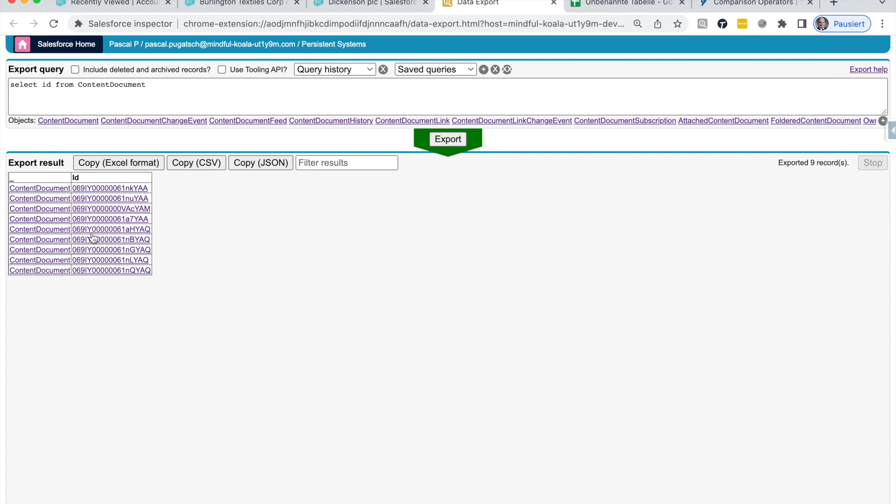
{"action": "mouse_move", "coordinate": [99, 189]}
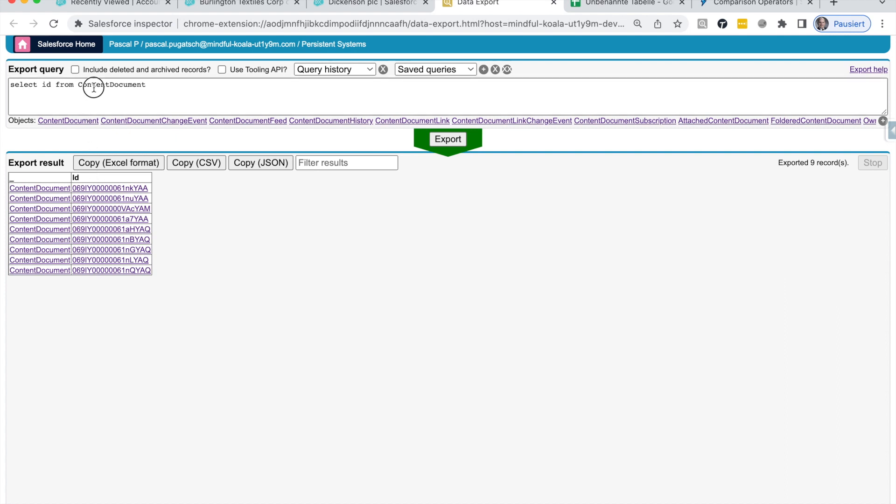
Add Title and FileExtension to the query and rerun it, returning nine files
{"action": "left_click", "coordinate": [111, 84]}
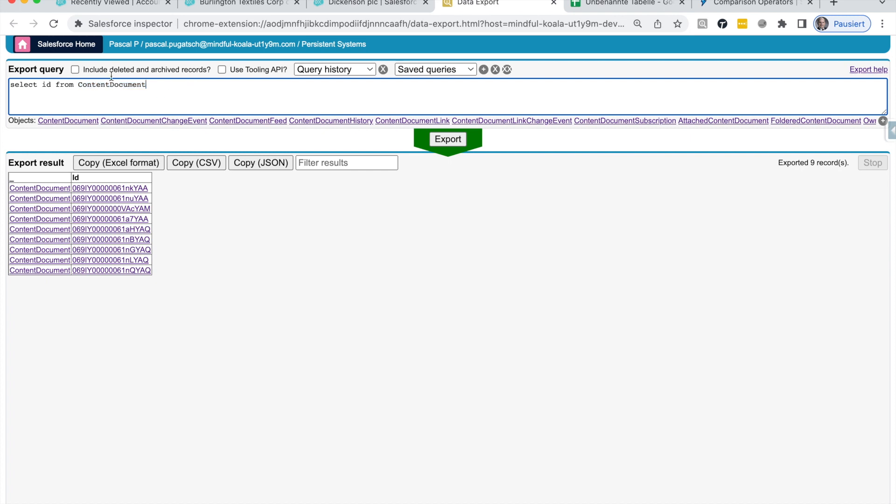
{"action": "type", "text": ","}
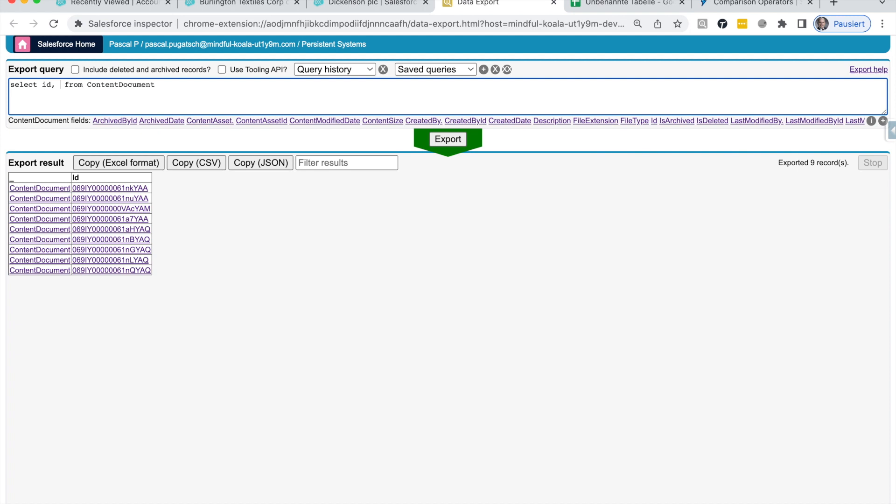
{"action": "type", "text": "tit"}
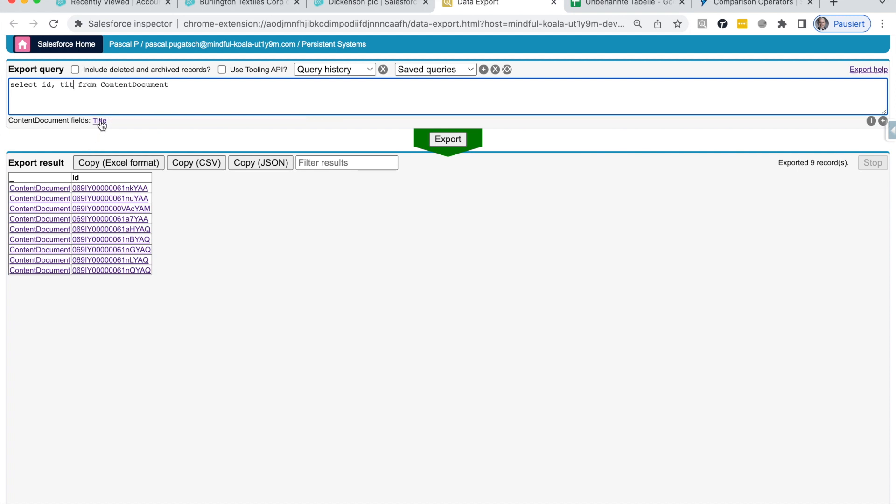
{"action": "left_click", "coordinate": [99, 120]}
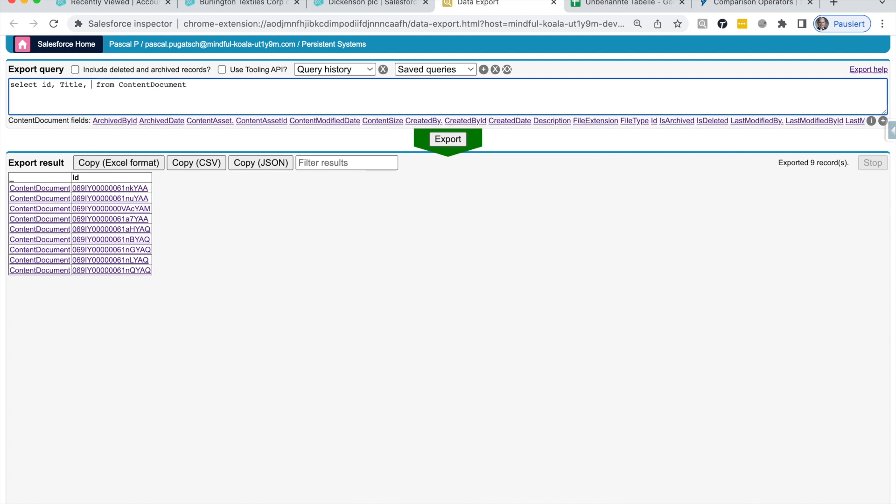
{"action": "type", "text": "file"}
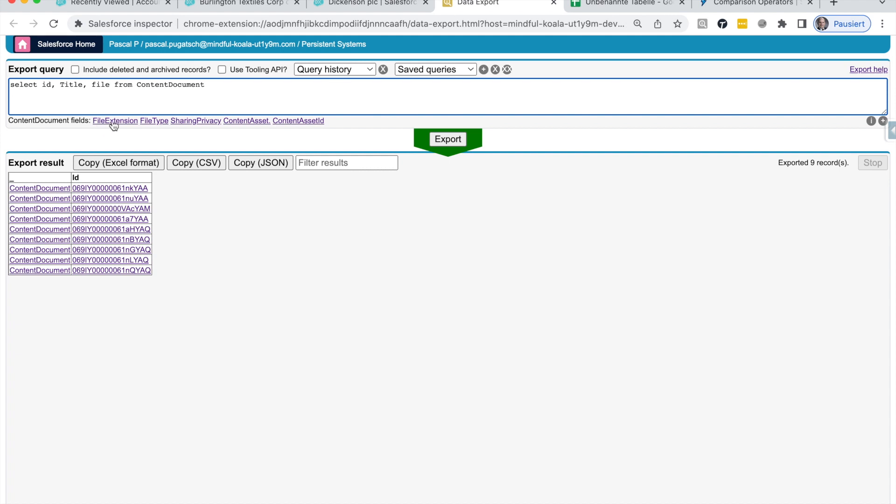
{"action": "left_click", "coordinate": [115, 121]}
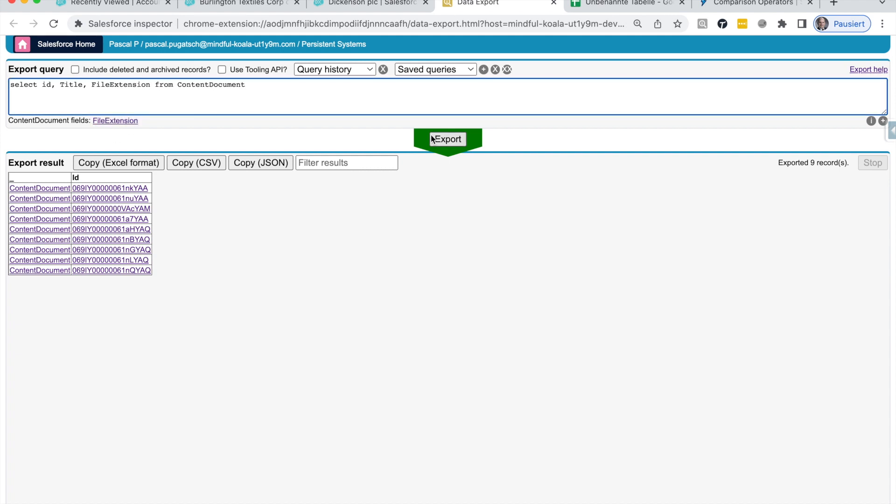
{"action": "left_click", "coordinate": [448, 139]}
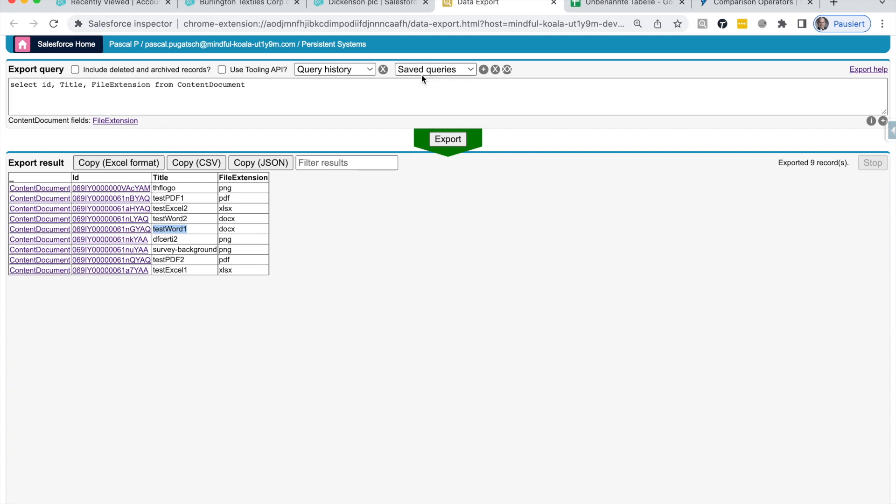
{"action": "mouse_move", "coordinate": [111, 148]}
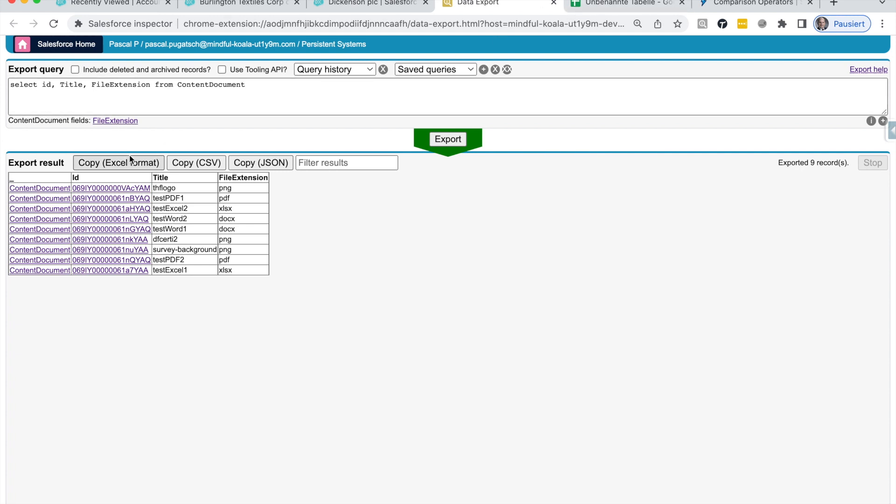
{"action": "mouse_move", "coordinate": [402, 203]}
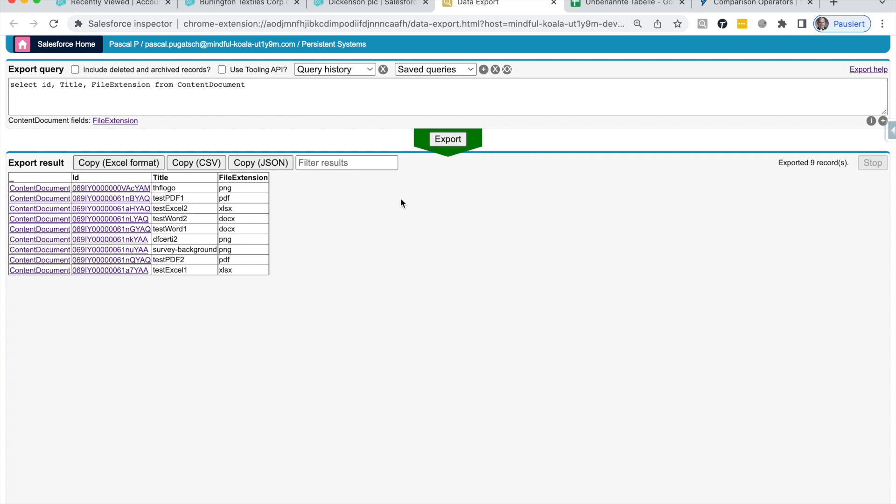
{"action": "mouse_move", "coordinate": [133, 178]}
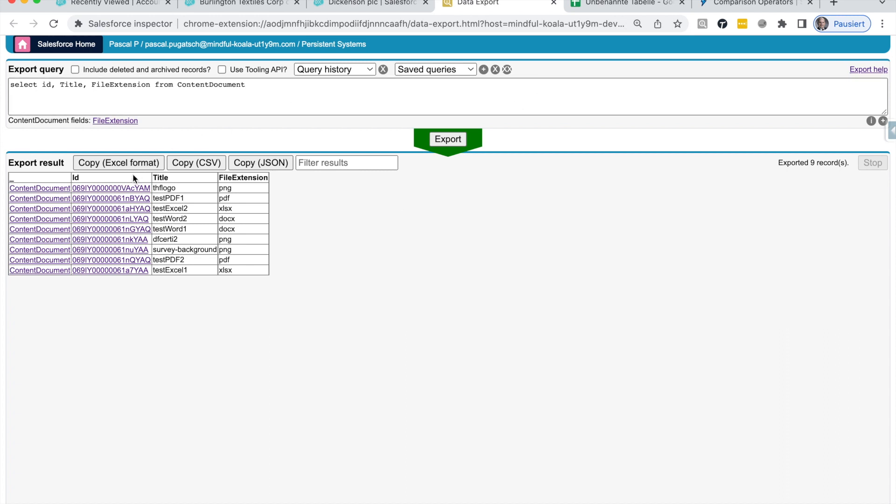
{"action": "mouse_move", "coordinate": [622, 2]}
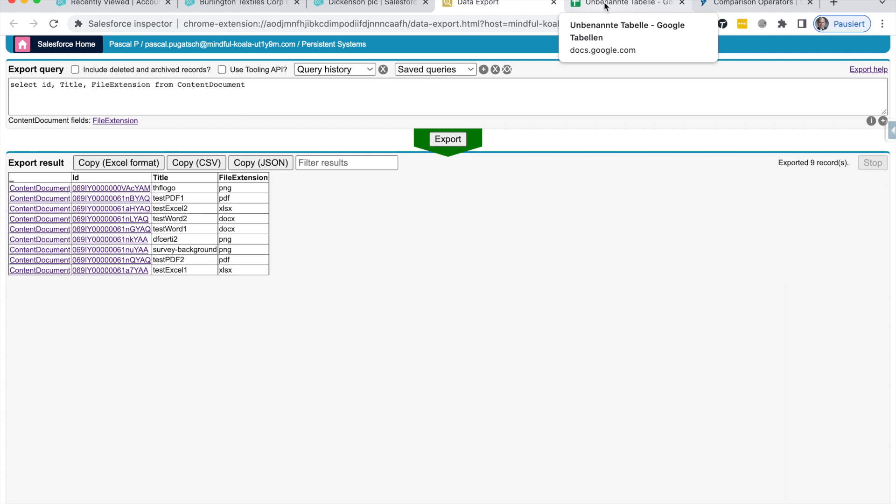
Paste the export into the sheet and clear the Title and FileExtension columns C1:D10
{"action": "left_click", "coordinate": [626, 3]}
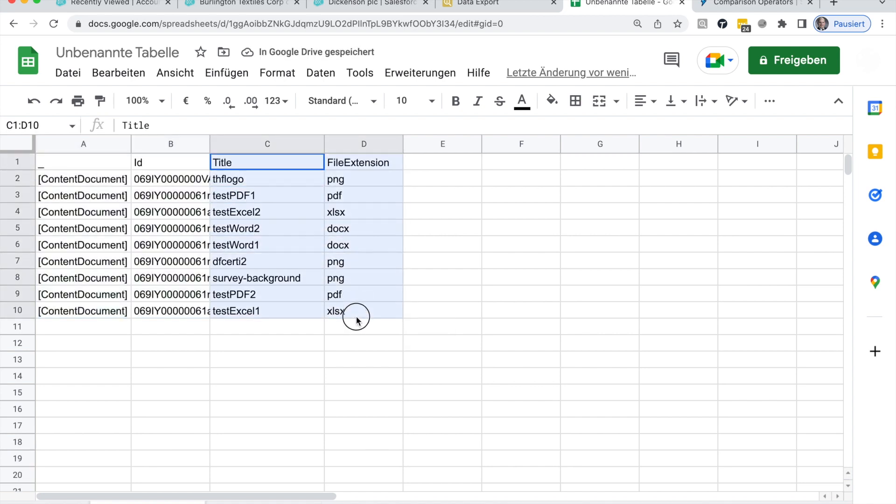
{"action": "key", "text": "Delete"}
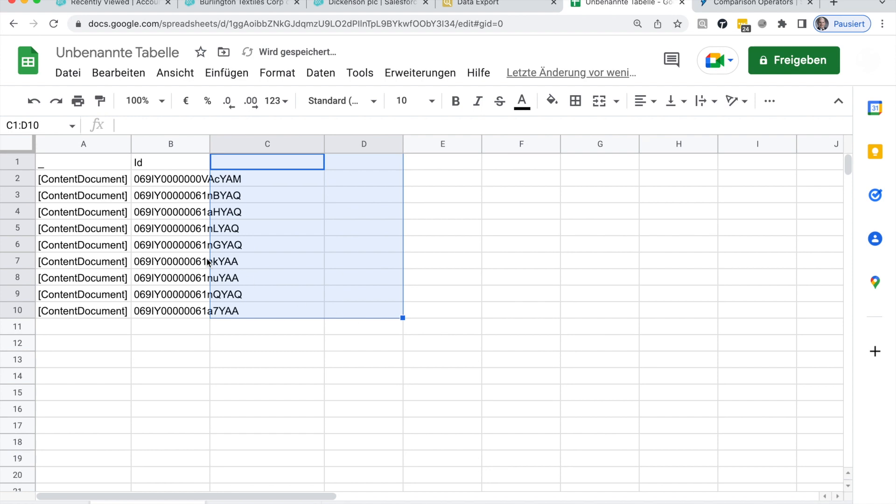
{"action": "left_click", "coordinate": [170, 162]}
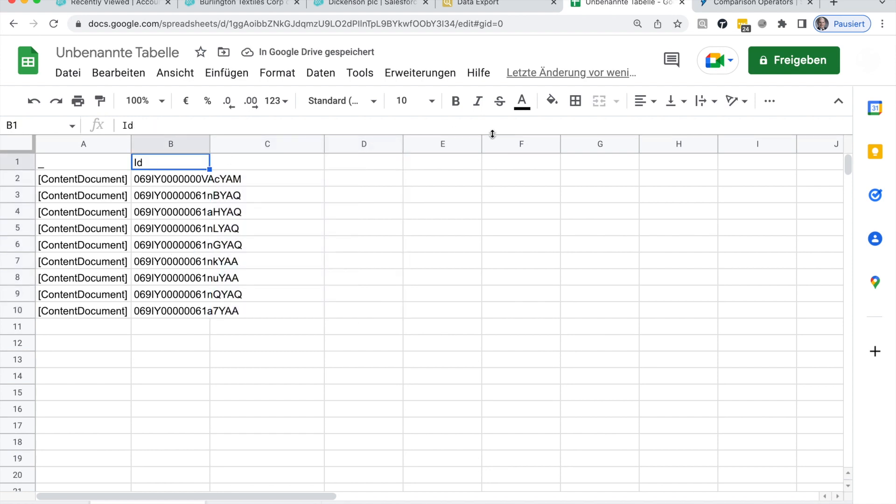
Return to the SOQL Comparison Operators page to check quoting in the IN example
{"action": "left_click", "coordinate": [753, 3]}
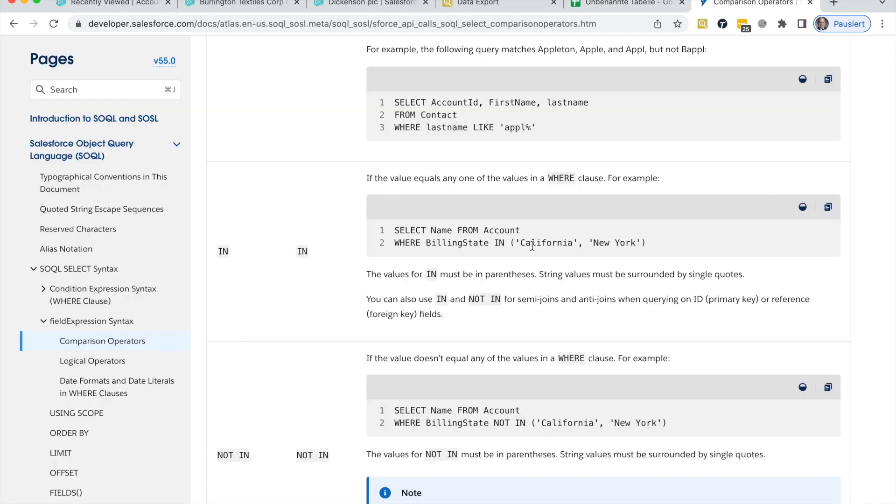
{"action": "mouse_move", "coordinate": [517, 242]}
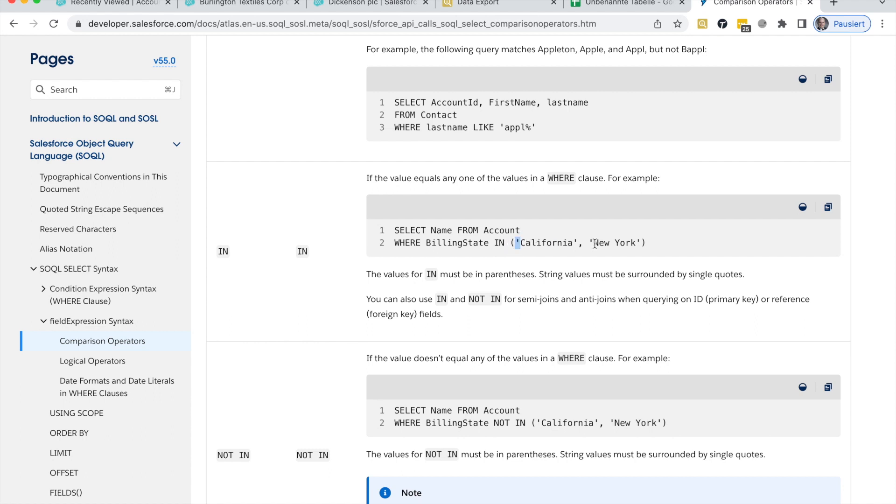
{"action": "mouse_move", "coordinate": [590, 255]}
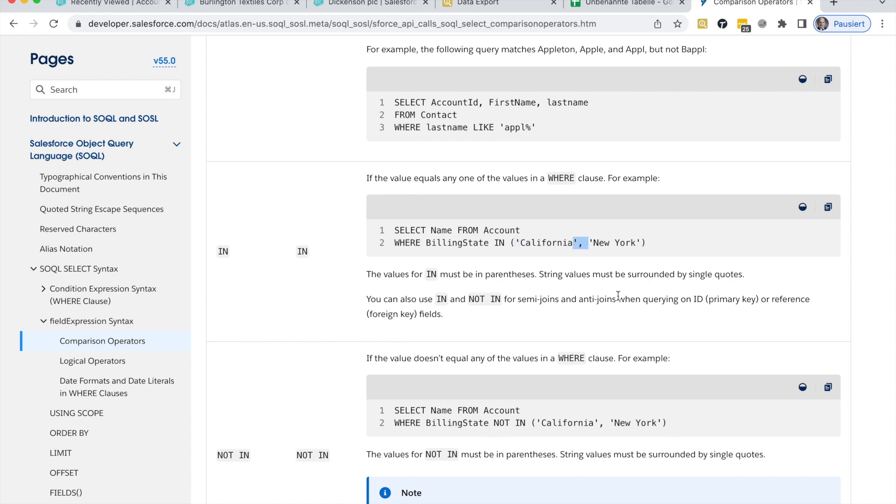
{"action": "mouse_move", "coordinate": [592, 21]}
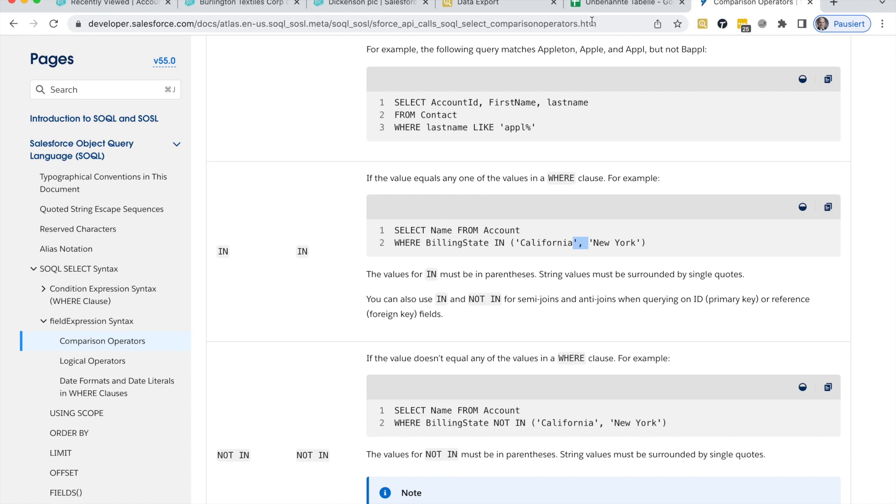
Insert a column left of the Ids and fill B2:B10 with single quotes
{"action": "left_click", "coordinate": [625, 3]}
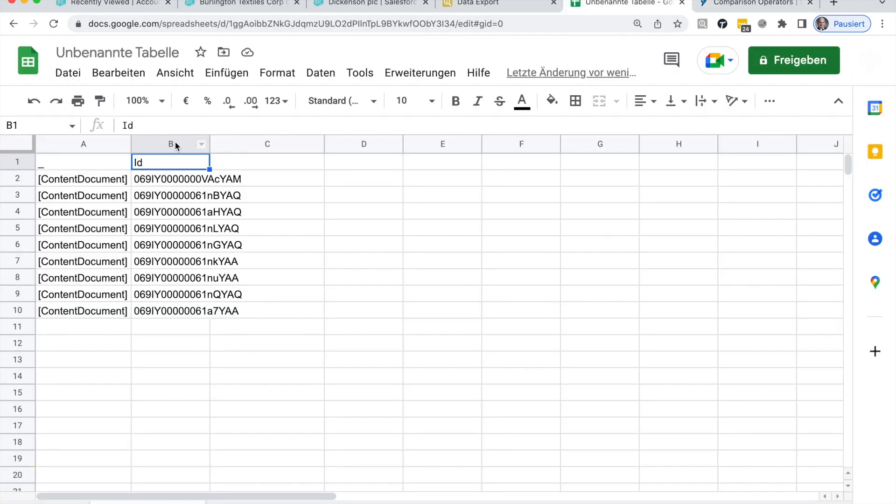
{"action": "left_click", "coordinate": [171, 144]}
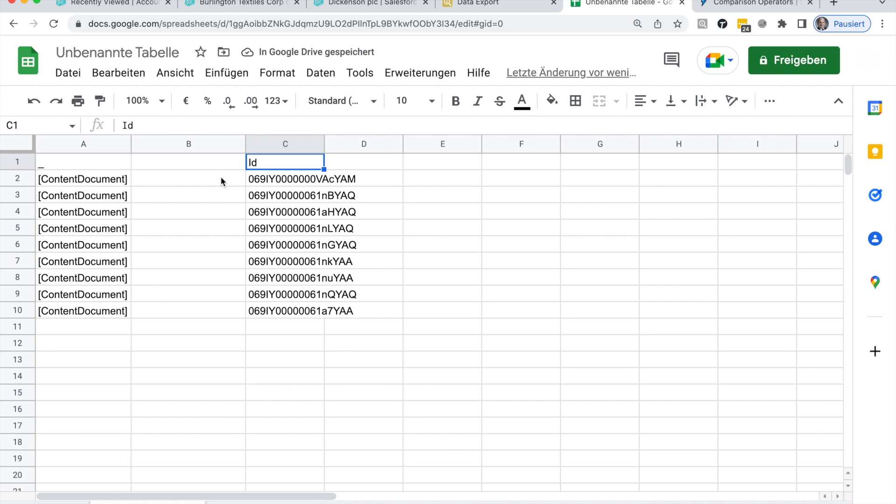
{"action": "left_click", "coordinate": [188, 179]}
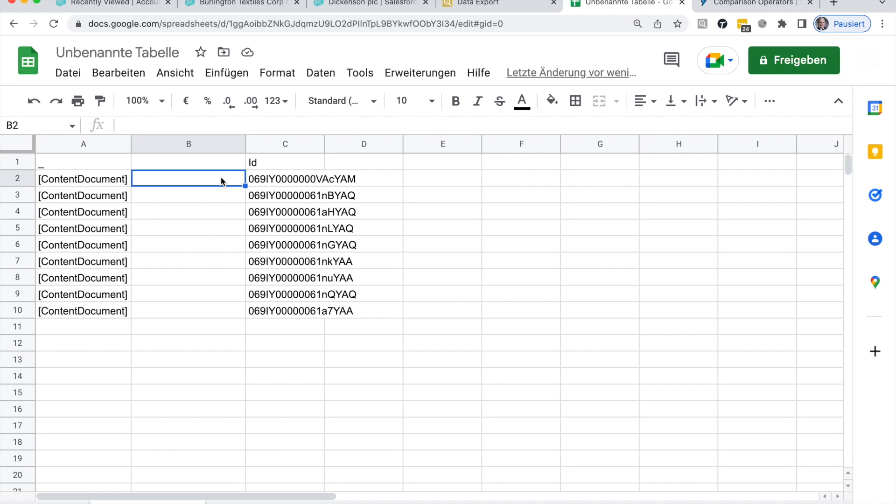
{"action": "mouse_move", "coordinate": [197, 188]}
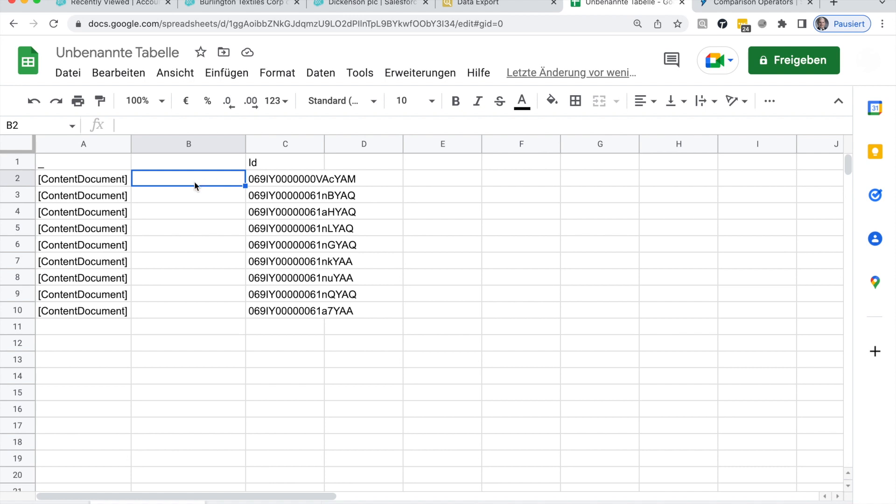
{"action": "left_click", "coordinate": [753, 3]}
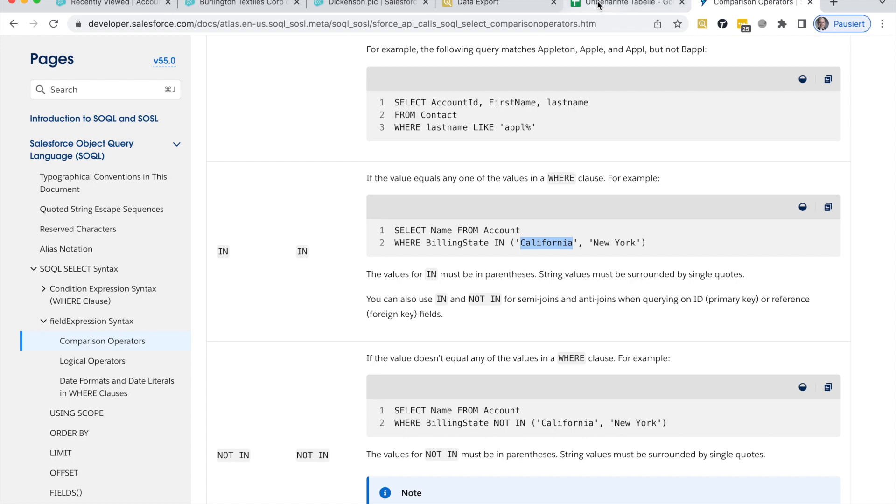
{"action": "left_click", "coordinate": [623, 3]}
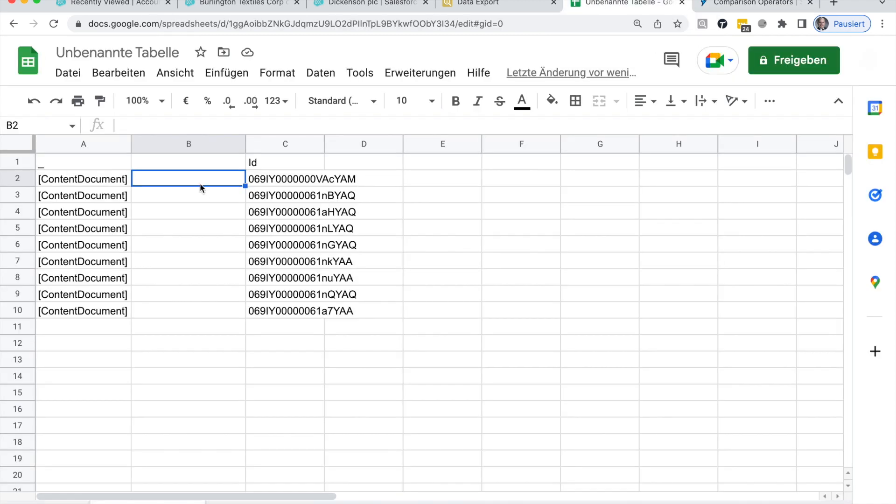
{"action": "key", "text": "enter"}
{"action": "type", "text": "'"}
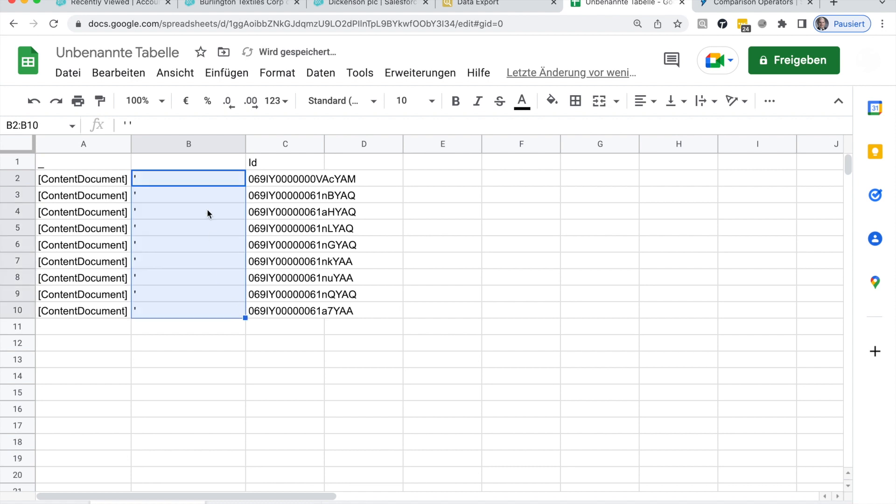
Copy the single quotes into D2:D10 and fill E2:E9 with commas
{"action": "left_click", "coordinate": [364, 178]}
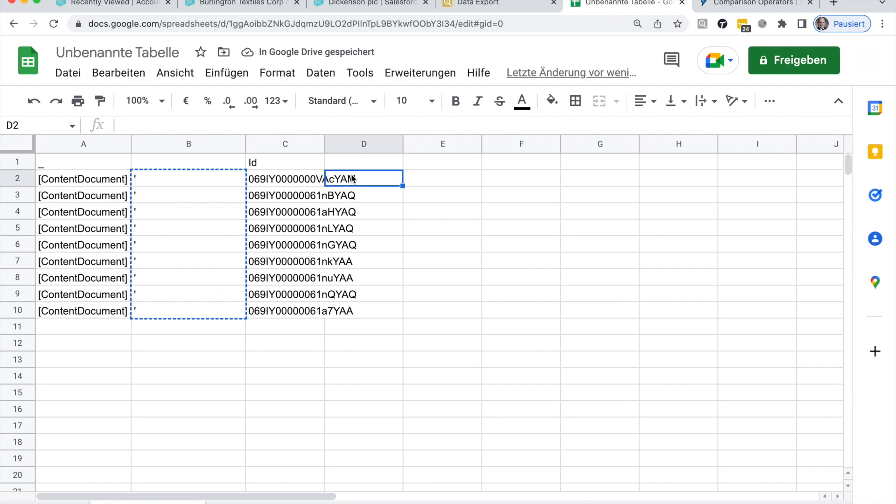
{"action": "left_click", "coordinate": [363, 195]}
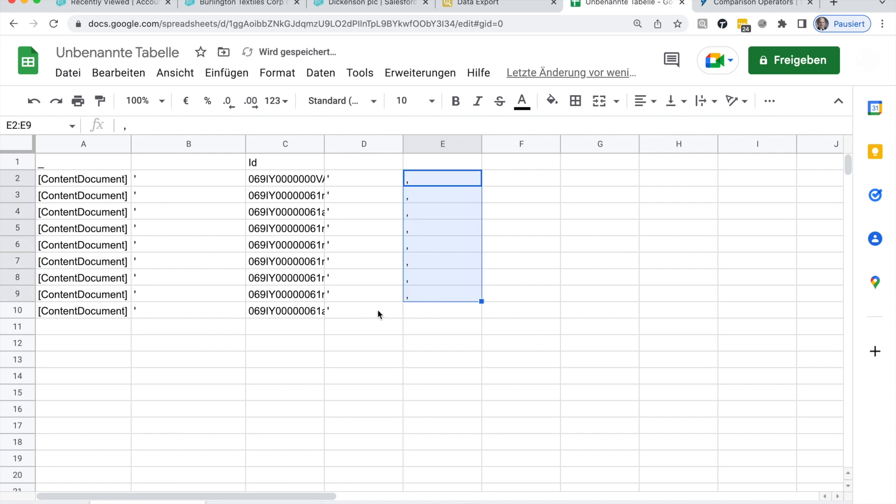
{"action": "mouse_move", "coordinate": [414, 298]}
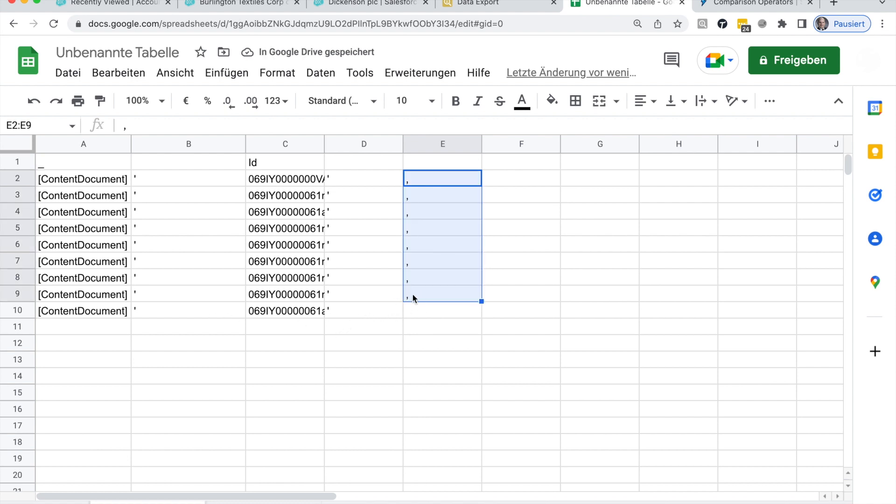
{"action": "left_click", "coordinate": [442, 294]}
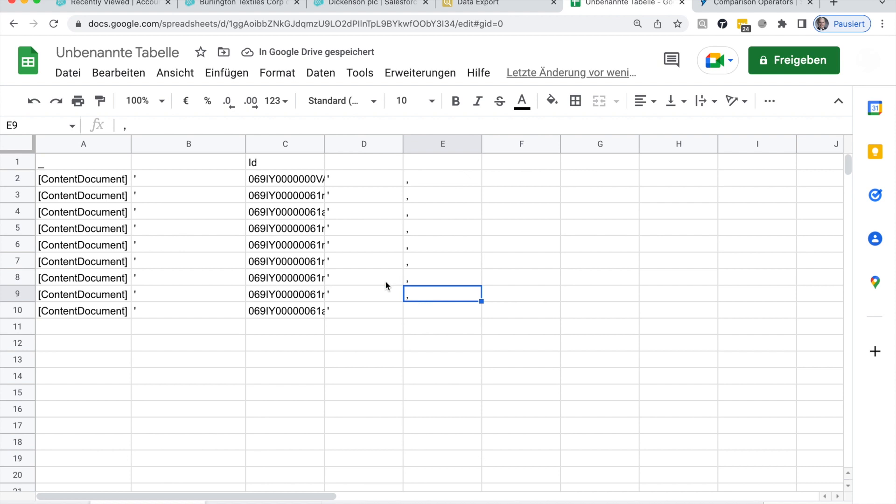
{"action": "mouse_move", "coordinate": [496, 225]}
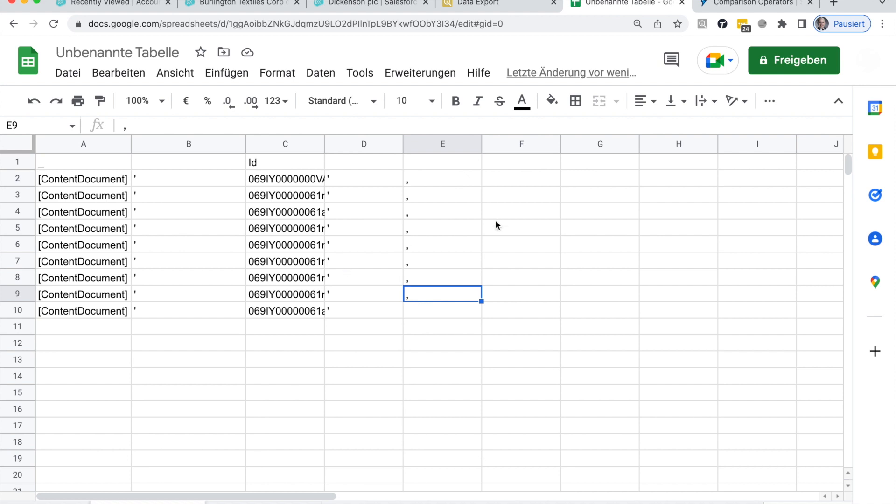
{"action": "left_click", "coordinate": [521, 177]}
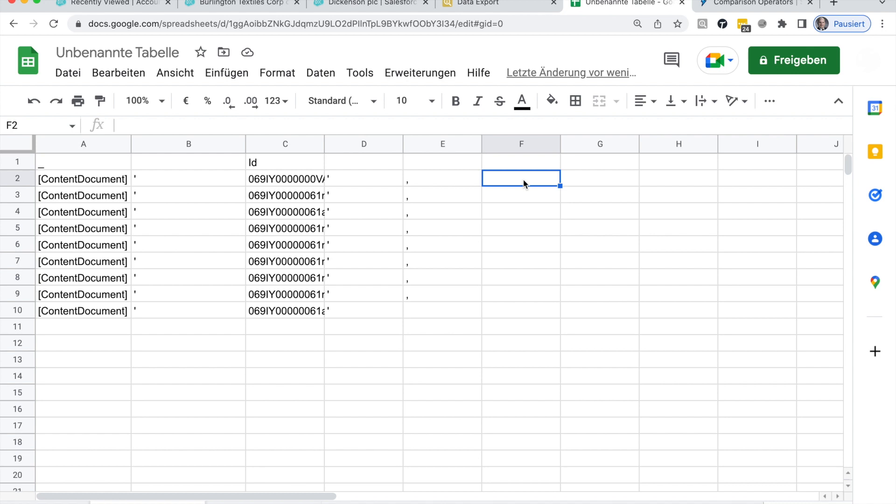
Enter =CONCATENATE(B2:E2) in F2, fill down to F10, and copy F2:F10
{"action": "type", "text": "=co"}
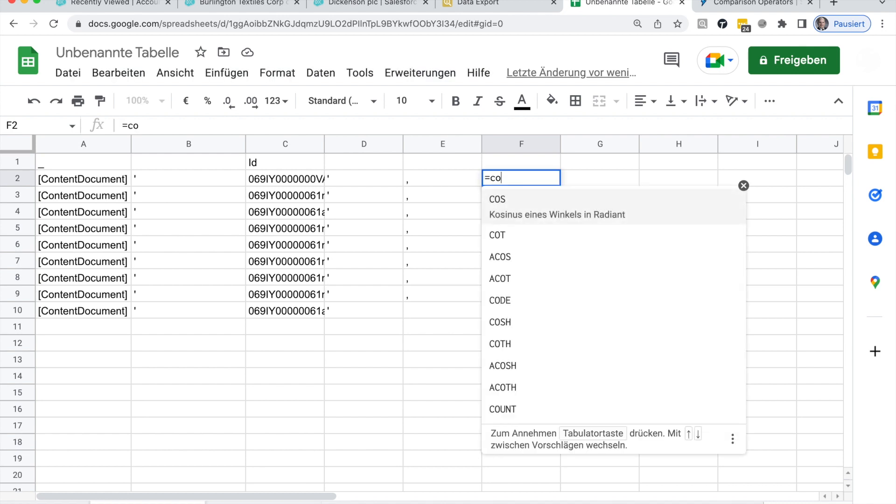
{"action": "type", "text": "nca"}
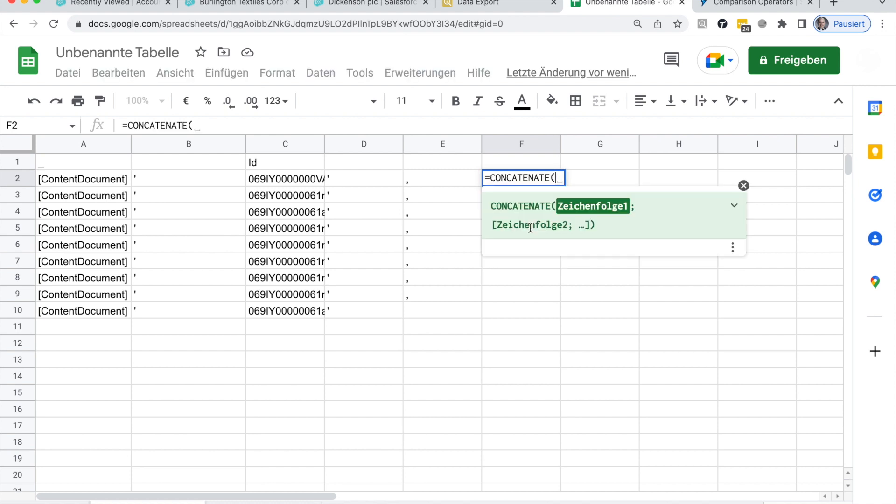
{"action": "left_click", "coordinate": [188, 178]}
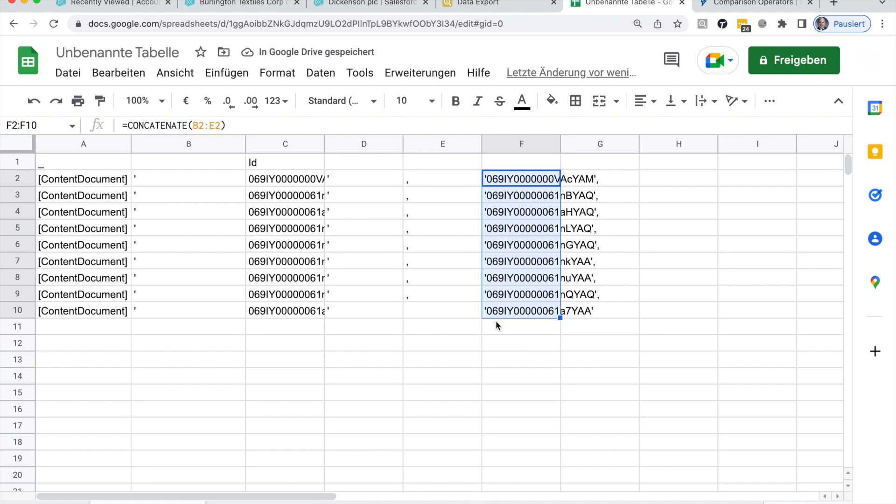
{"action": "left_click", "coordinate": [599, 294]}
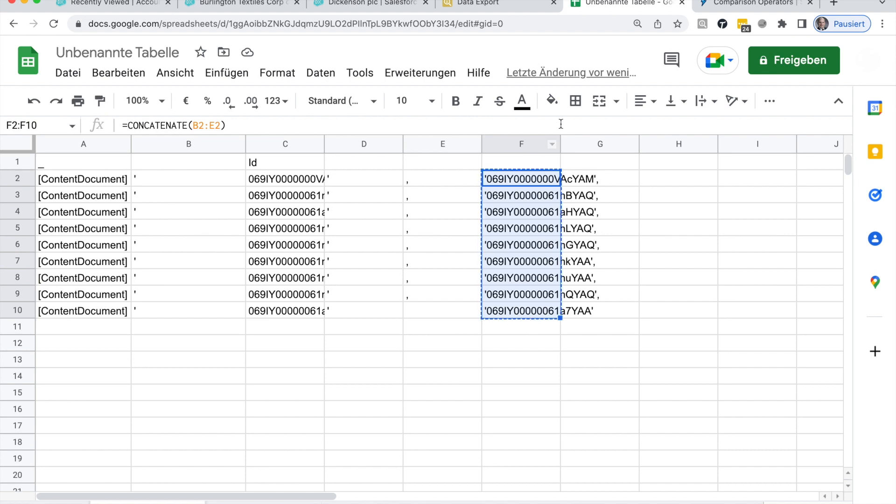
{"action": "left_click", "coordinate": [497, 3]}
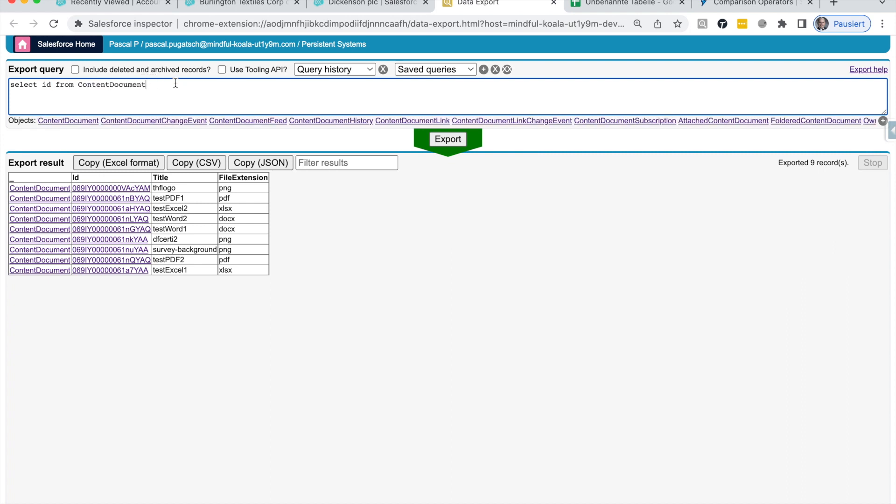
Add 'WHERE ContentDocumentId IN (' to the ContentDocumentLink query to filter by the nine file Ids
{"action": "type", "text": "link"}
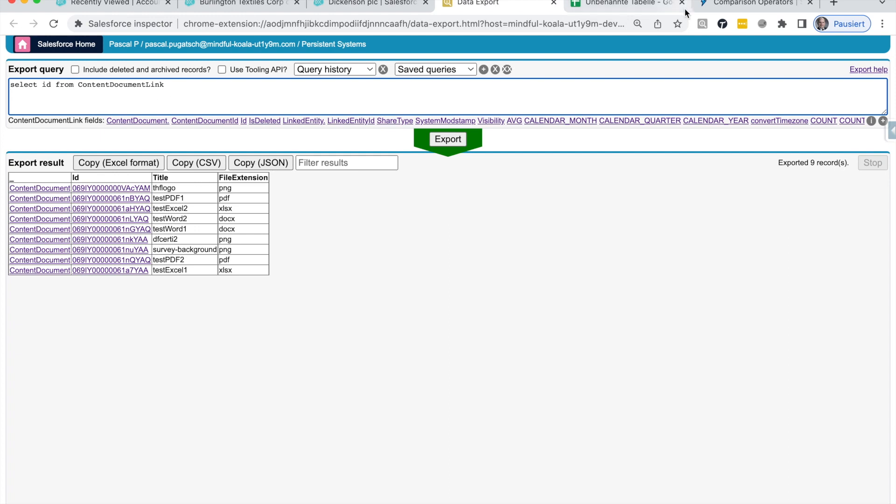
{"action": "left_click", "coordinate": [754, 3]}
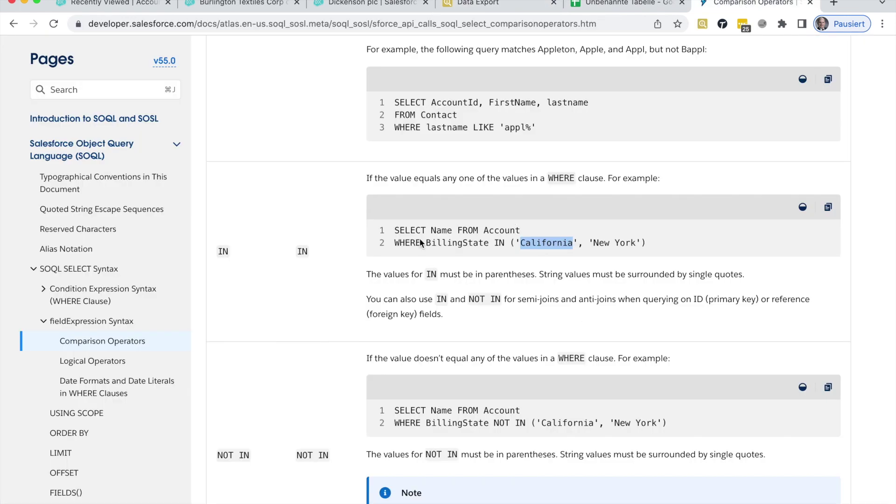
{"action": "mouse_move", "coordinate": [514, 228]}
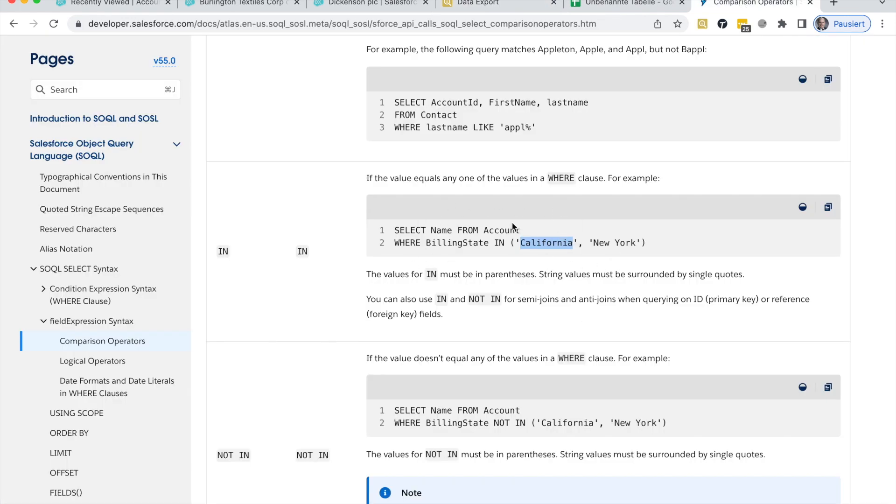
{"action": "left_click", "coordinate": [497, 3]}
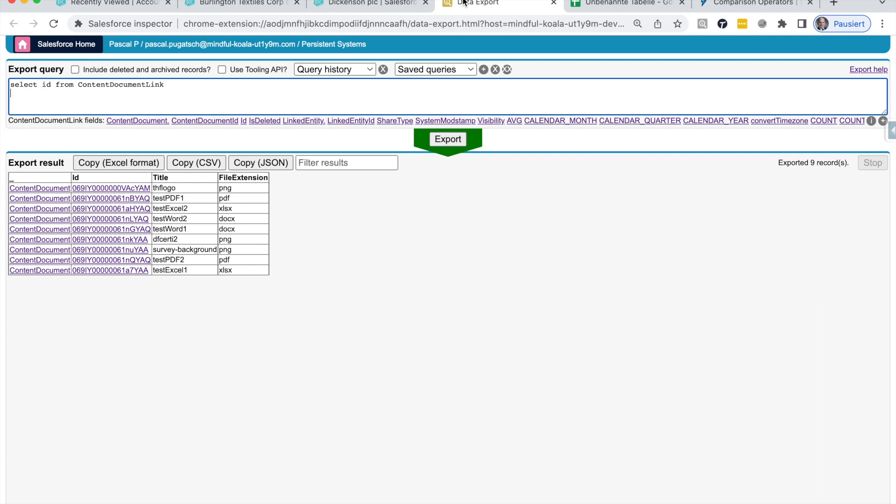
{"action": "type", "text": "where"}
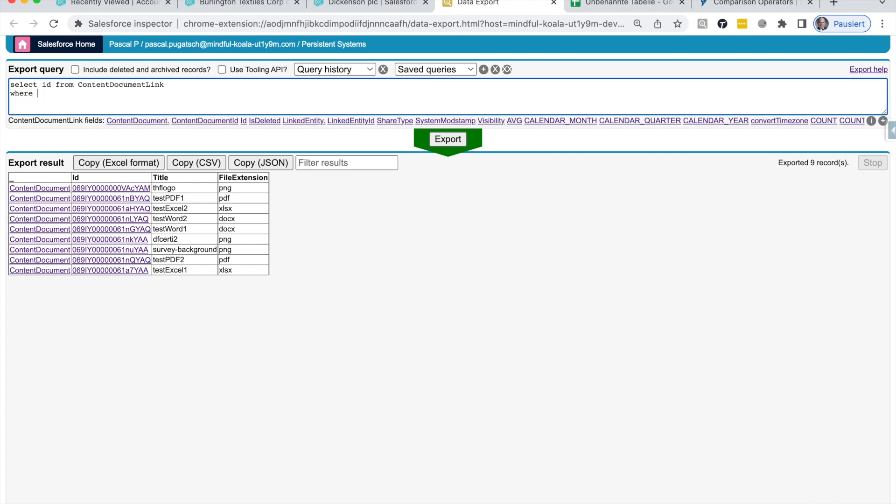
{"action": "type", "text": "co"}
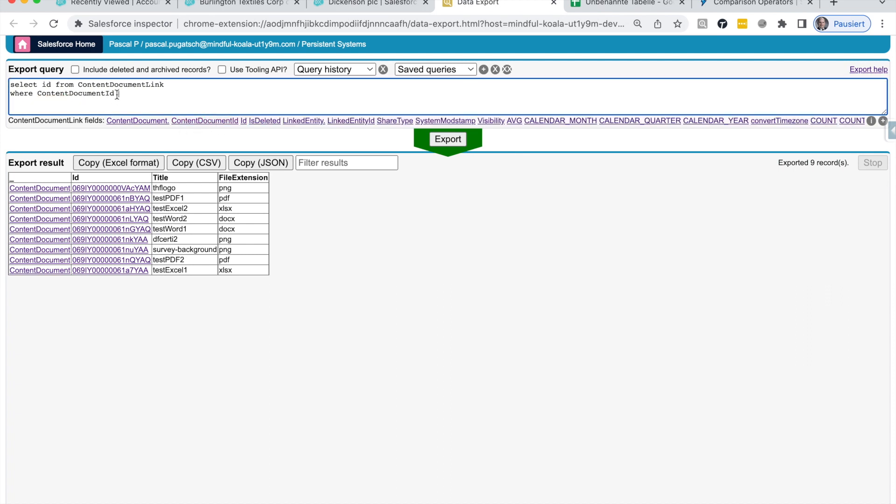
{"action": "type", "text": "I"}
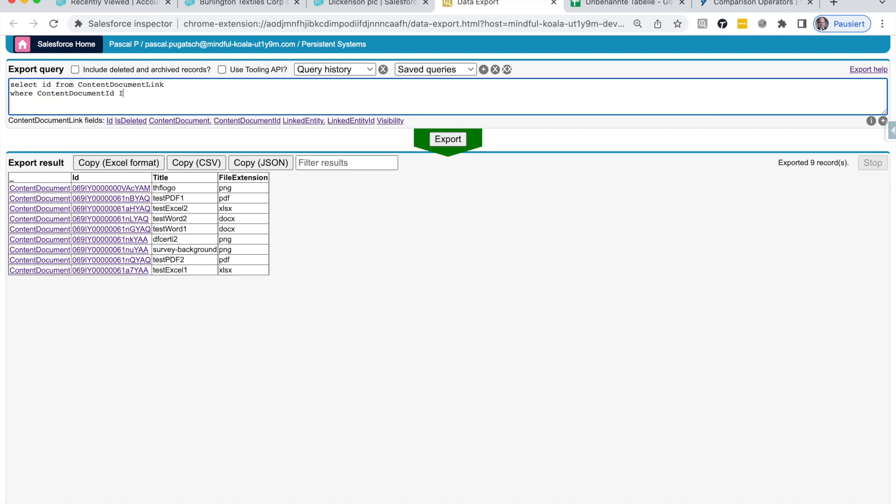
{"action": "type", "text": "N"}
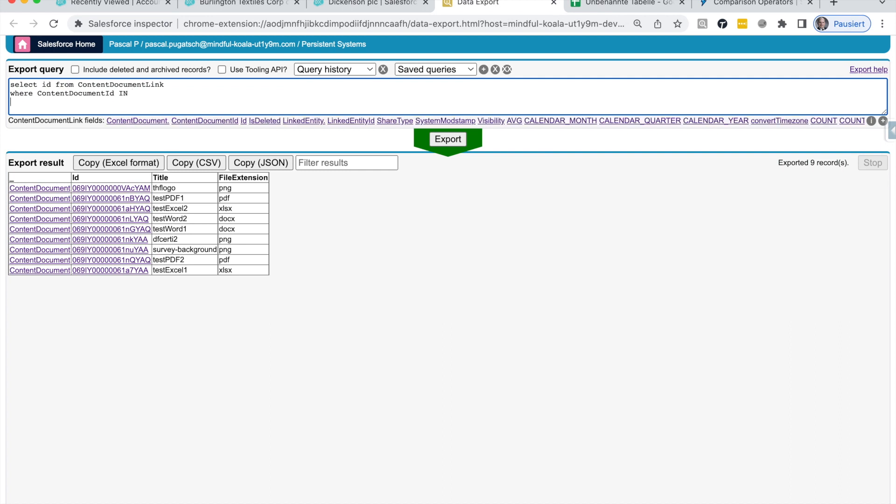
{"action": "type", "text": "("}
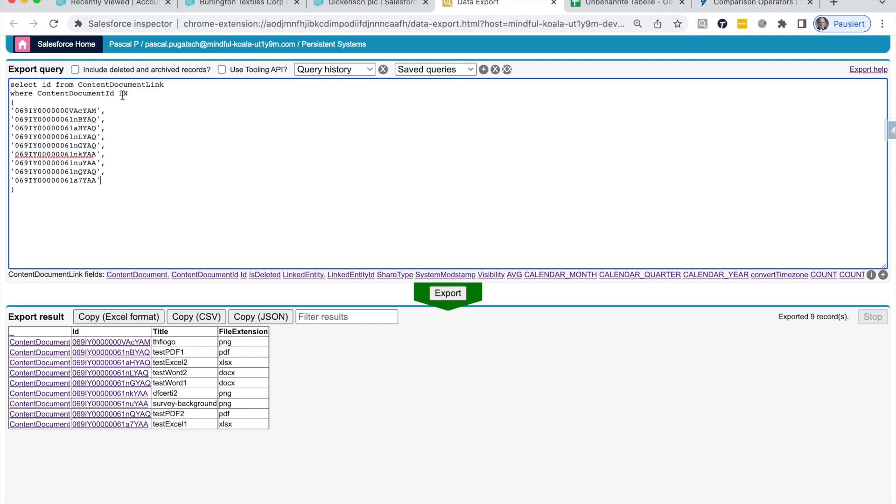
{"action": "mouse_move", "coordinate": [150, 203]}
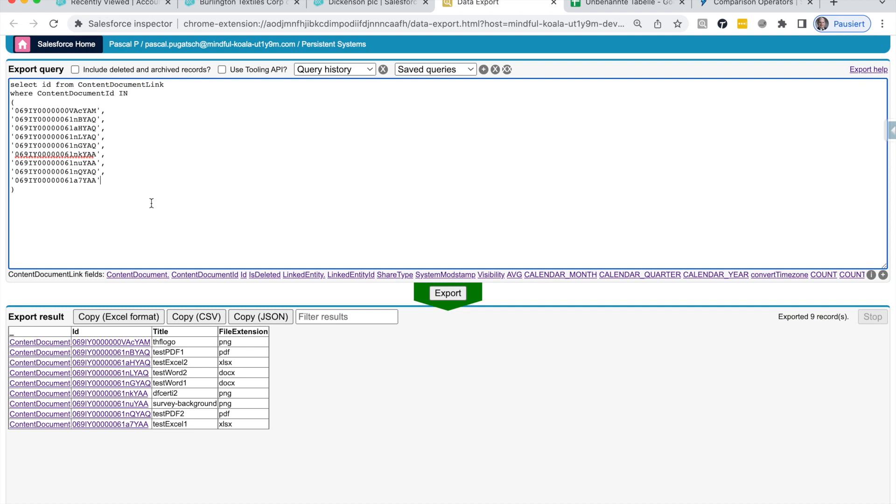
Export the filtered query, returning 16 ContentDocumentLink records with their Ids
{"action": "left_click", "coordinate": [447, 293]}
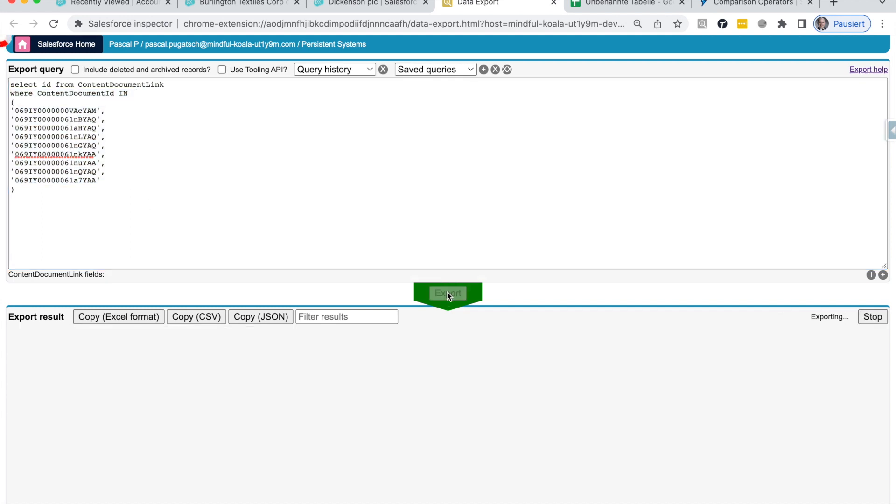
{"action": "left_click", "coordinate": [448, 293]}
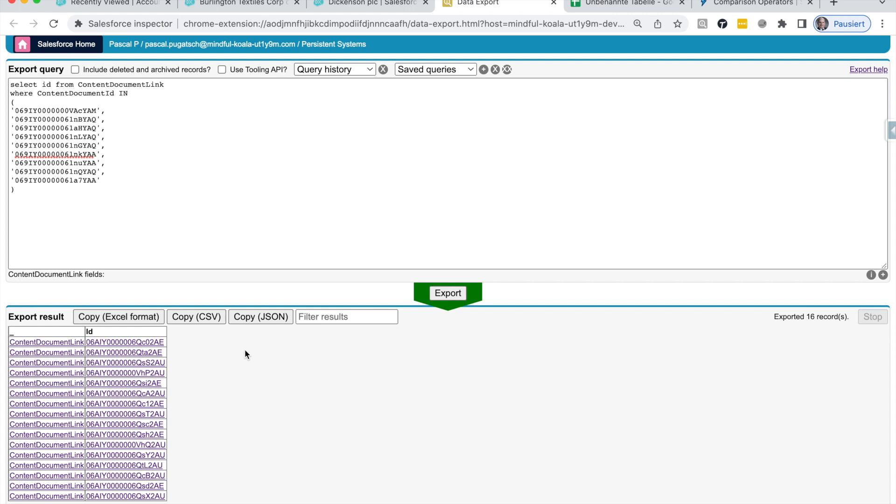
{"action": "mouse_move", "coordinate": [112, 471]}
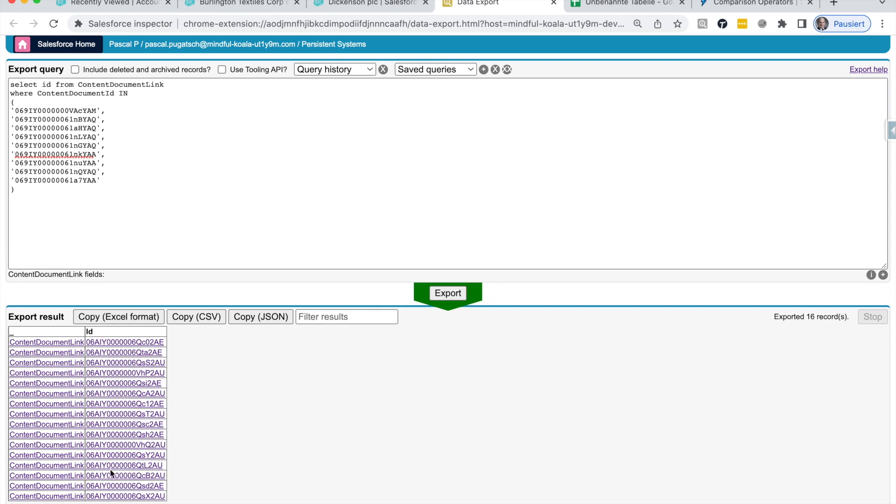
{"action": "mouse_move", "coordinate": [883, 267]}
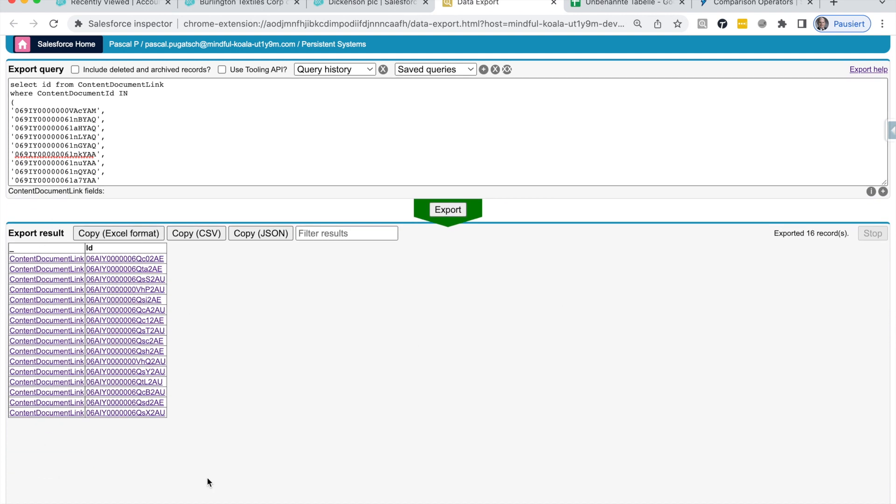
{"action": "mouse_move", "coordinate": [117, 421]}
{"action": "type", "text": ", "}
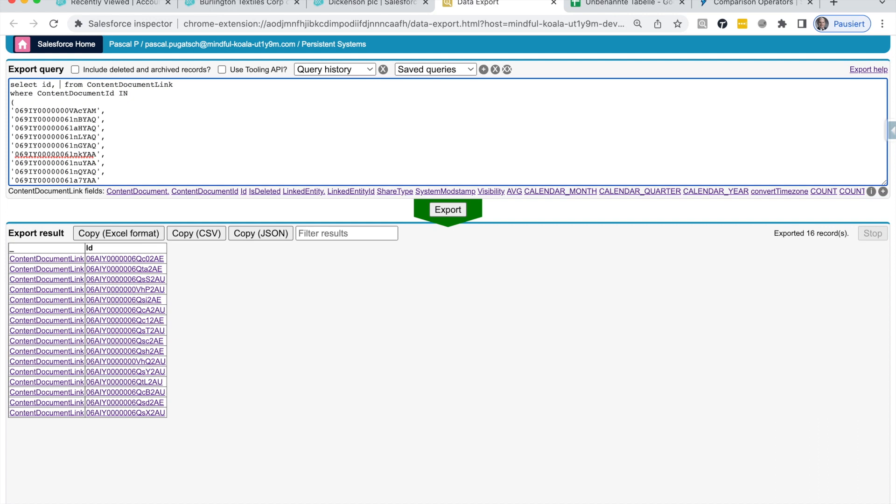
Add ContentDocument.Title, ContentDocument.FileExtension and LinkedEntity.Name to the SELECT and rerun the export
{"action": "type", "text": "contentDocument."}
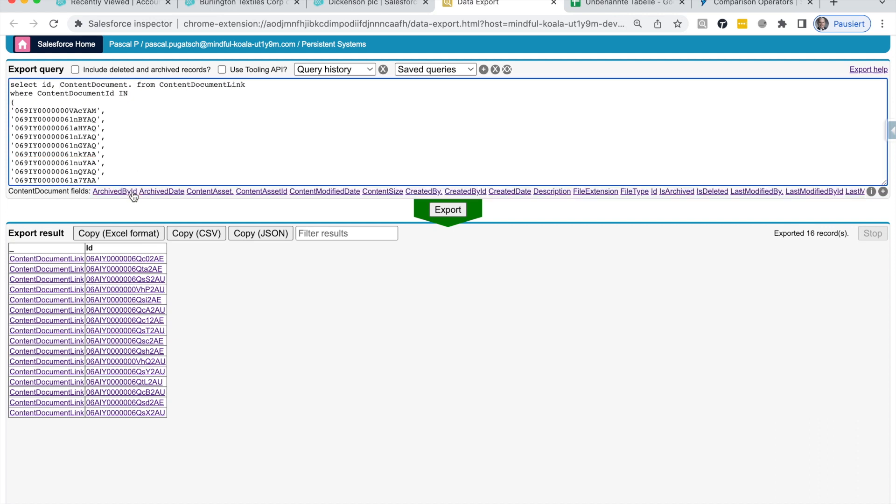
{"action": "type", "text": "ti"}
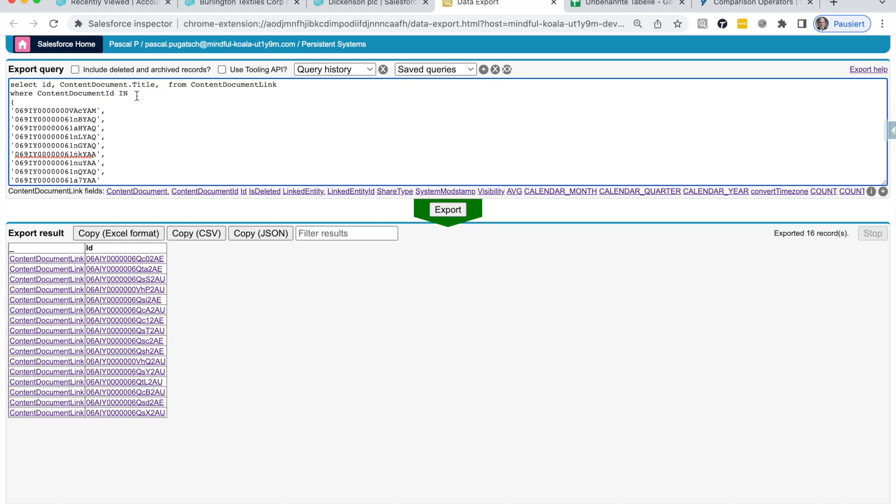
{"action": "type", "text": "content"}
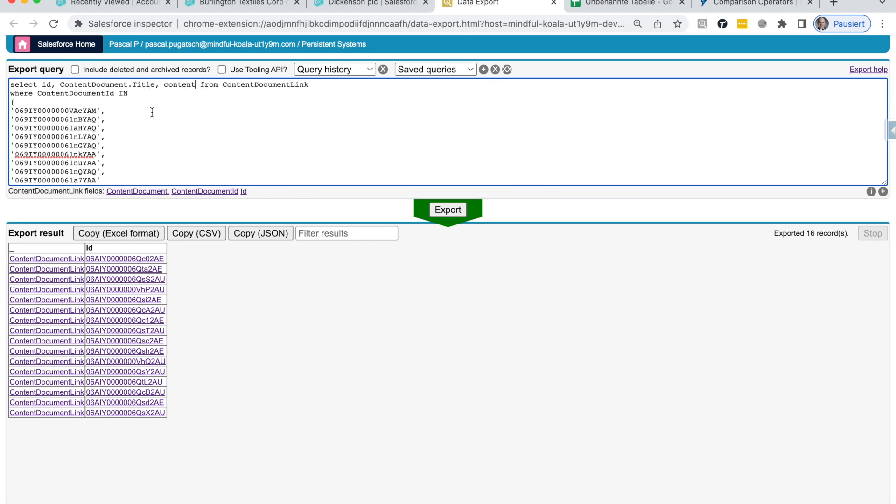
{"action": "type", "text": "ContentDocument.ex"}
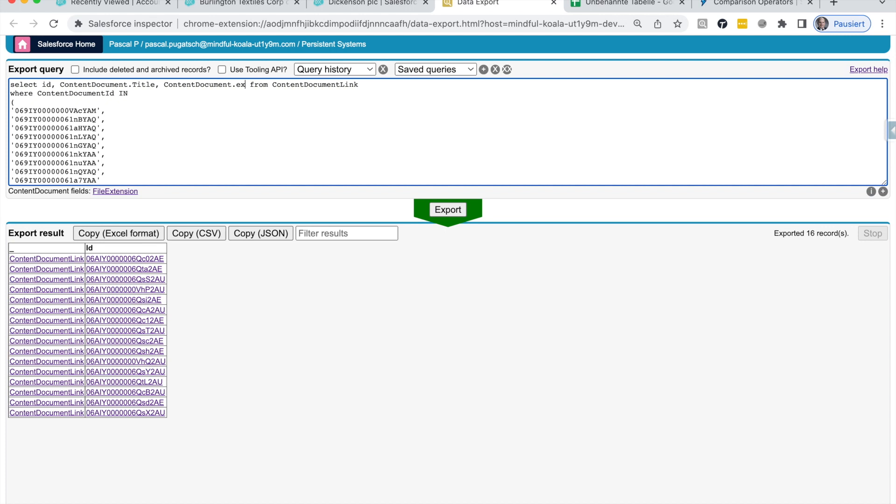
{"action": "left_click", "coordinate": [115, 191]}
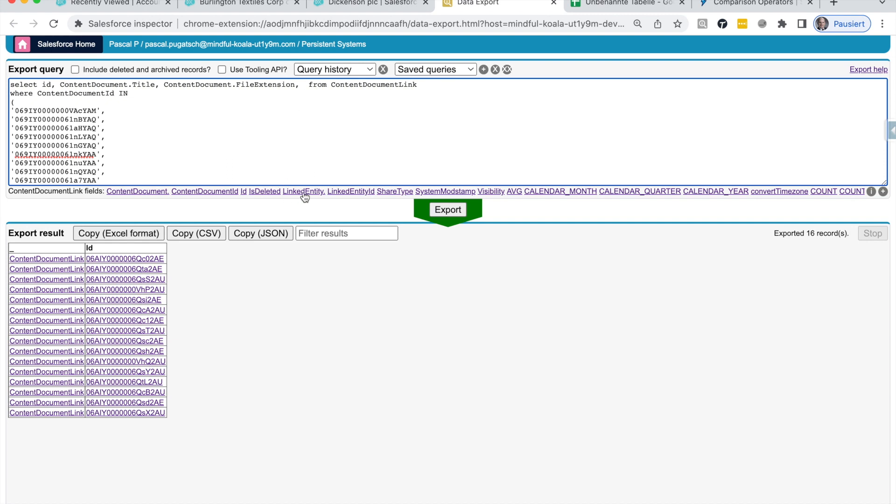
{"action": "mouse_move", "coordinate": [303, 191]}
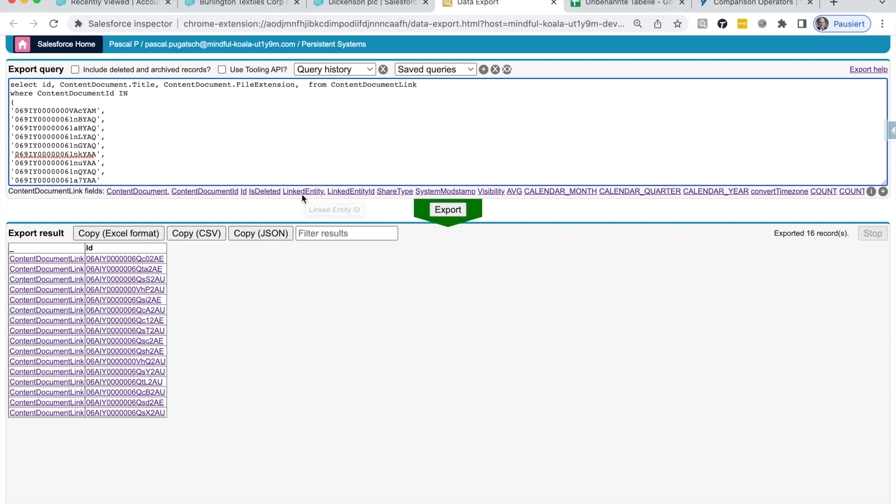
{"action": "left_click", "coordinate": [304, 191]}
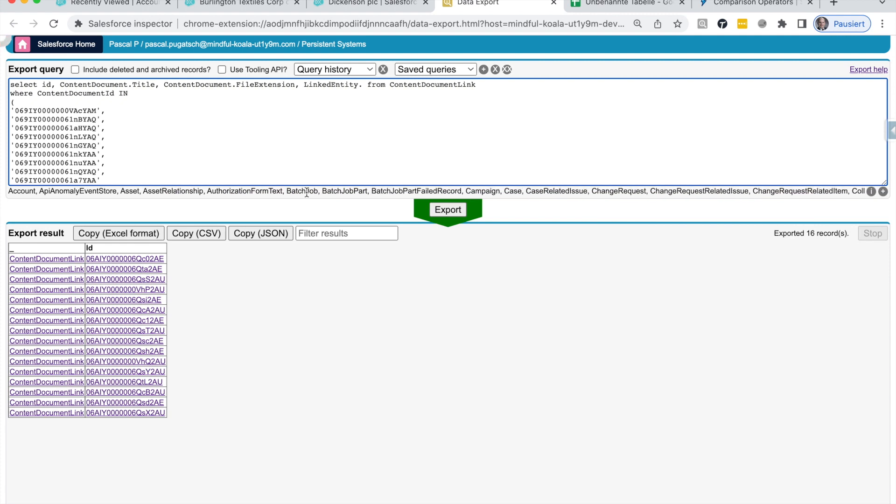
{"action": "type", "text": ".Name"}
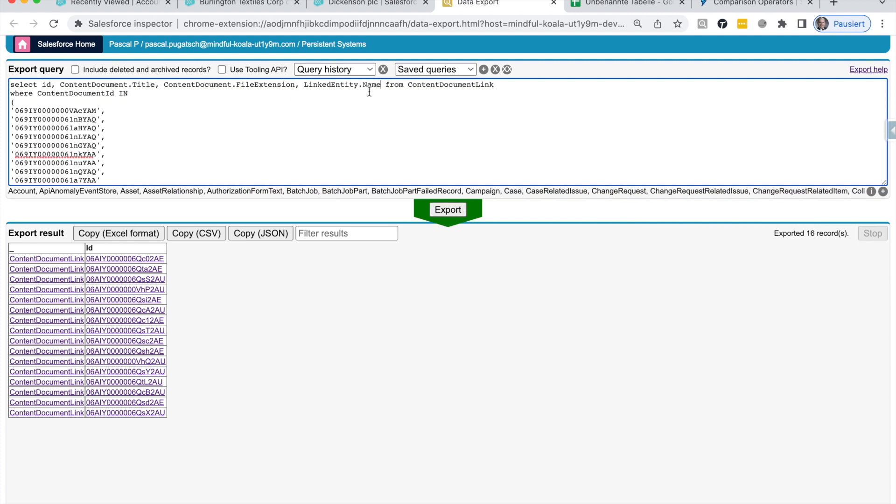
{"action": "mouse_move", "coordinate": [422, 235]}
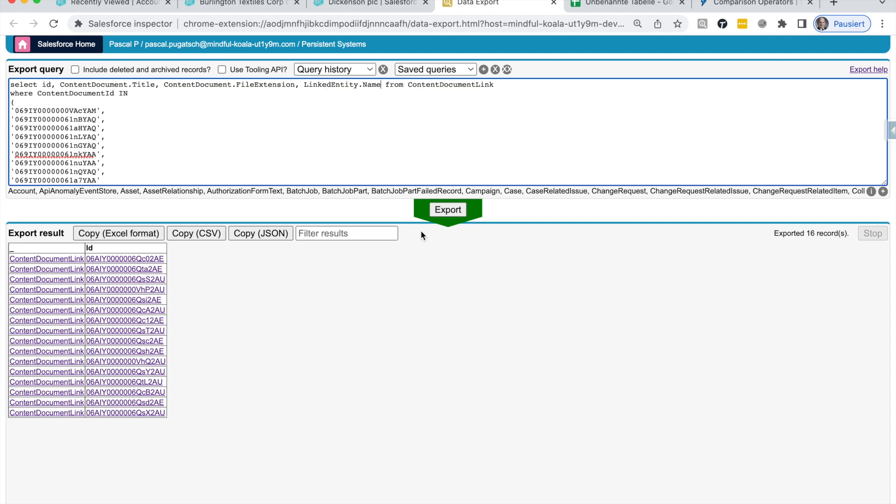
{"action": "left_click", "coordinate": [448, 210]}
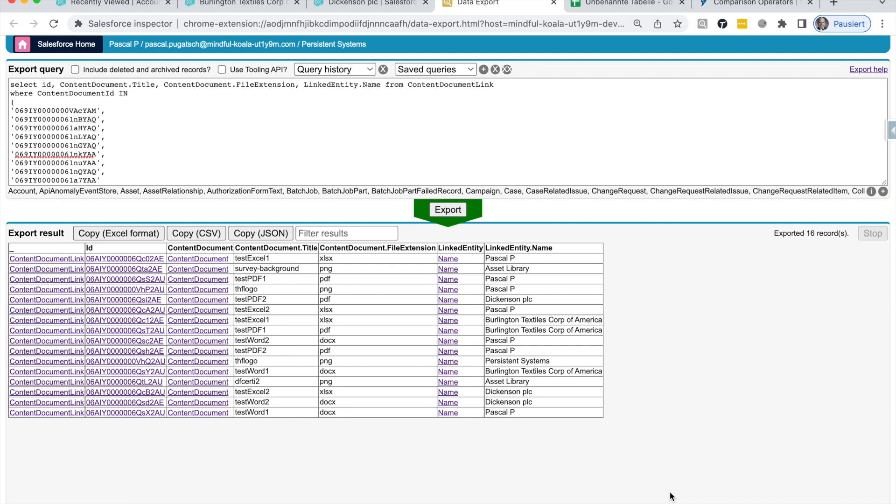
{"action": "mouse_move", "coordinate": [514, 338]}
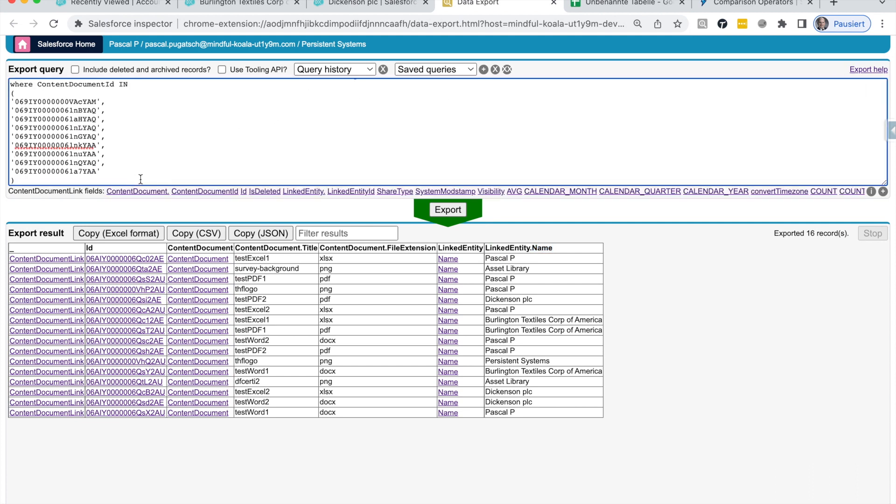
Append ORDER BY LinkedEntity.Name, rerun, and highlight the Burlington Textiles Corp of America rows
{"action": "type", "text": "sort"}
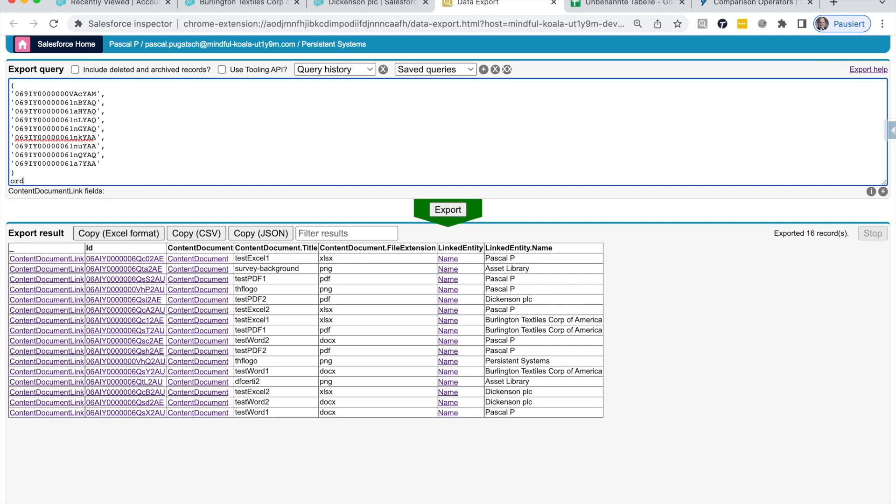
{"action": "type", "text": "er by"}
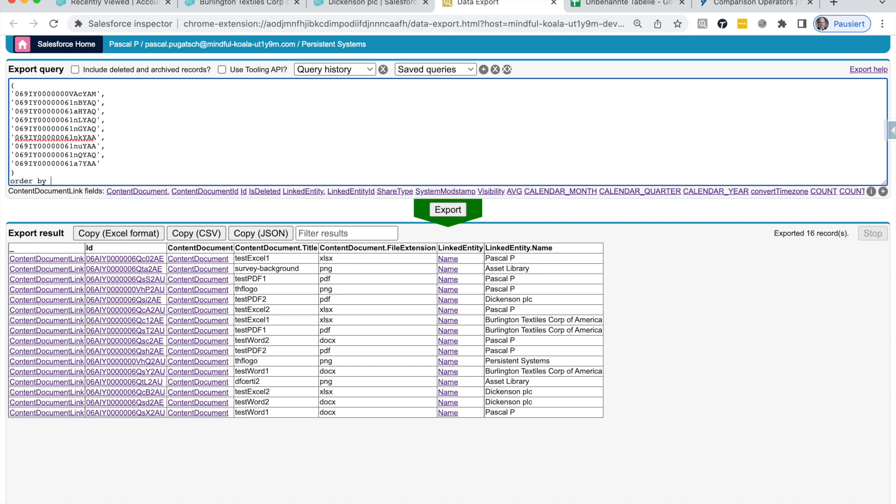
{"action": "left_click", "coordinate": [448, 209]}
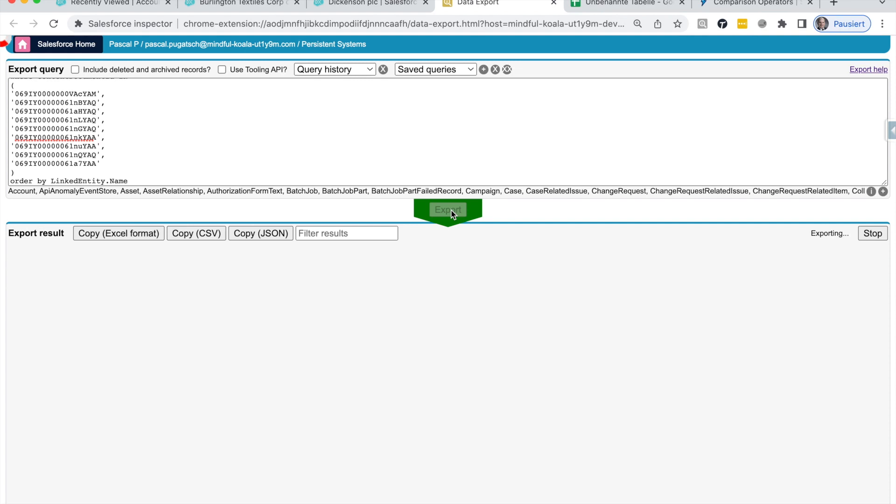
{"action": "left_click", "coordinate": [448, 209]}
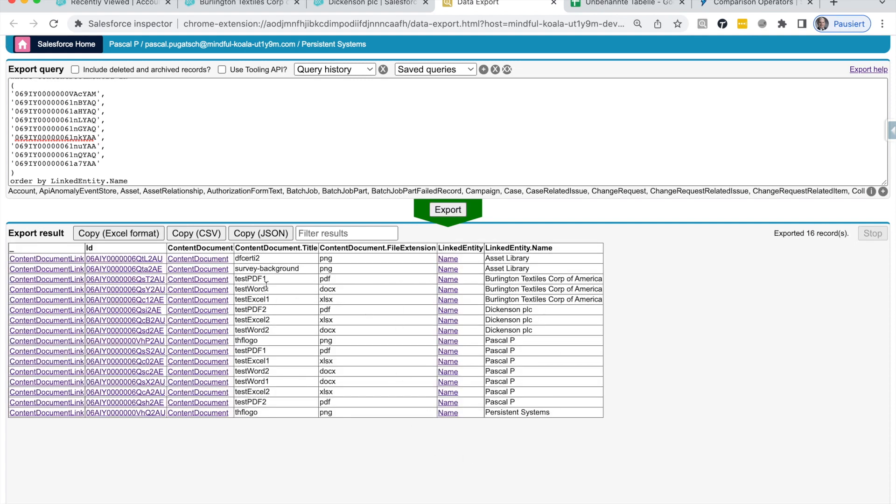
{"action": "double_click", "coordinate": [249, 278]}
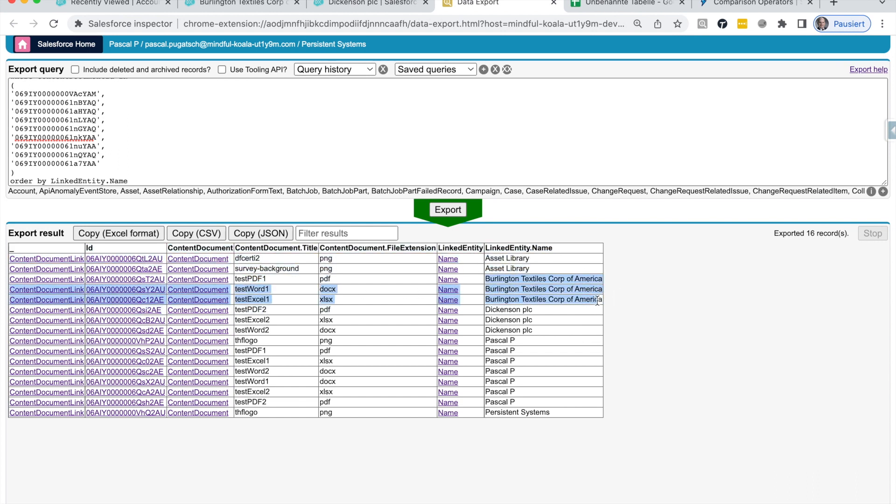
{"action": "mouse_move", "coordinate": [545, 341]}
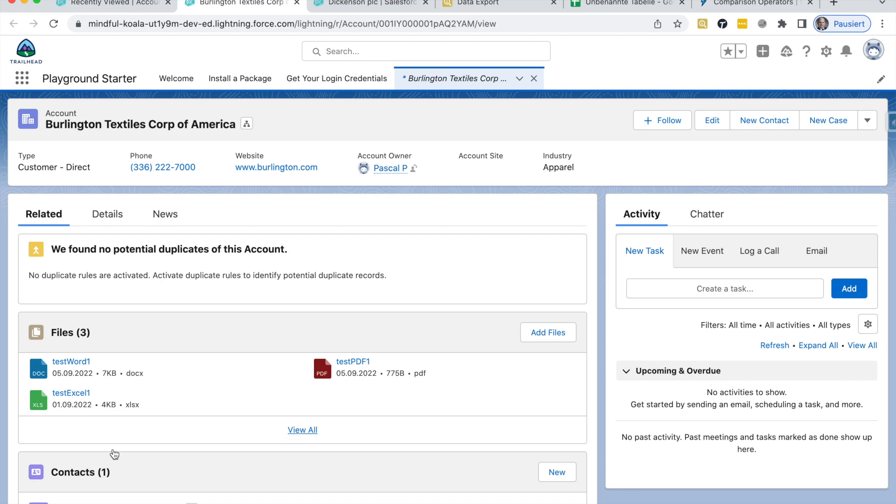
{"action": "left_click", "coordinate": [482, 4]}
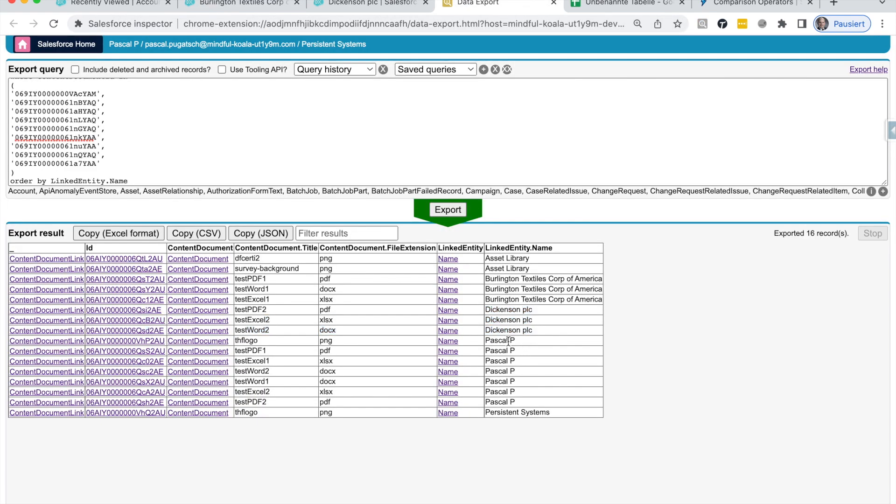
{"action": "mouse_move", "coordinate": [318, 369]}
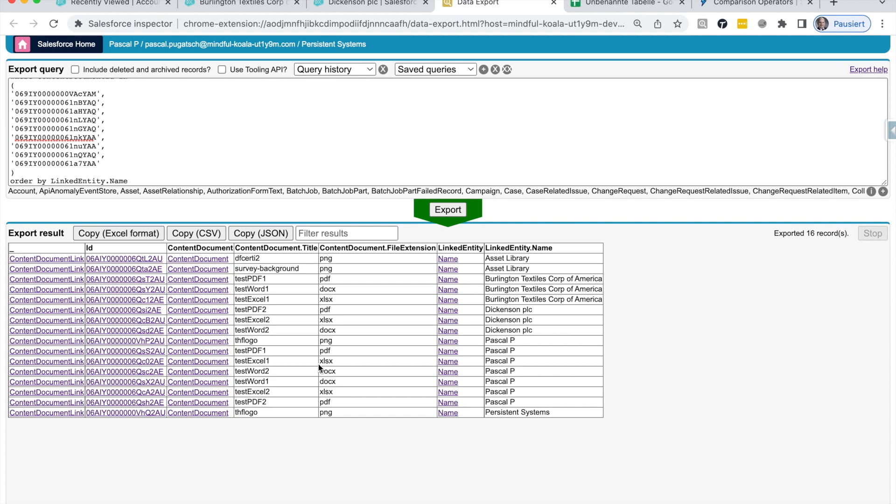
{"action": "mouse_move", "coordinate": [537, 318]}
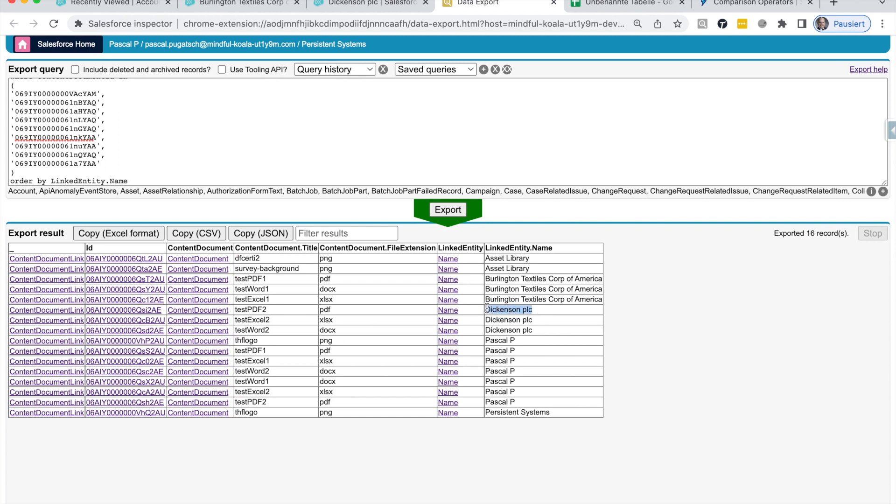
{"action": "double_click", "coordinate": [508, 309]}
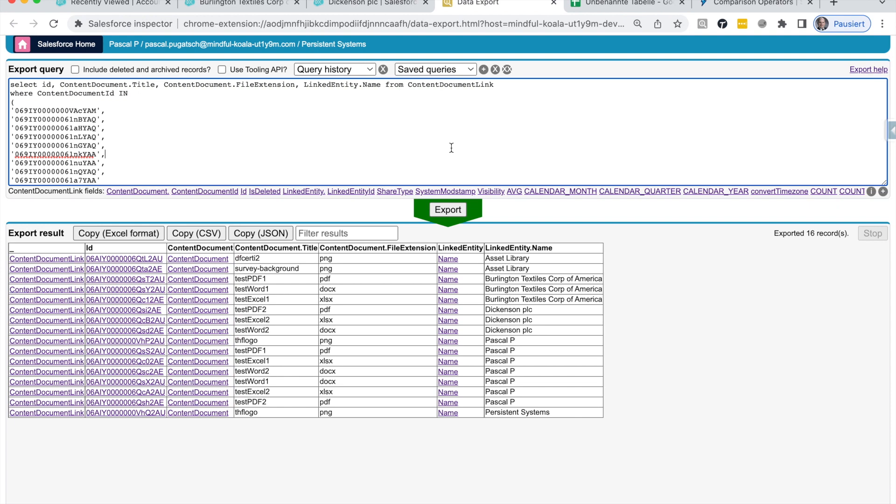
{"action": "mouse_move", "coordinate": [516, 288]}
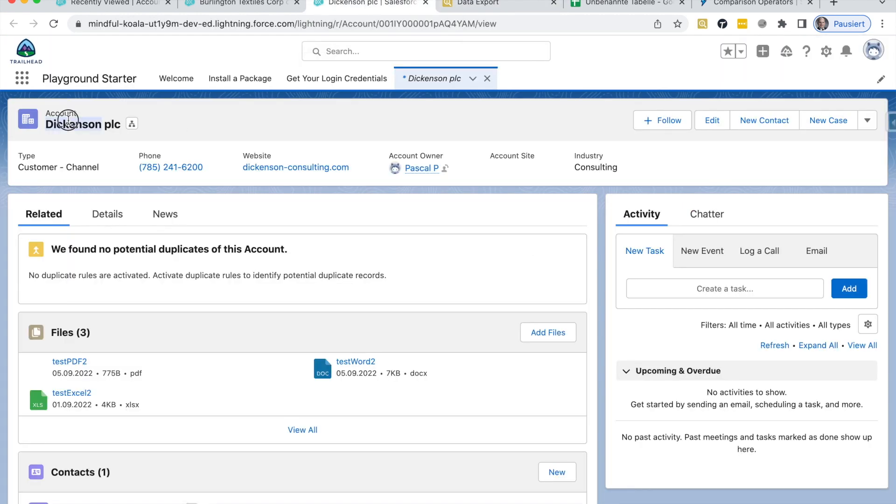
{"action": "mouse_move", "coordinate": [209, 443]}
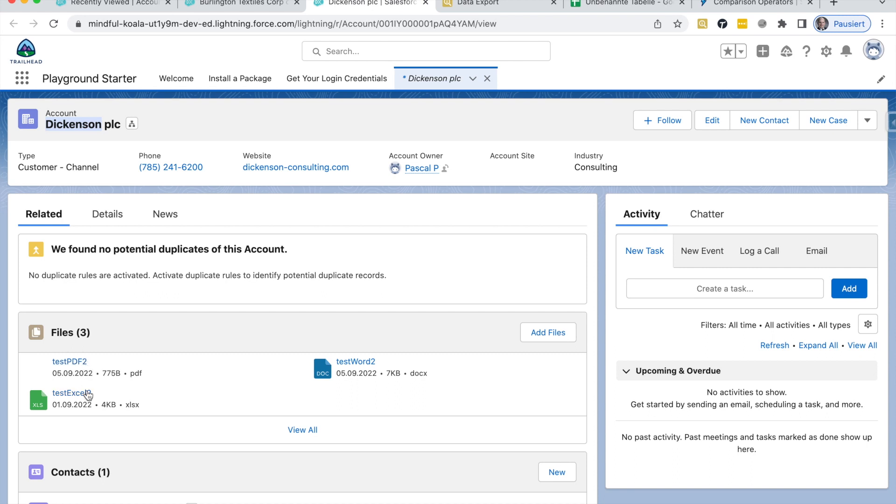
{"action": "mouse_move", "coordinate": [377, 364]}
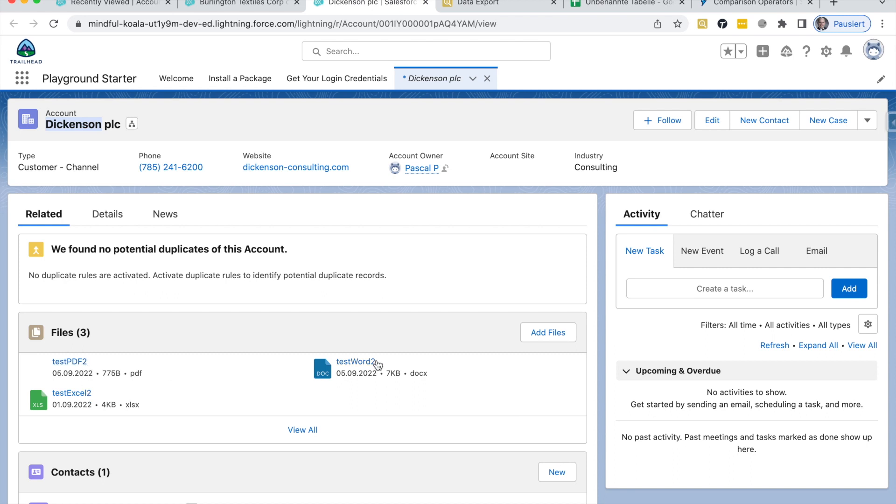
{"action": "mouse_move", "coordinate": [486, 15]}
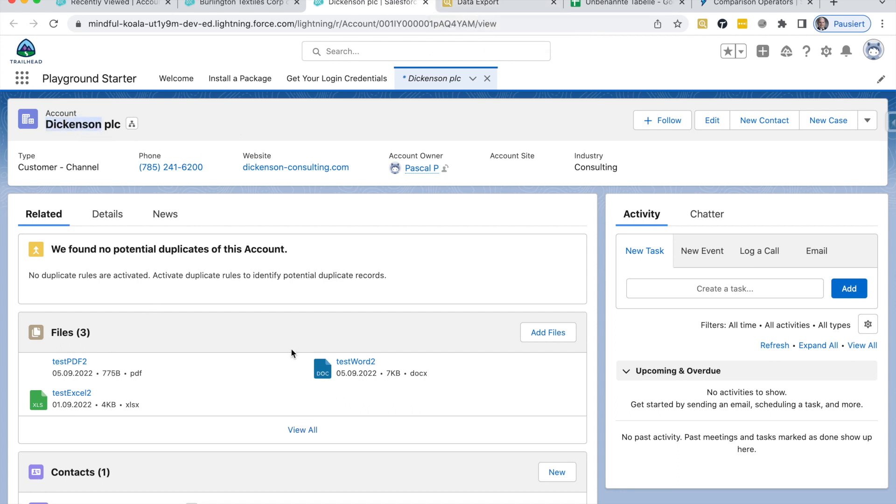
{"action": "mouse_move", "coordinate": [71, 125]}
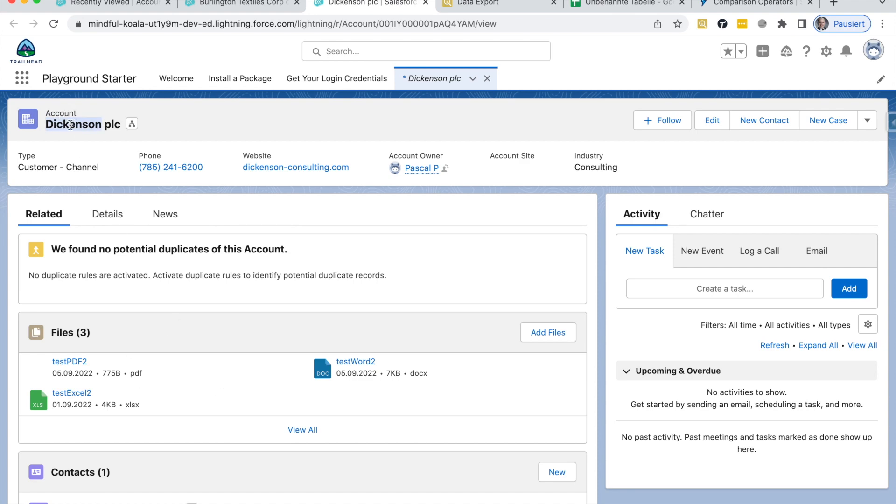
Return to the file-link query results in Salesforce Inspector
{"action": "left_click", "coordinate": [497, 5]}
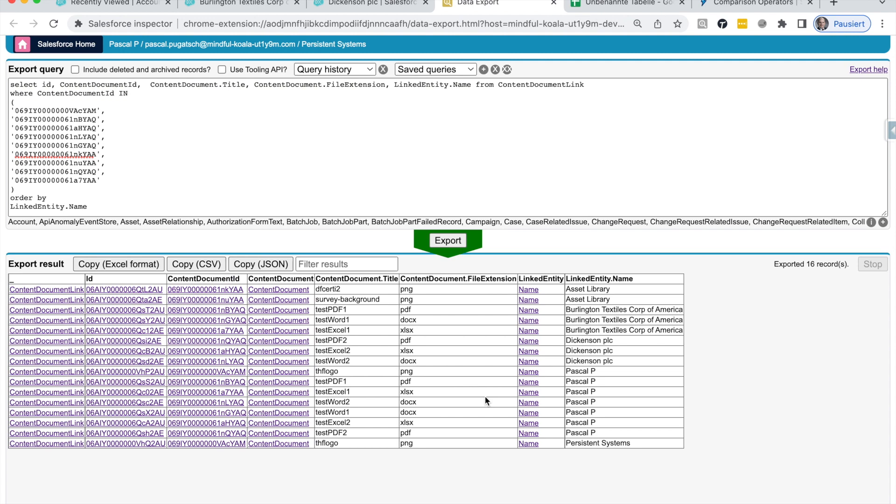
{"action": "mouse_move", "coordinate": [271, 394]}
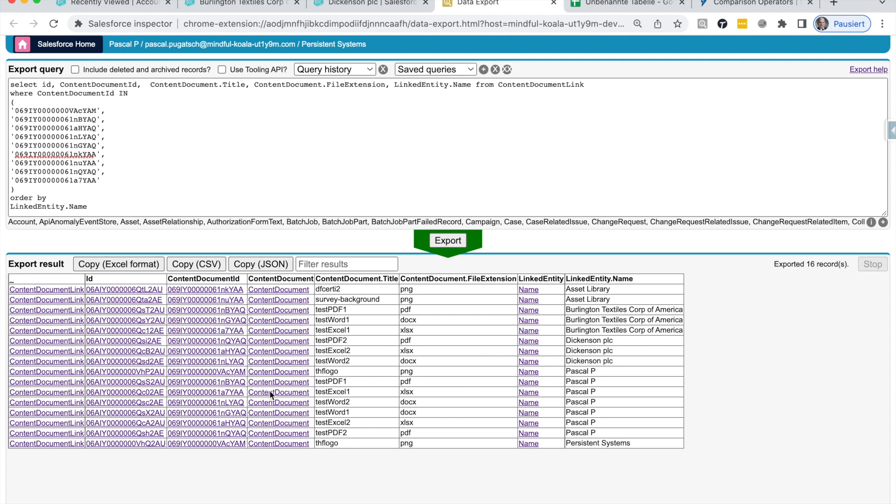
{"action": "mouse_move", "coordinate": [496, 260]}
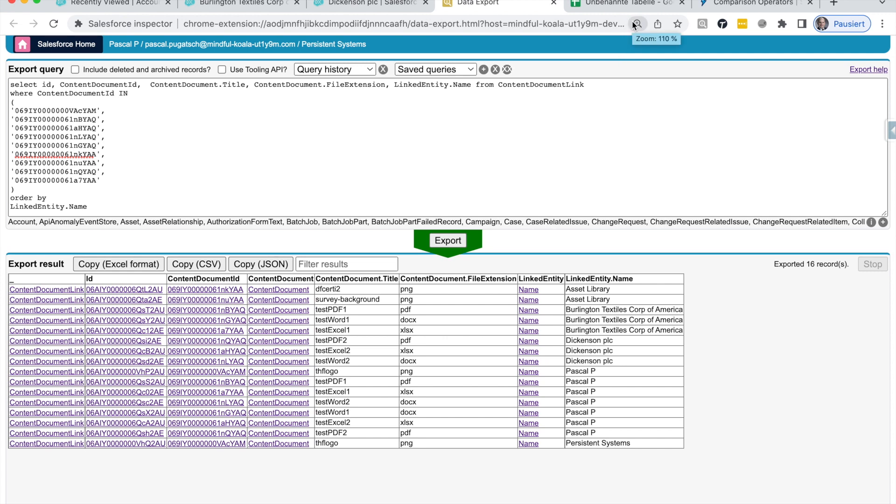
{"action": "mouse_move", "coordinate": [434, 45]}
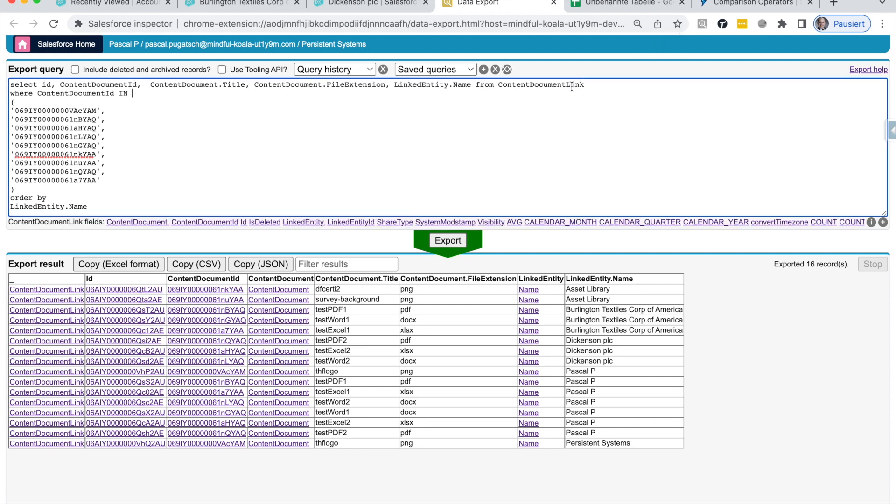
Select the object name ContentDocumentLink in the query editor
{"action": "double_click", "coordinate": [540, 85]}
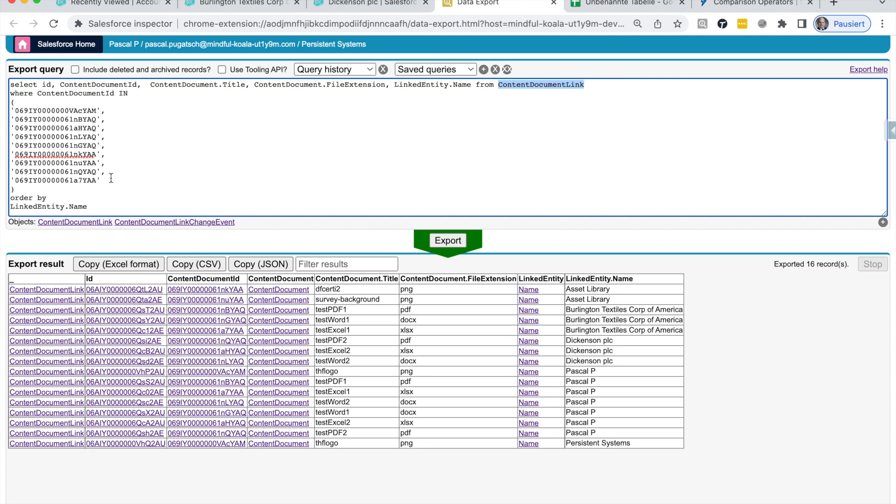
{"action": "mouse_move", "coordinate": [135, 84]}
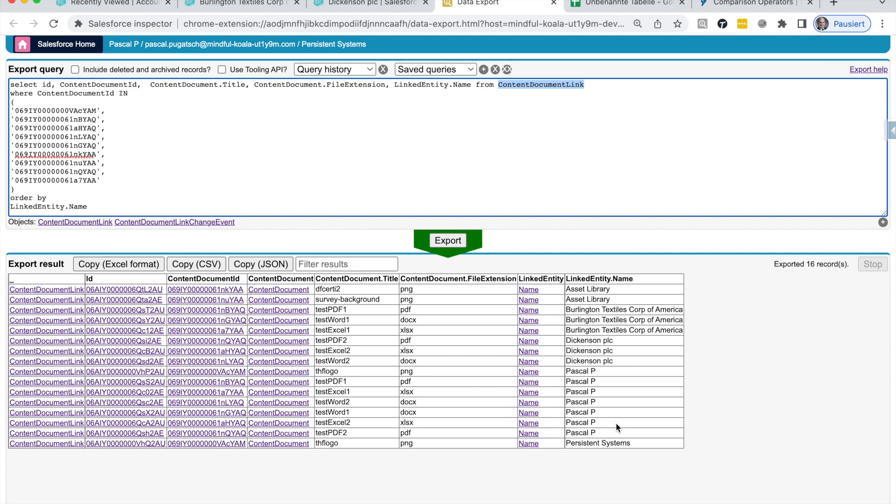
{"action": "mouse_move", "coordinate": [639, 292]}
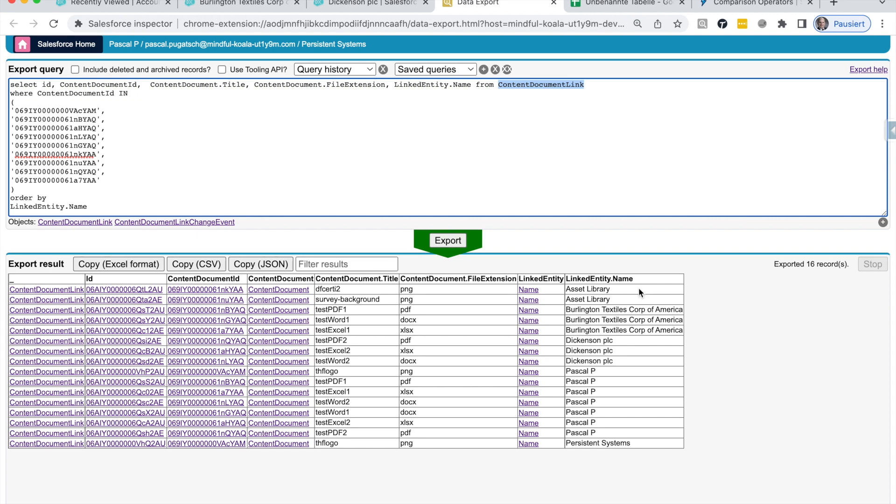
{"action": "mouse_move", "coordinate": [623, 299]}
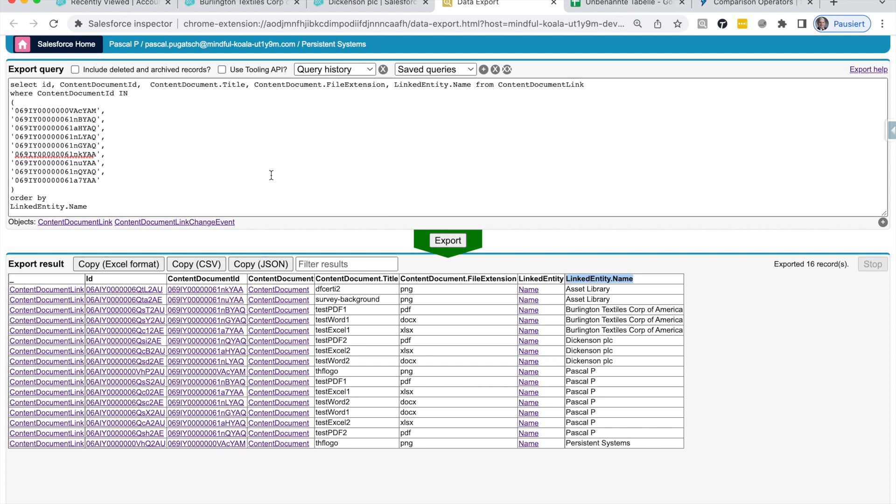
{"action": "mouse_move", "coordinate": [528, 330]}
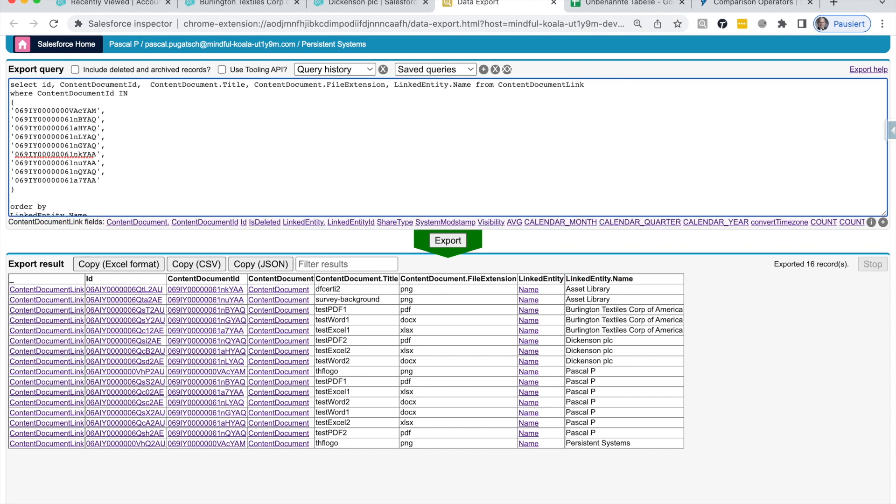
{"action": "type", "text": "and LinkedEntity.Name"}
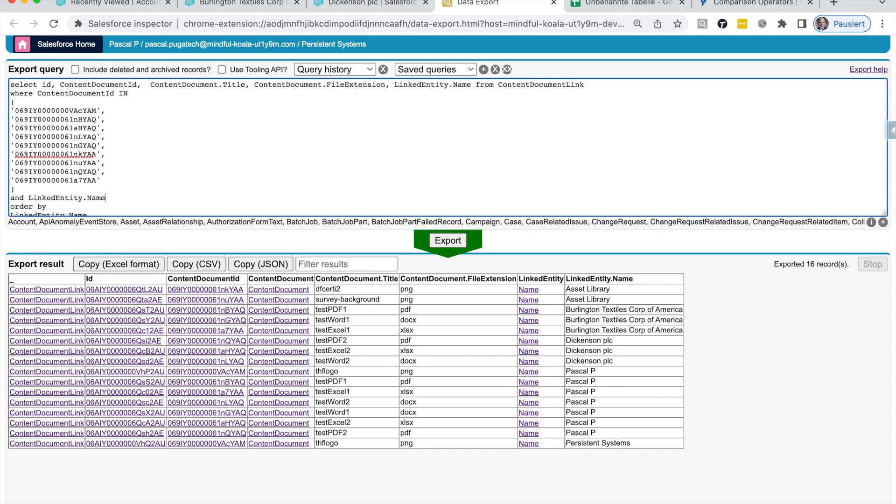
{"action": "type", "text": "like"}
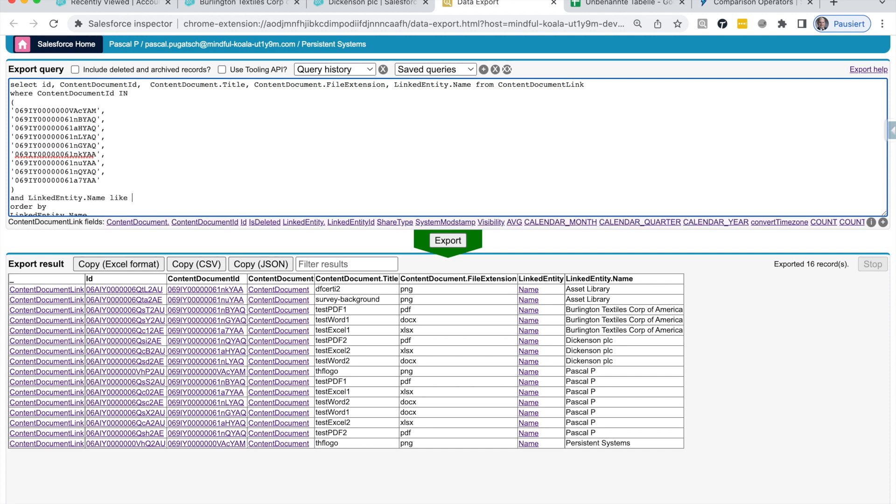
{"action": "type", "text": "''"}
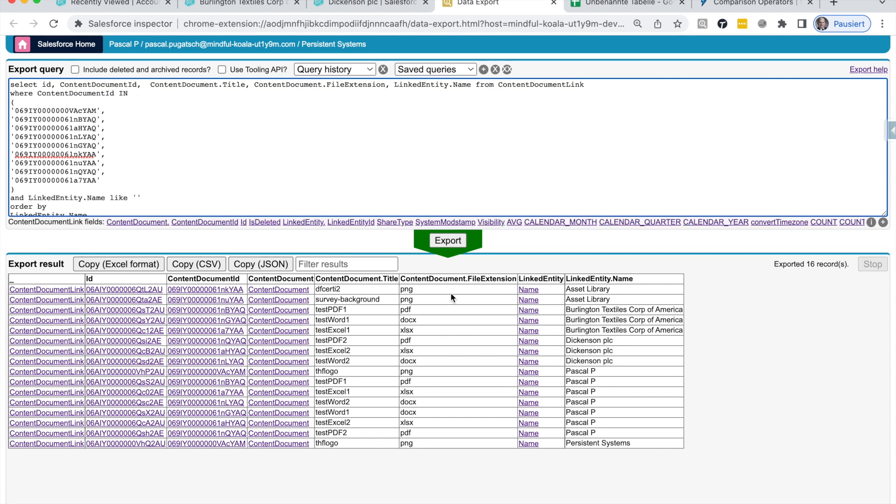
{"action": "double_click", "coordinate": [582, 340]}
{"action": "type", "text": "Dickenson plc"}
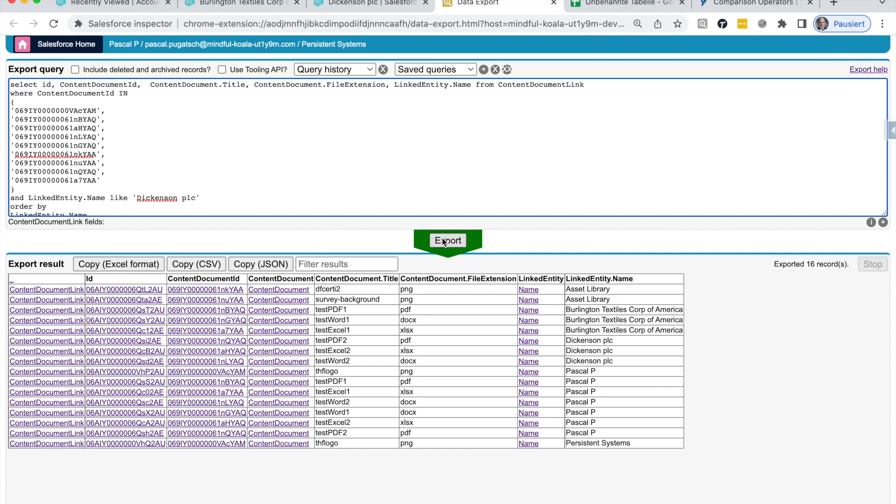
{"action": "left_click", "coordinate": [447, 240]}
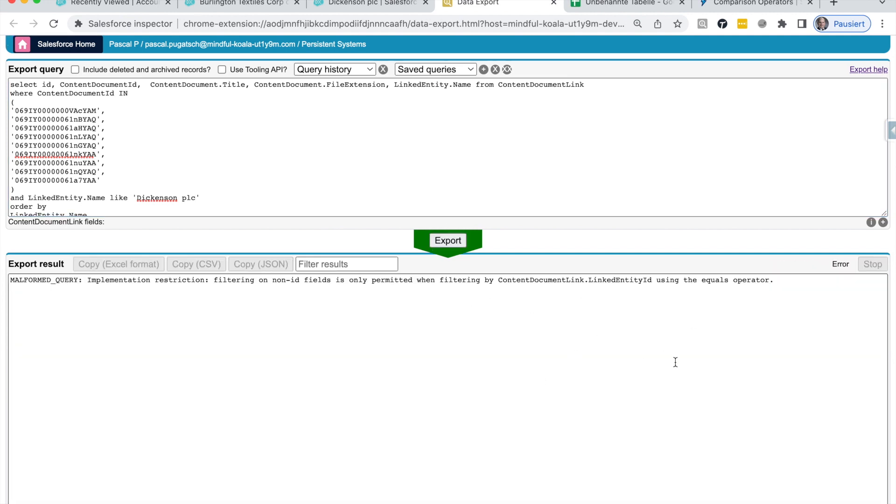
{"action": "mouse_move", "coordinate": [640, 285]}
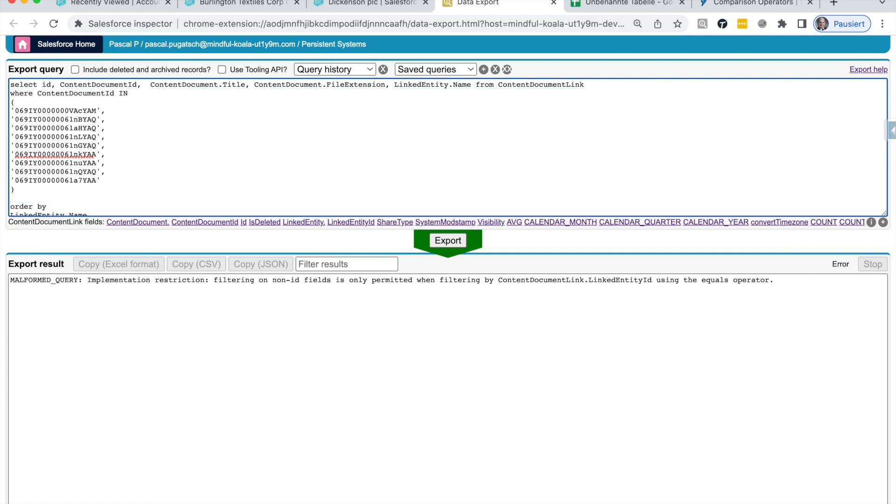
{"action": "left_click", "coordinate": [448, 239]}
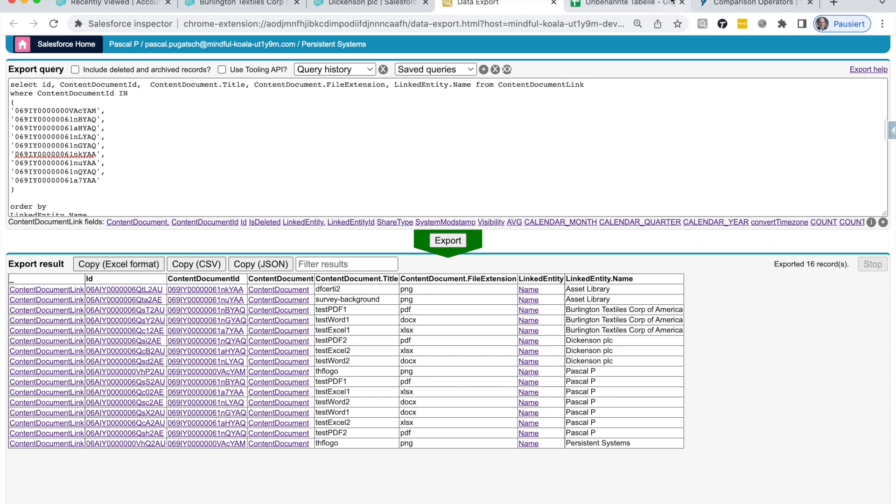
Filter the pasted file-link table in Google Sheets to Dickenson plc rows
{"action": "left_click", "coordinate": [626, 3]}
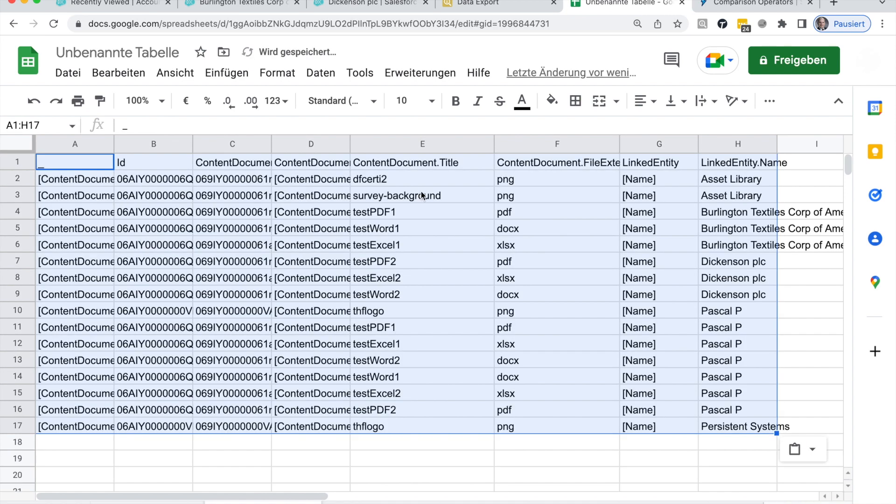
{"action": "left_click", "coordinate": [422, 162]}
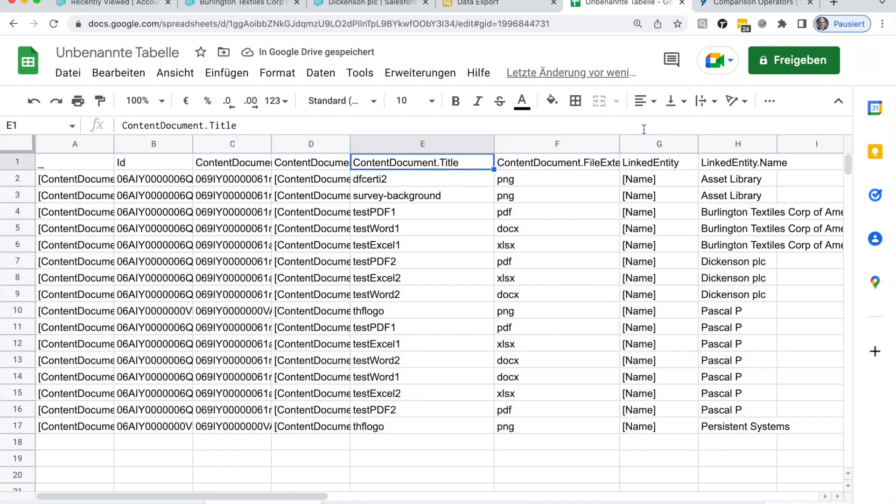
{"action": "left_click", "coordinate": [769, 101]}
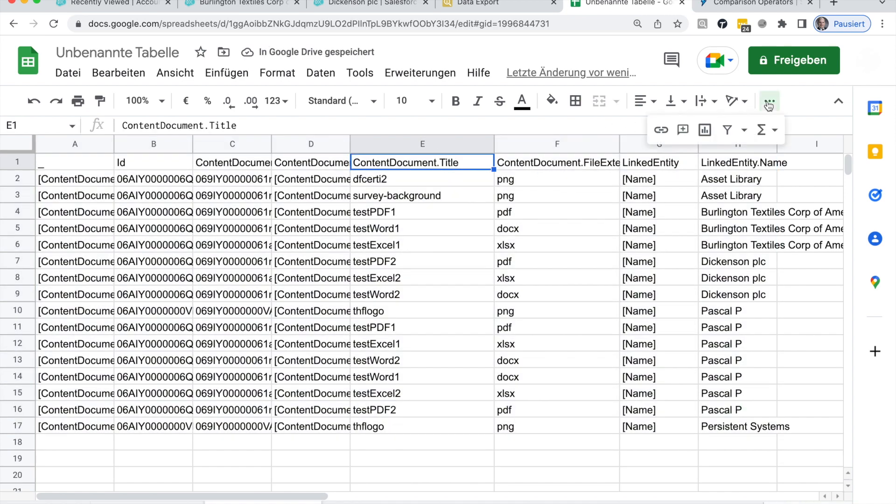
{"action": "left_click", "coordinate": [726, 130]}
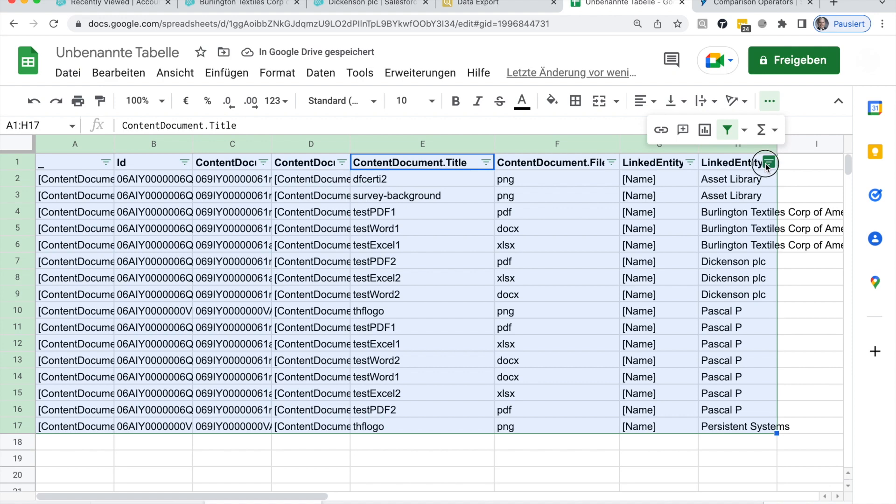
{"action": "left_click", "coordinate": [768, 163]}
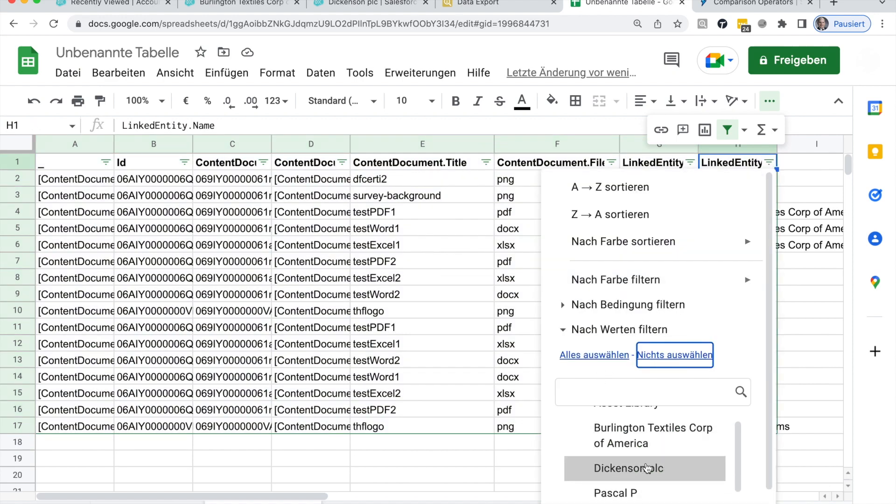
{"action": "left_click", "coordinate": [645, 468]}
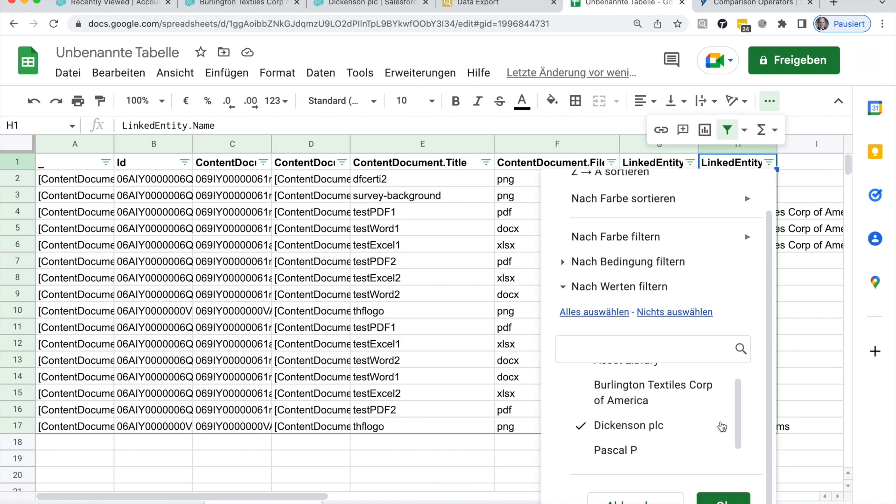
{"action": "left_click", "coordinate": [723, 497]}
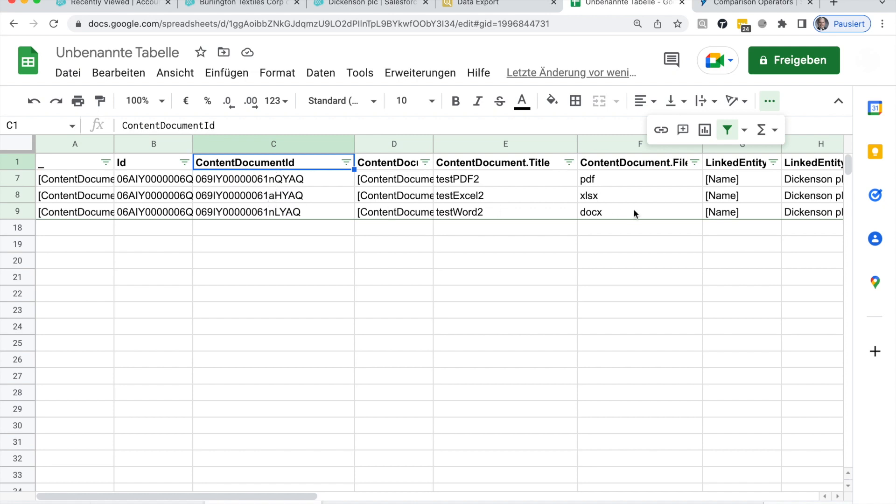
{"action": "mouse_move", "coordinate": [800, 196]}
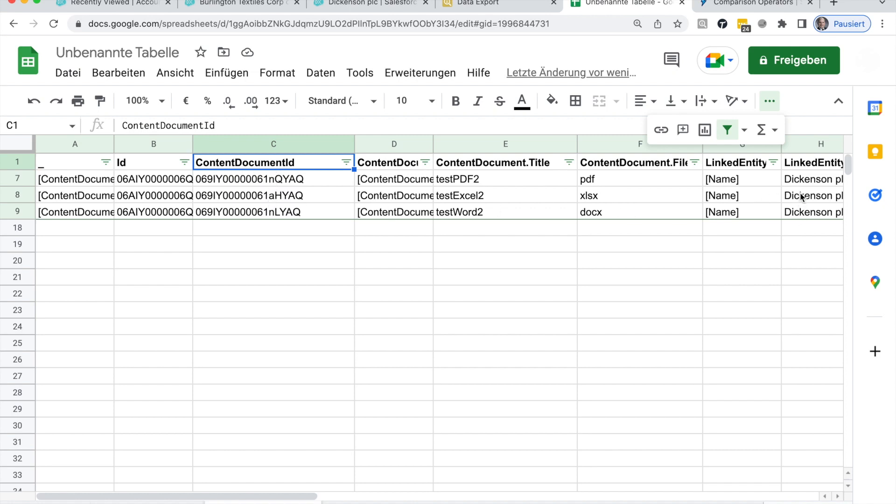
Copy the ContentDocumentIds of testPDF2, testExcel2 and testWord2
{"action": "scroll", "scroll_direction": "right", "scroll_amount": 3}
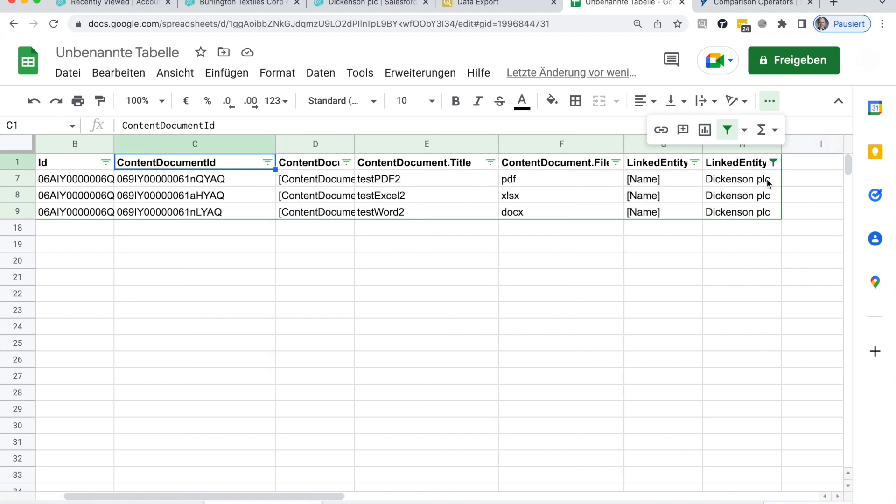
{"action": "left_click", "coordinate": [740, 179]}
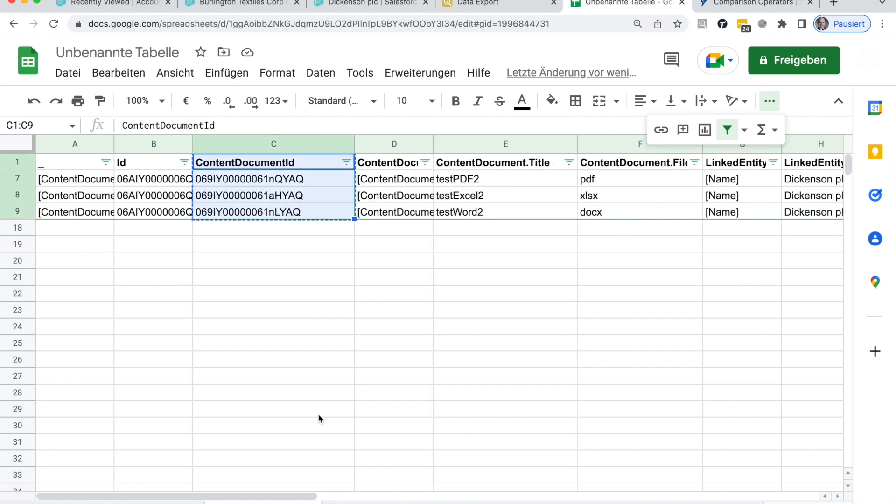
{"action": "left_click", "coordinate": [497, 4]}
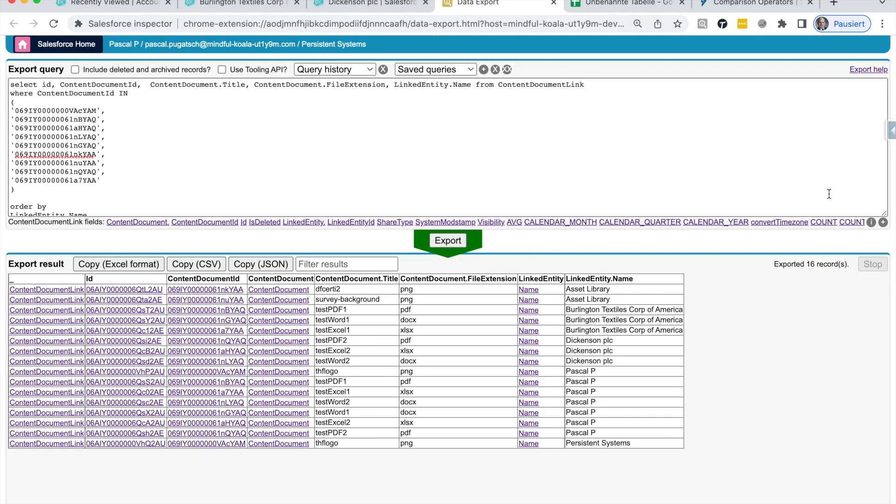
Set Data Import action to Delete with ContentDocument as the target object
{"action": "left_click", "coordinate": [889, 129]}
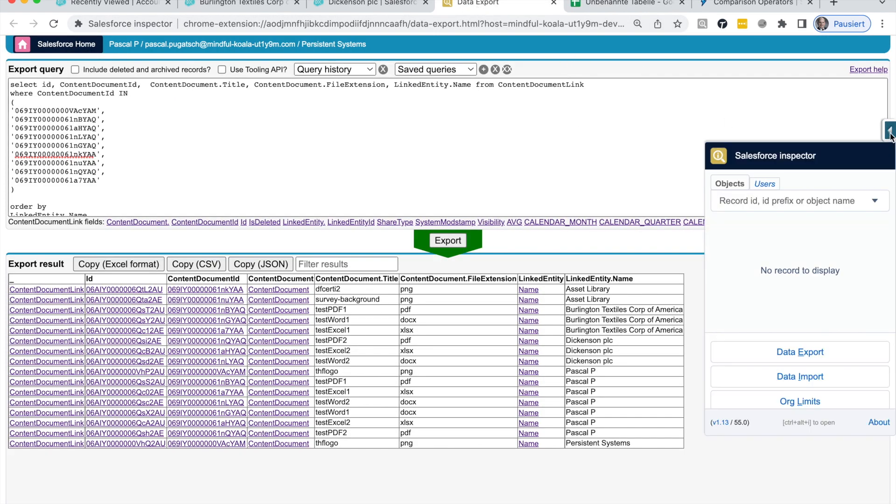
{"action": "mouse_move", "coordinate": [800, 377]}
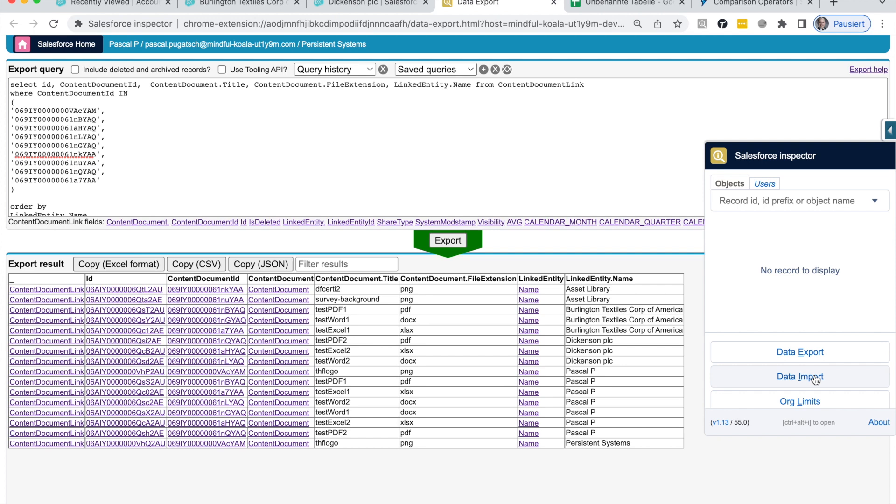
{"action": "left_click", "coordinate": [800, 376]}
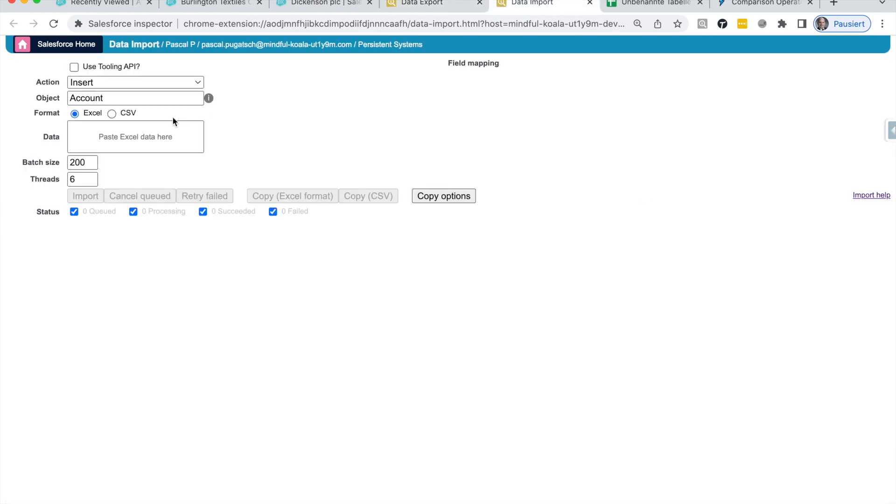
{"action": "left_click", "coordinate": [135, 83]}
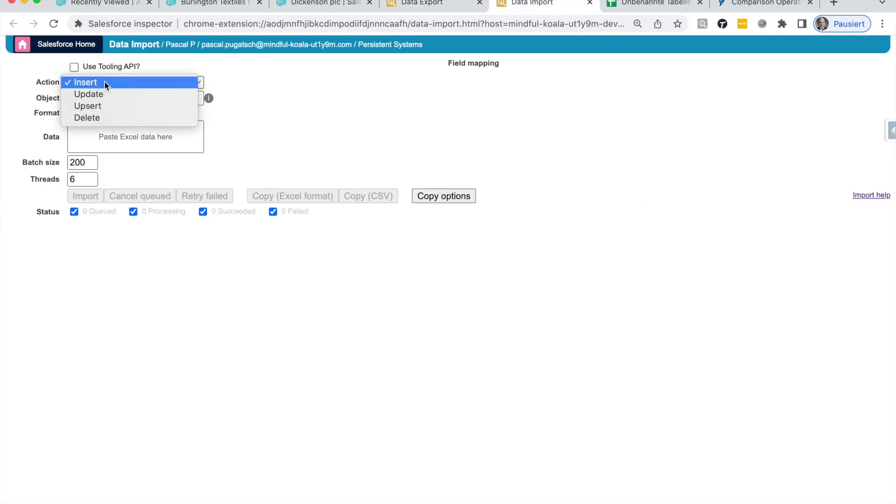
{"action": "mouse_move", "coordinate": [88, 94]}
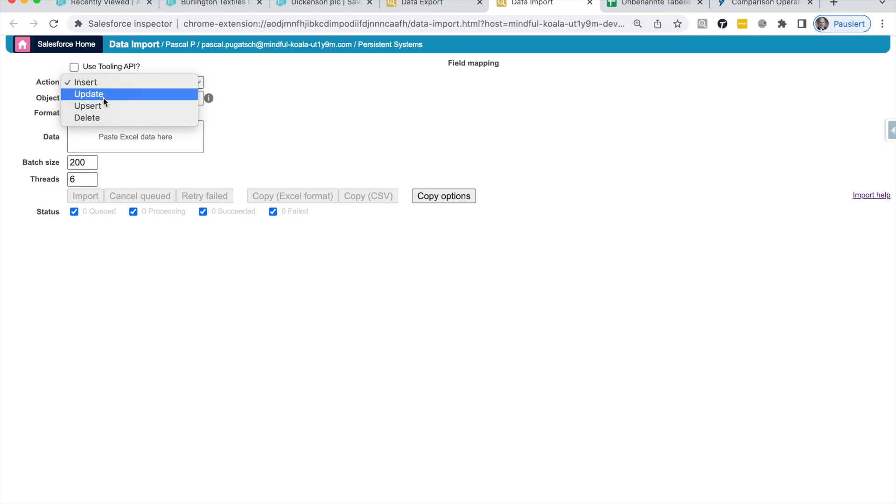
{"action": "mouse_move", "coordinate": [104, 118]}
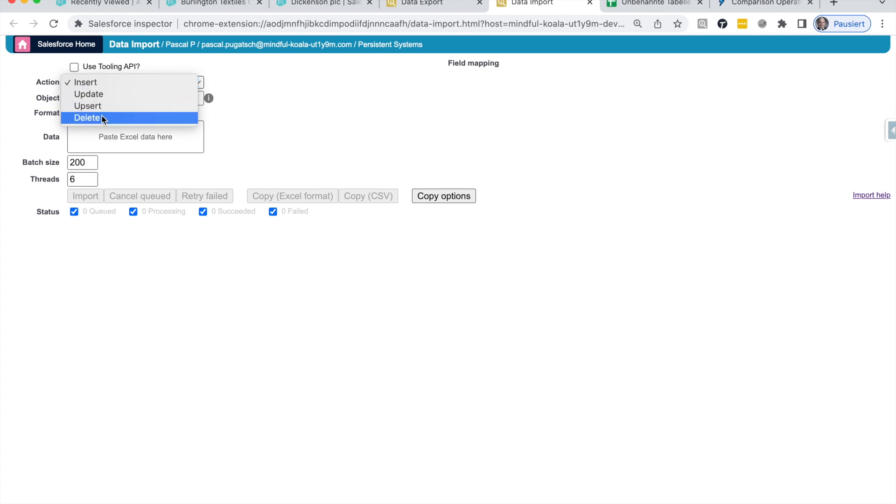
{"action": "left_click", "coordinate": [87, 118]}
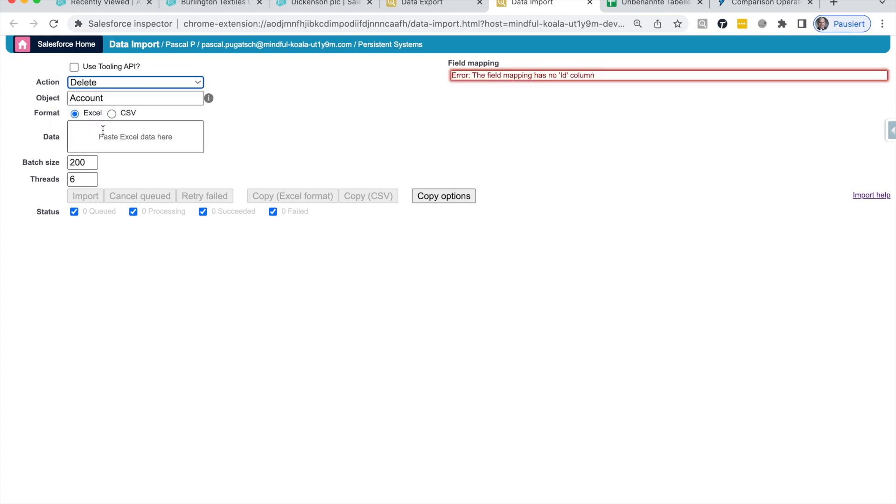
{"action": "left_click", "coordinate": [135, 97]}
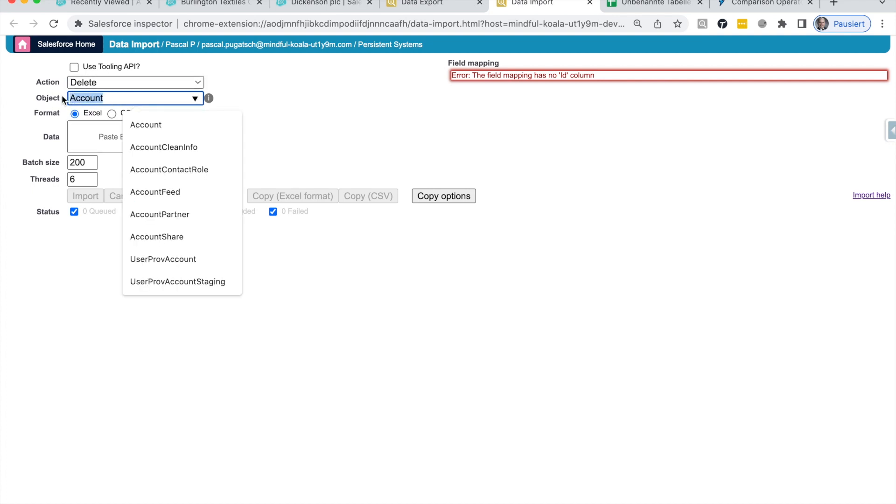
{"action": "type", "text": "contentd"}
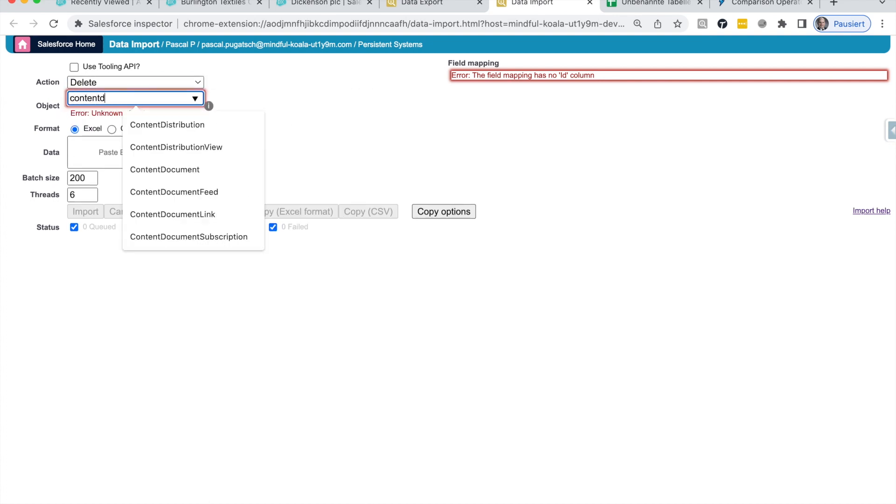
{"action": "left_click", "coordinate": [164, 170]}
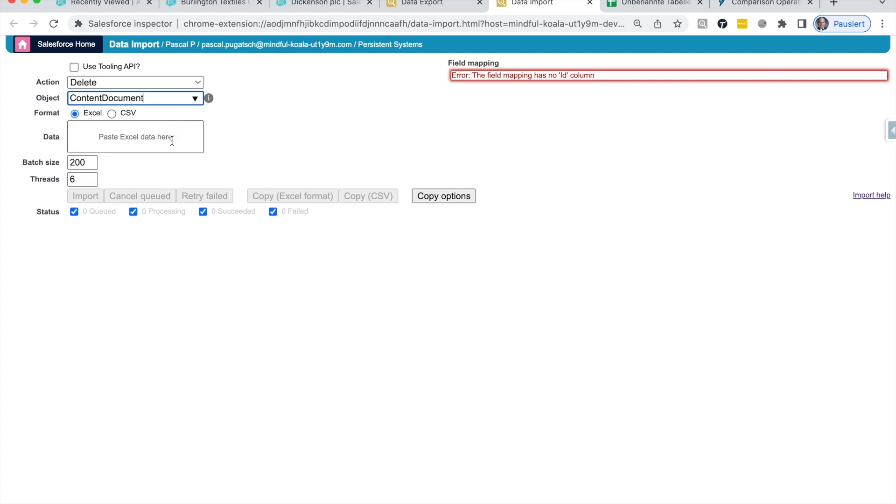
{"action": "left_click", "coordinate": [135, 137]}
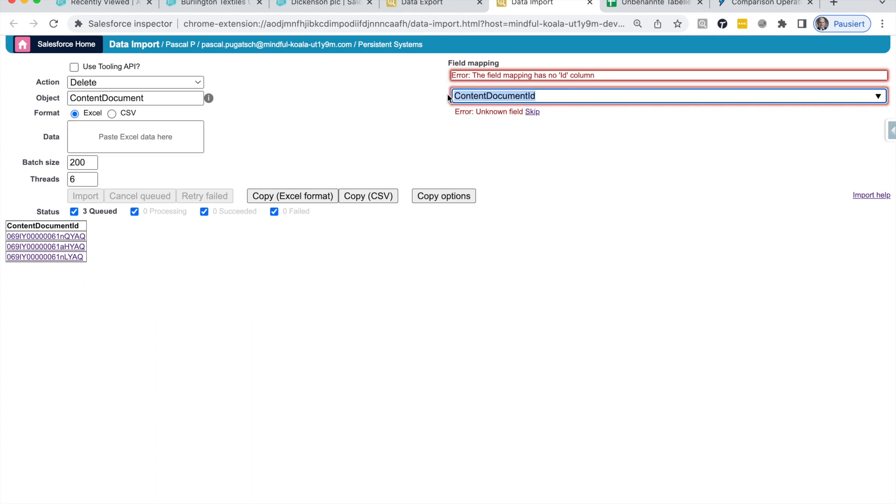
Map the pasted column to Id and confirm the import deleting three ContentDocuments
{"action": "type", "text": "Id"}
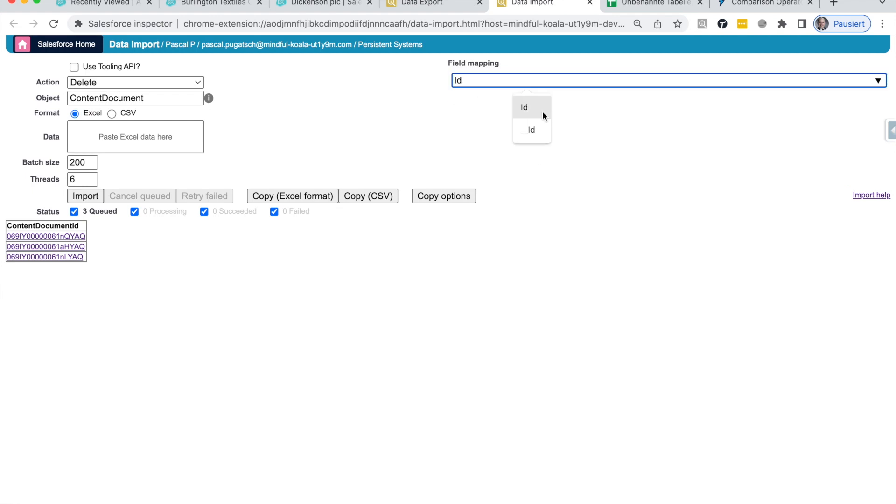
{"action": "left_click", "coordinate": [524, 107]}
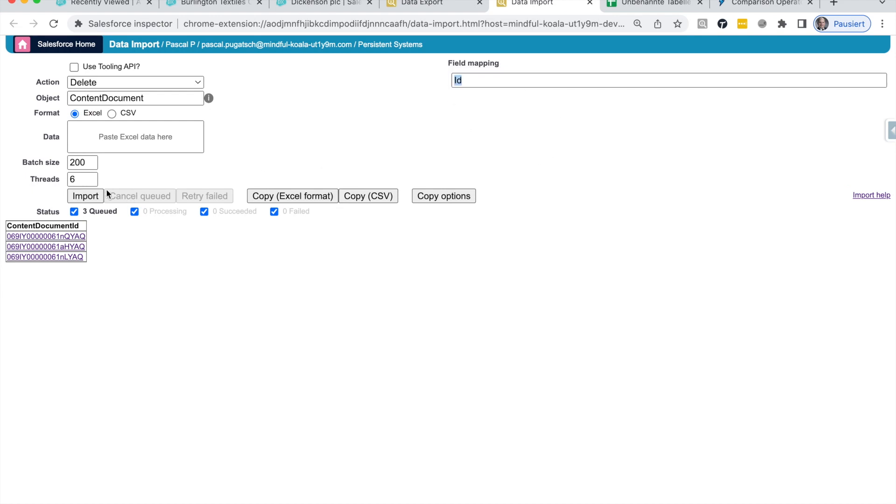
{"action": "left_click", "coordinate": [85, 196]}
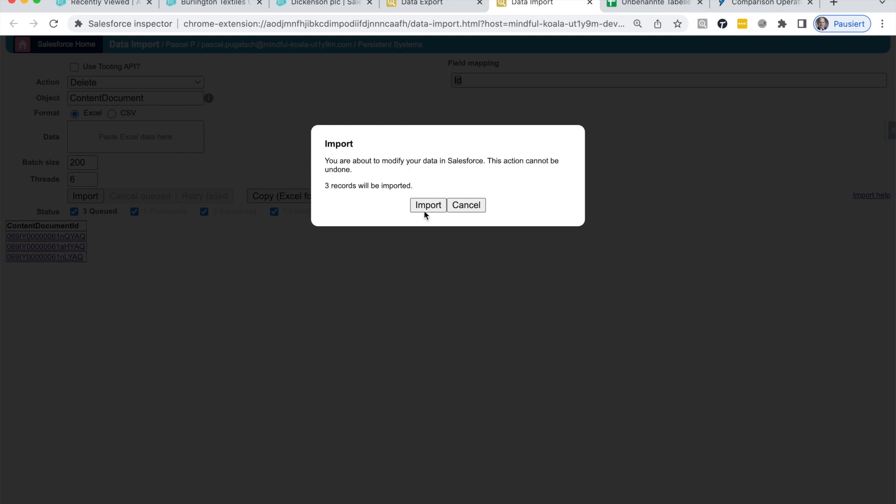
{"action": "left_click", "coordinate": [428, 205]}
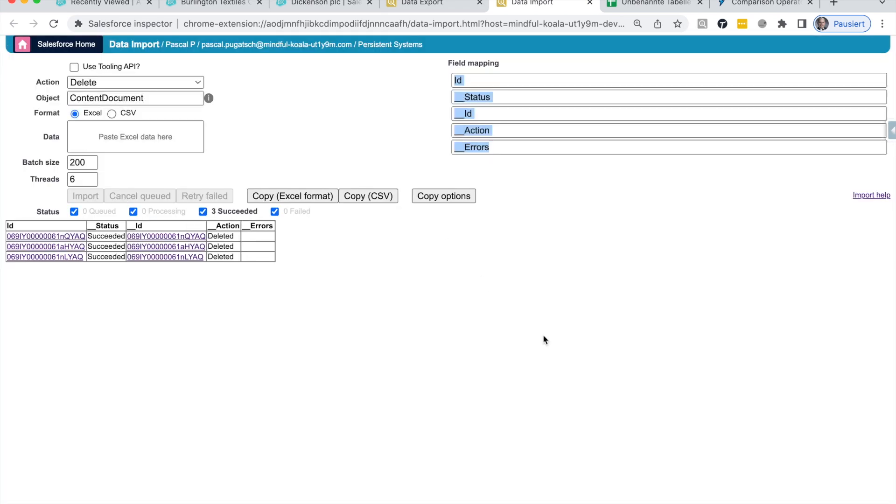
{"action": "mouse_move", "coordinate": [109, 270]}
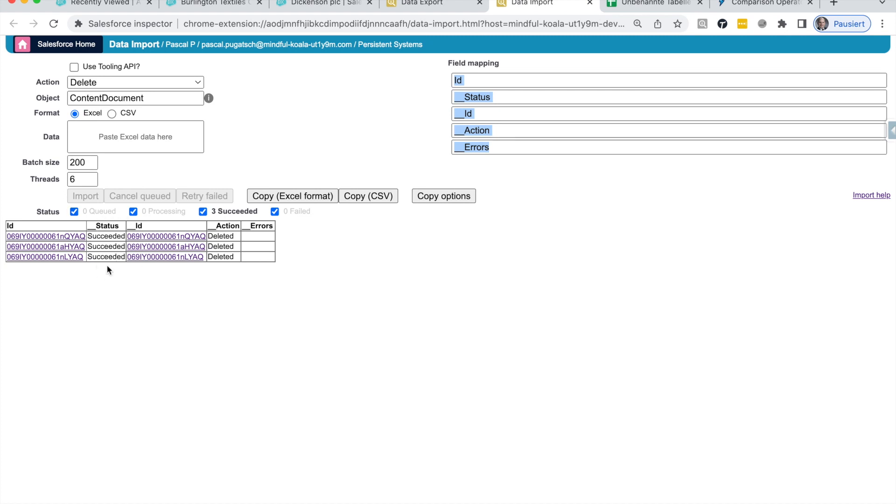
{"action": "mouse_move", "coordinate": [110, 257]}
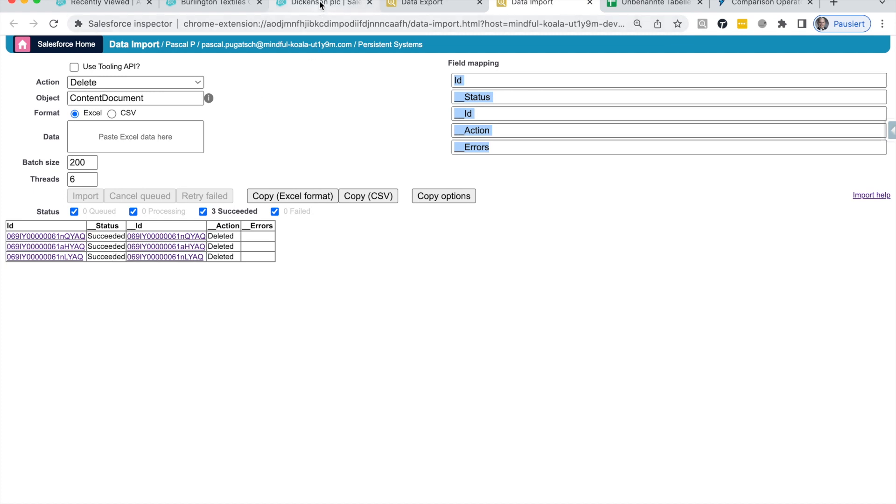
{"action": "left_click", "coordinate": [320, 3]}
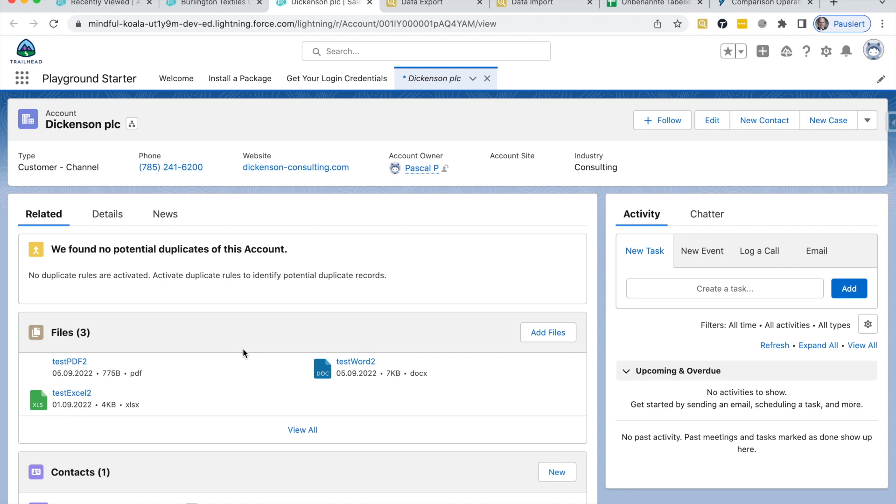
{"action": "mouse_move", "coordinate": [343, 247]}
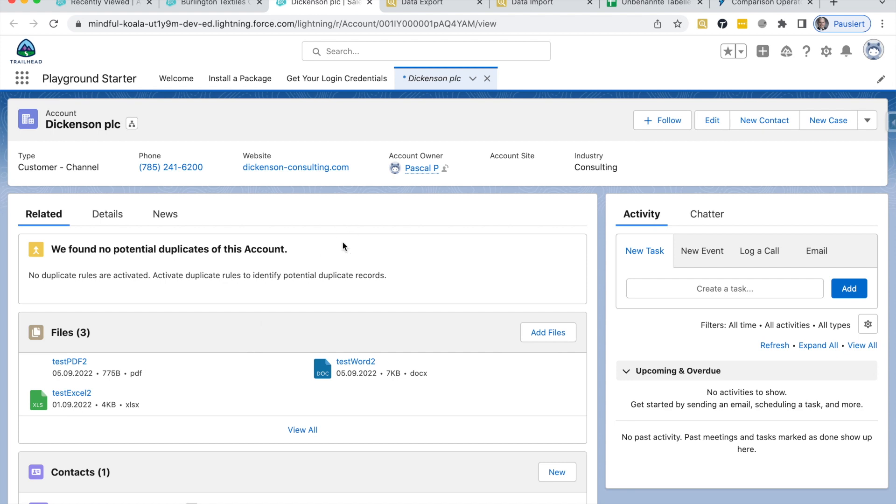
Reload Dickenson plc to confirm Files (0), and check Burlington Textiles still has three
{"action": "left_click", "coordinate": [53, 23]}
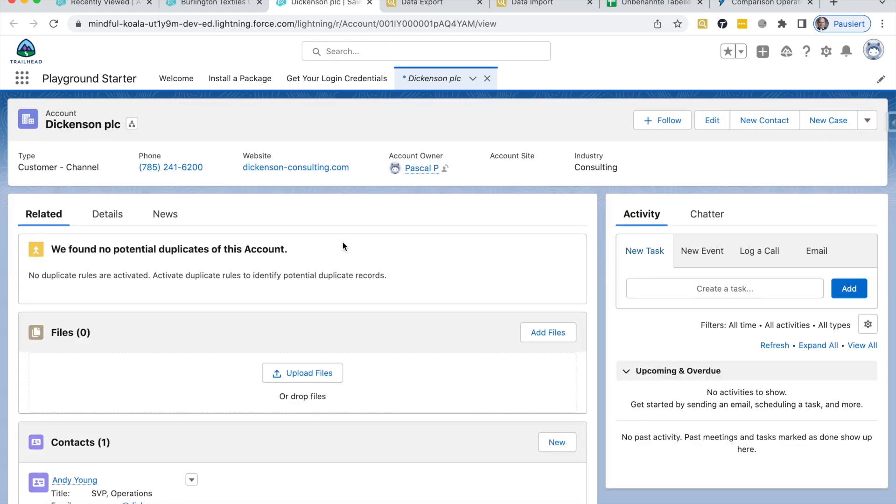
{"action": "mouse_move", "coordinate": [38, 330]}
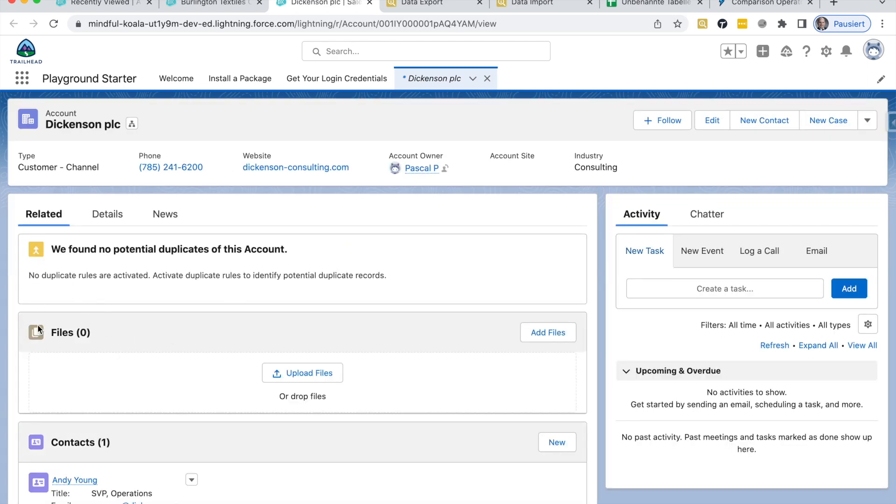
{"action": "mouse_move", "coordinate": [163, 349]}
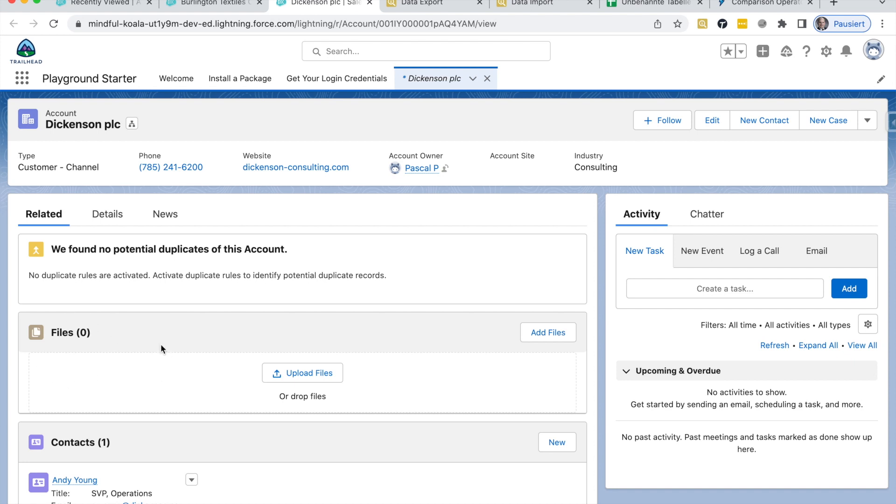
{"action": "left_click", "coordinate": [212, 4]}
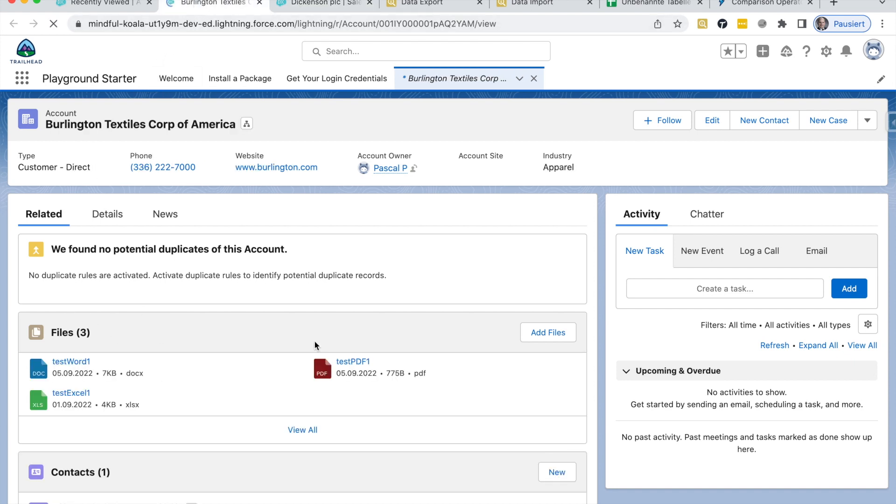
{"action": "left_click", "coordinate": [53, 24]}
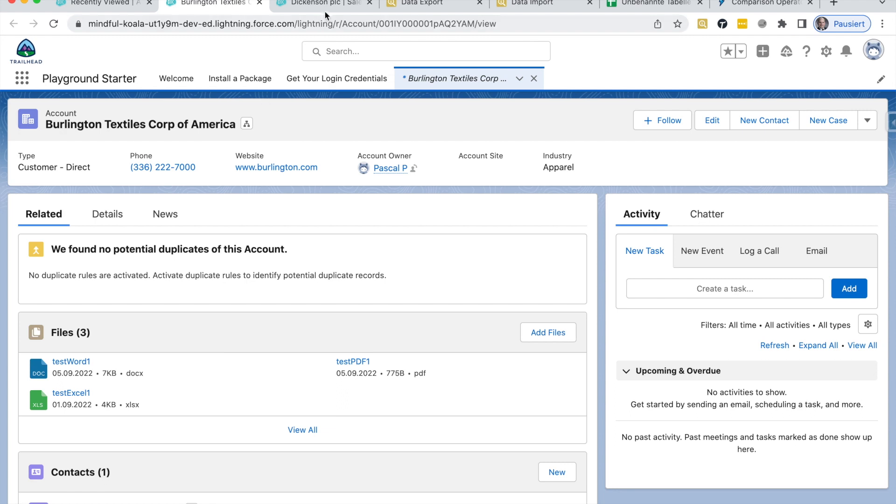
{"action": "left_click", "coordinate": [323, 3]}
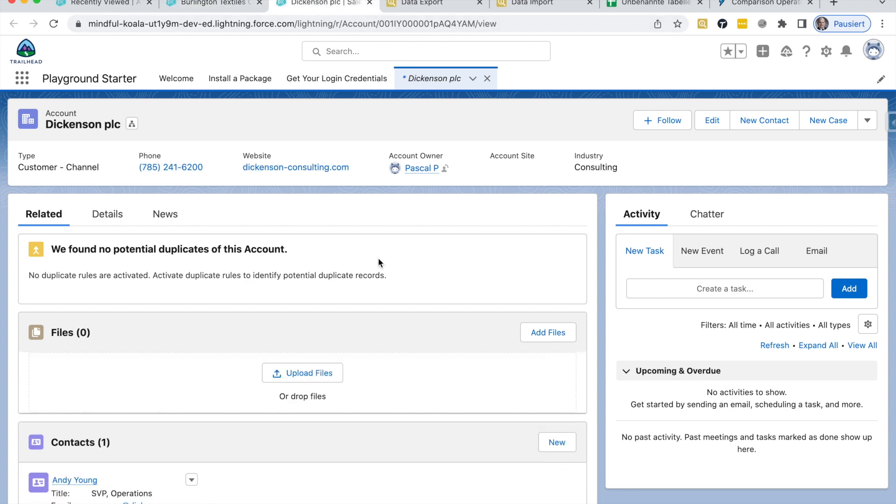